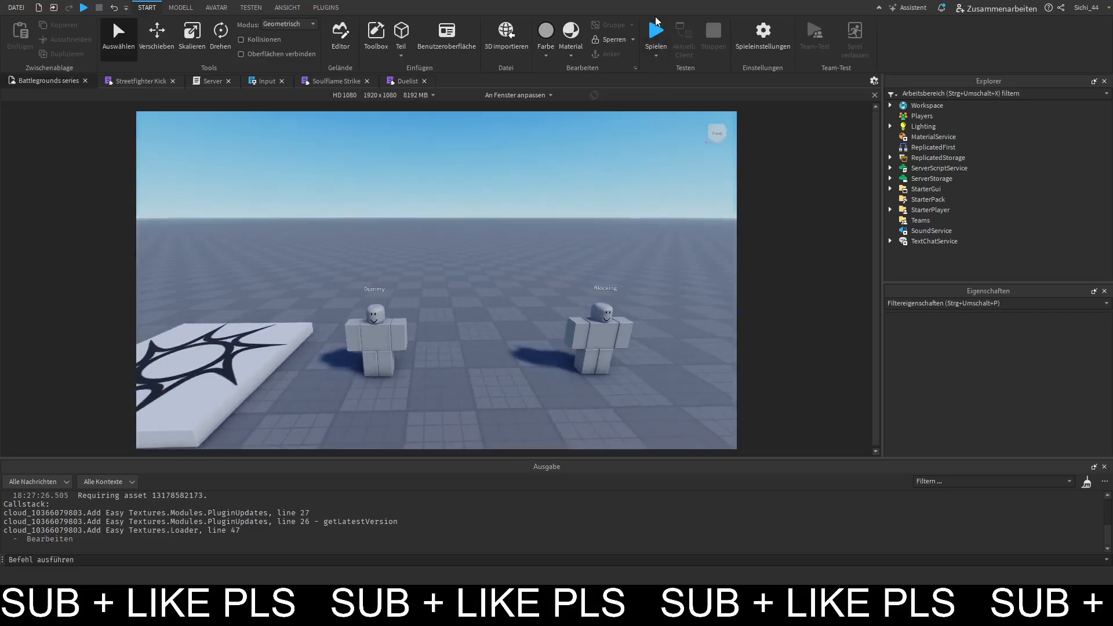
Expand ReplicatedStorage > Modules > CharacterModule and the Streetfighter character definition in Explorer.
click(937, 156)
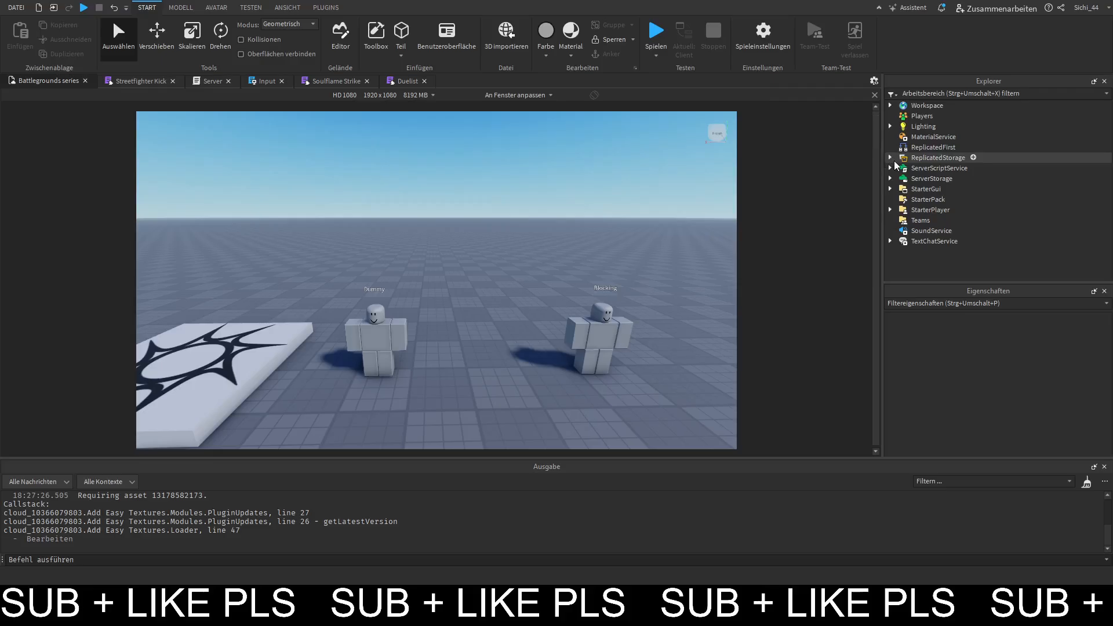
click(891, 158)
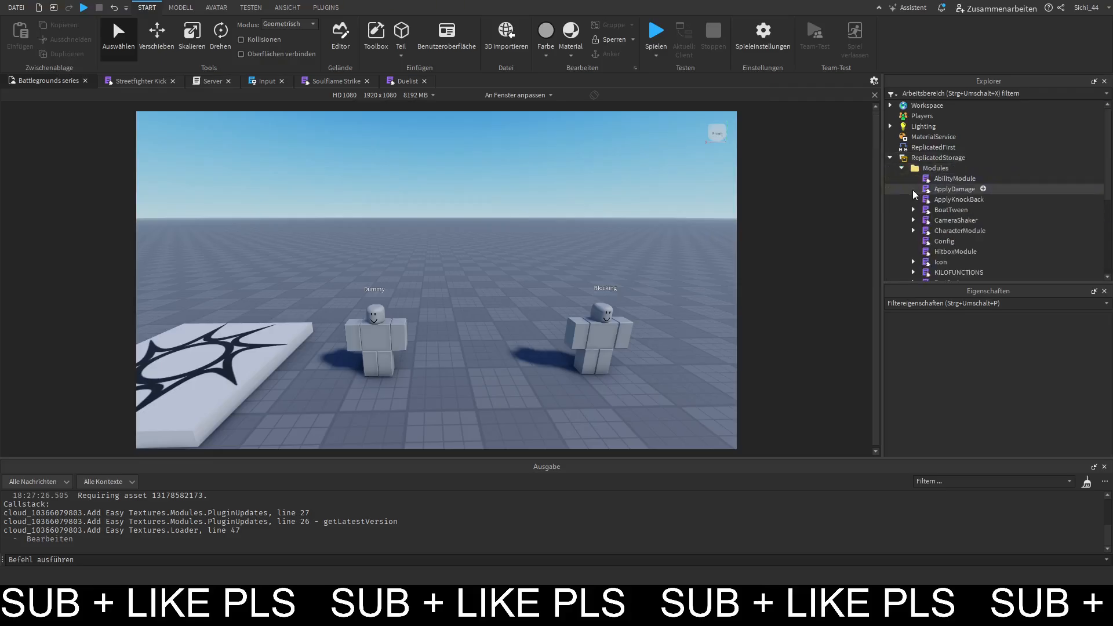
click(944, 182)
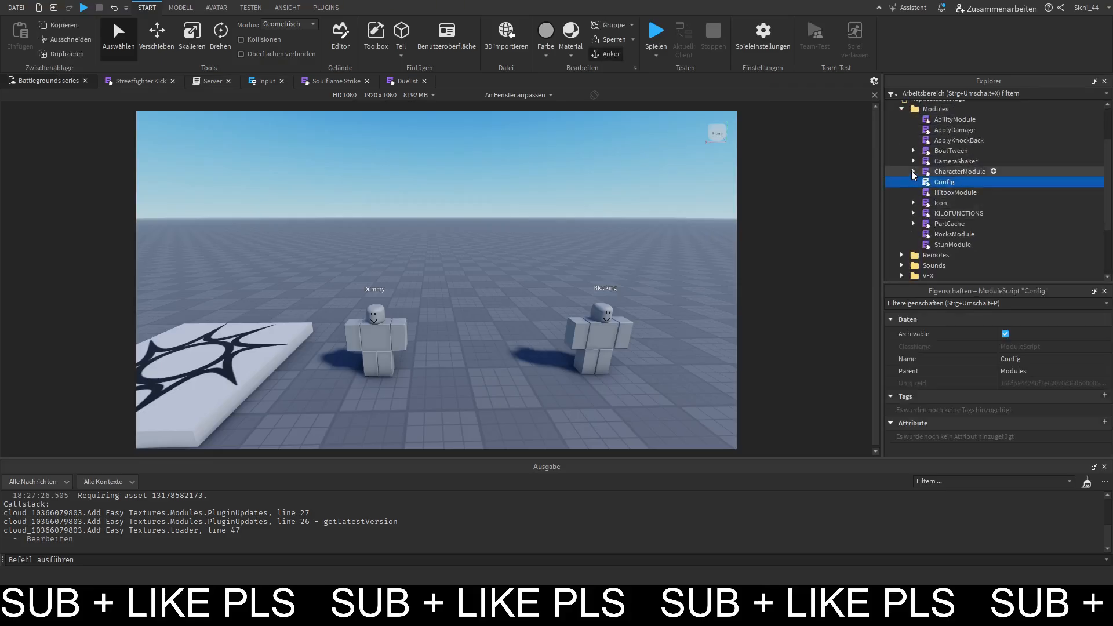
click(916, 172)
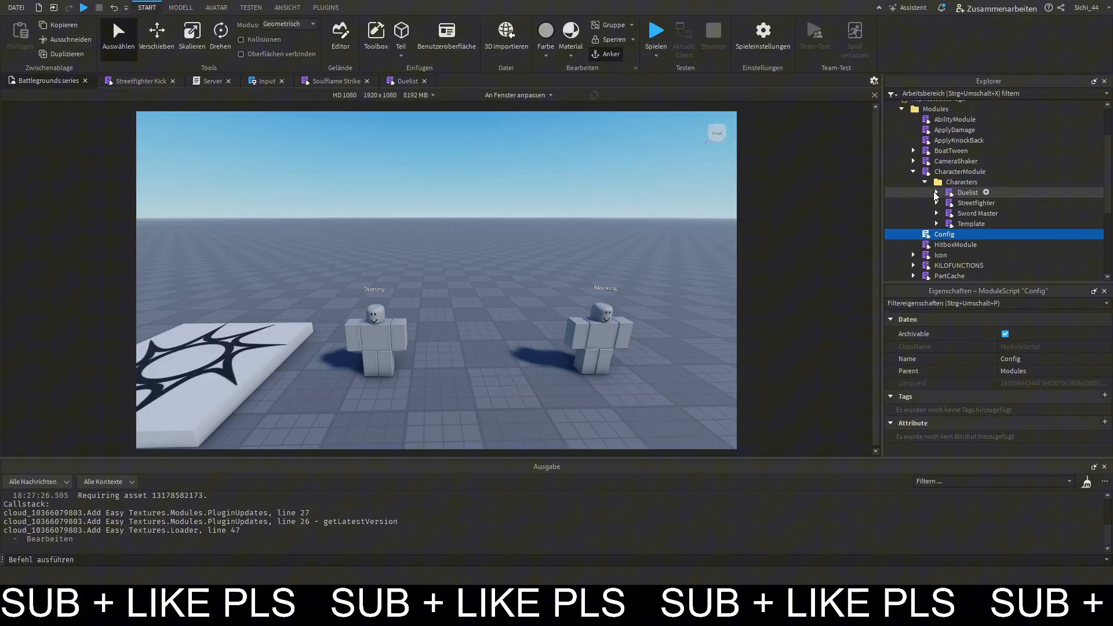
mouse_move(937, 198)
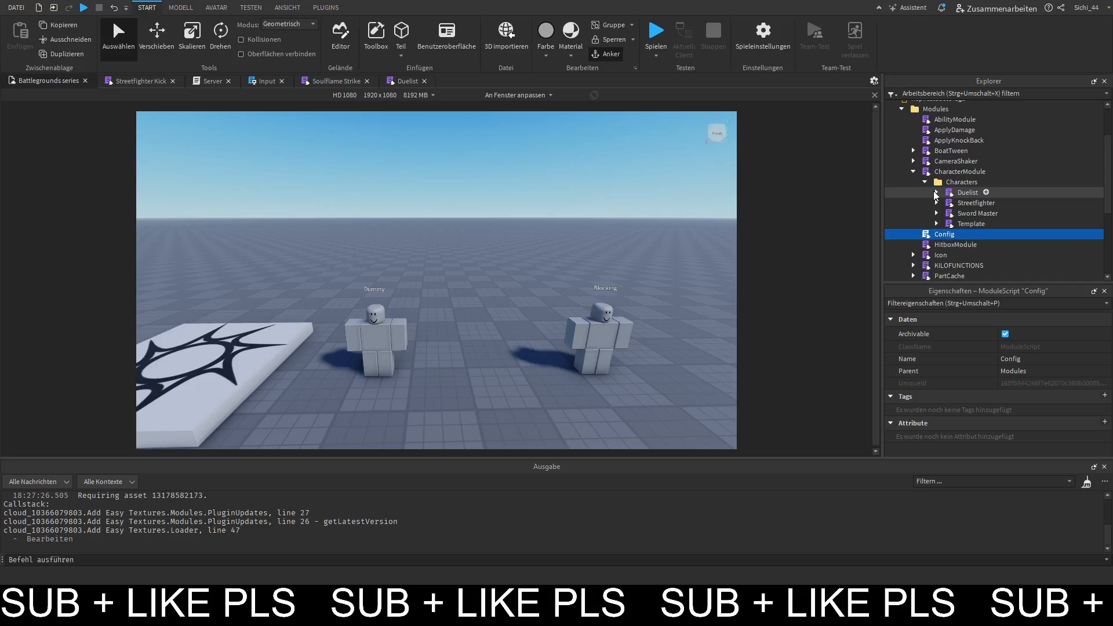
mouse_move(938, 196)
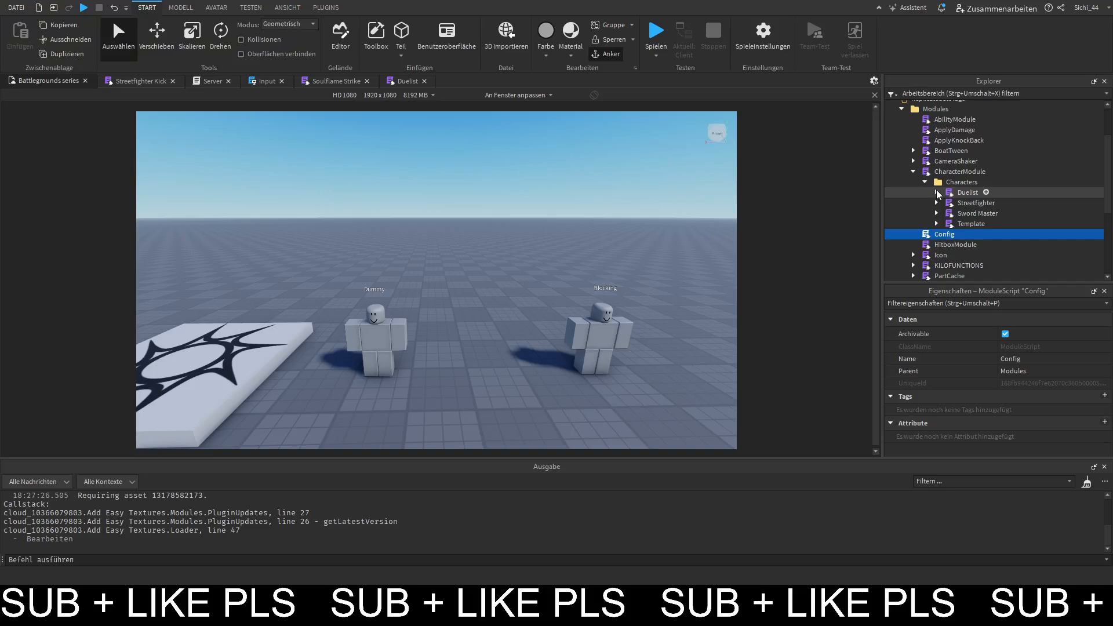
click(937, 192)
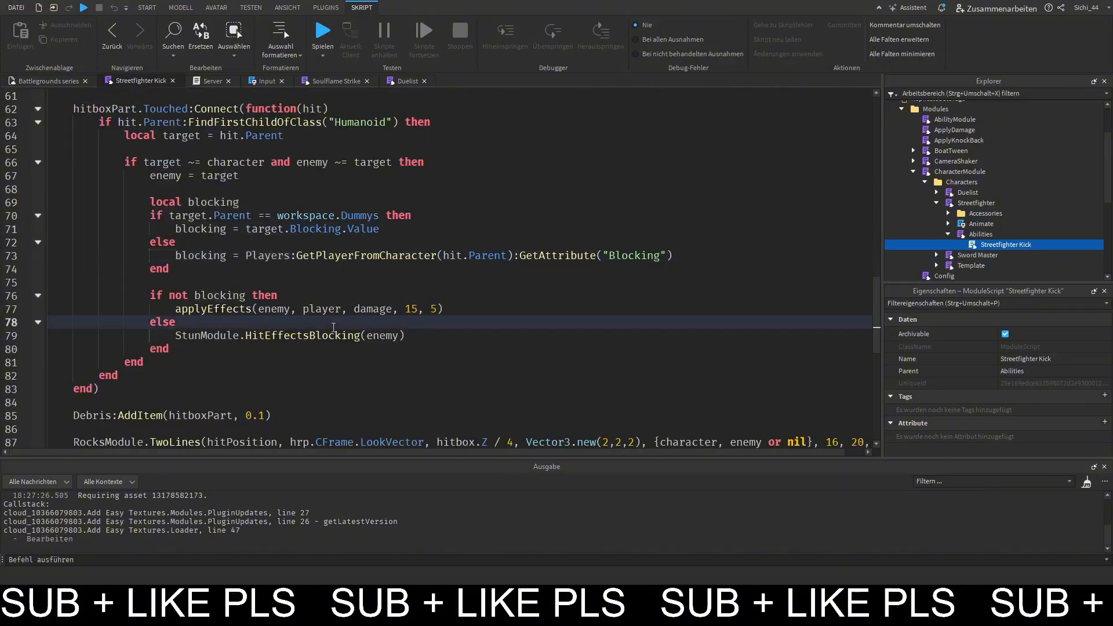
Return to the place view and open the LocalScript under StarterGui.
click(146, 7)
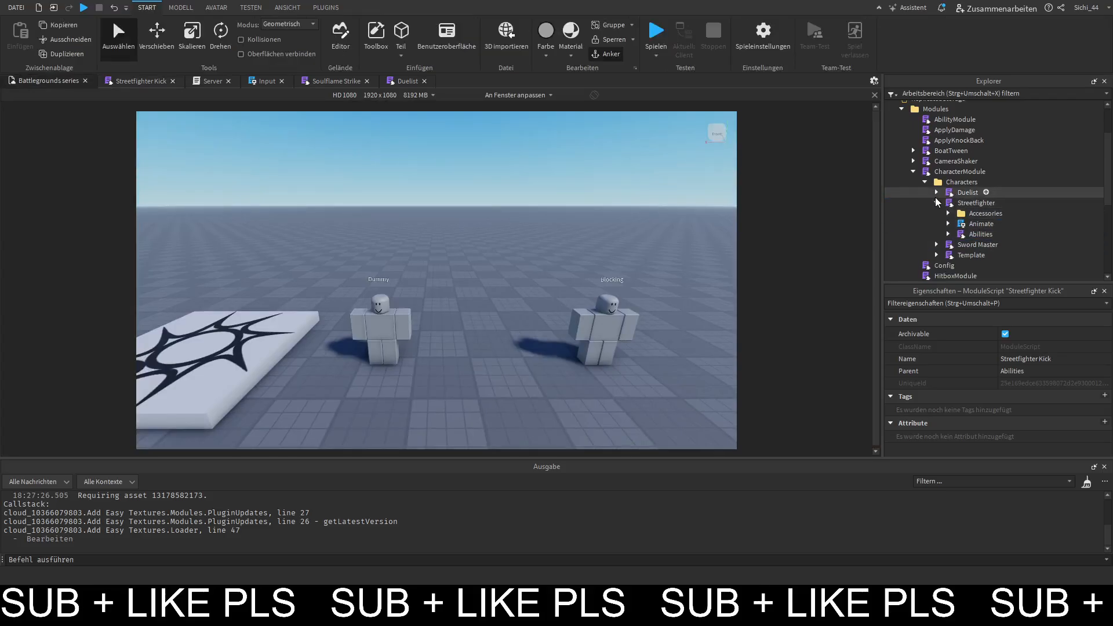
scroll(down, 3)
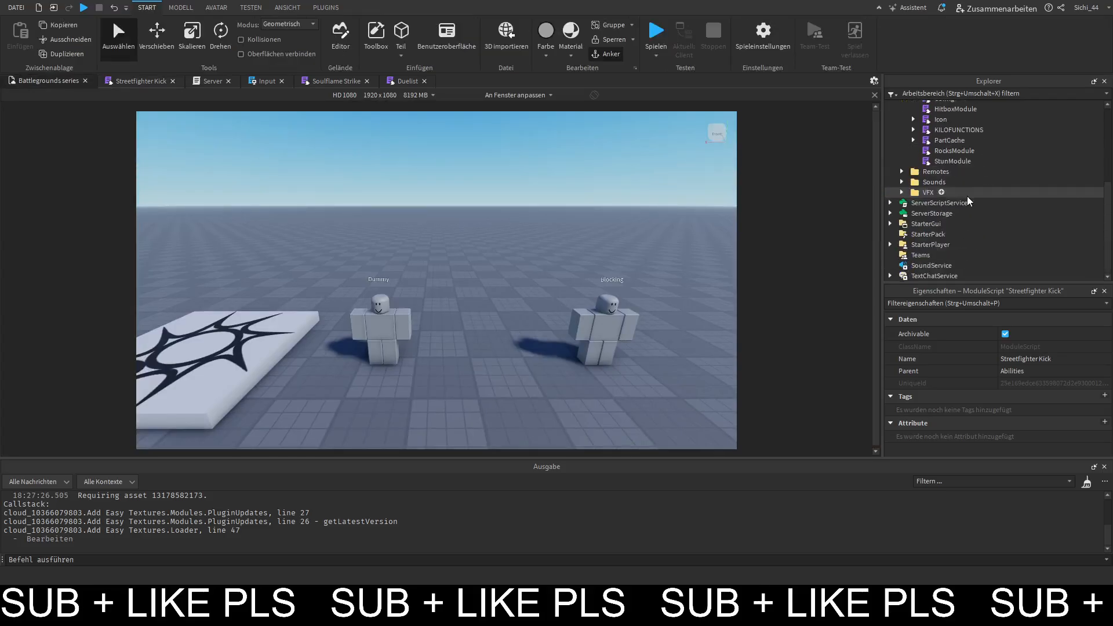
click(890, 172)
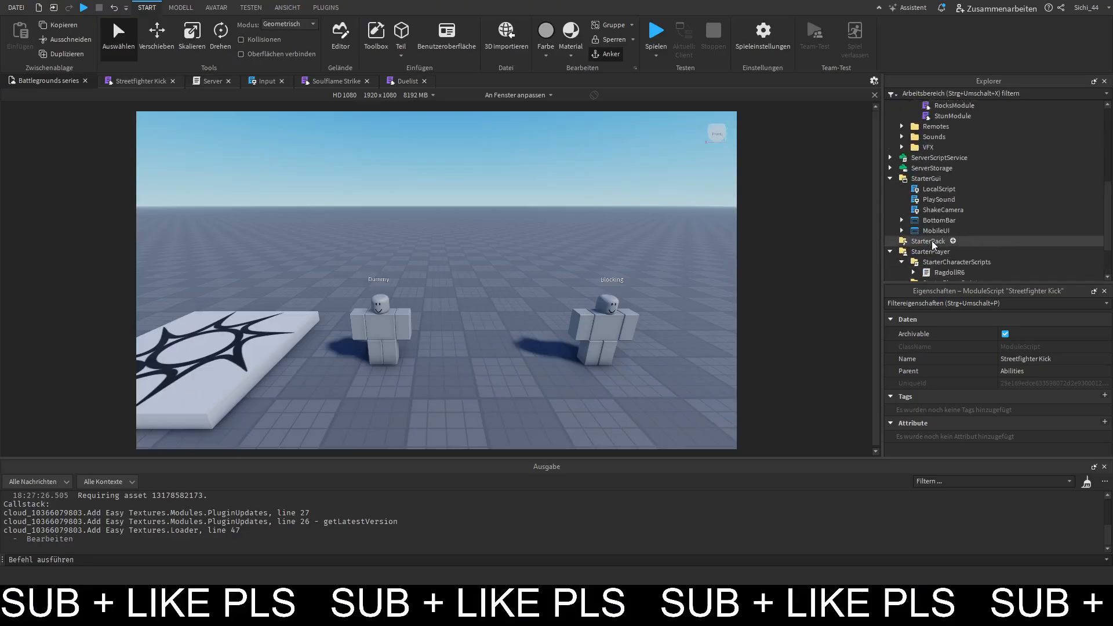
double_click(939, 189)
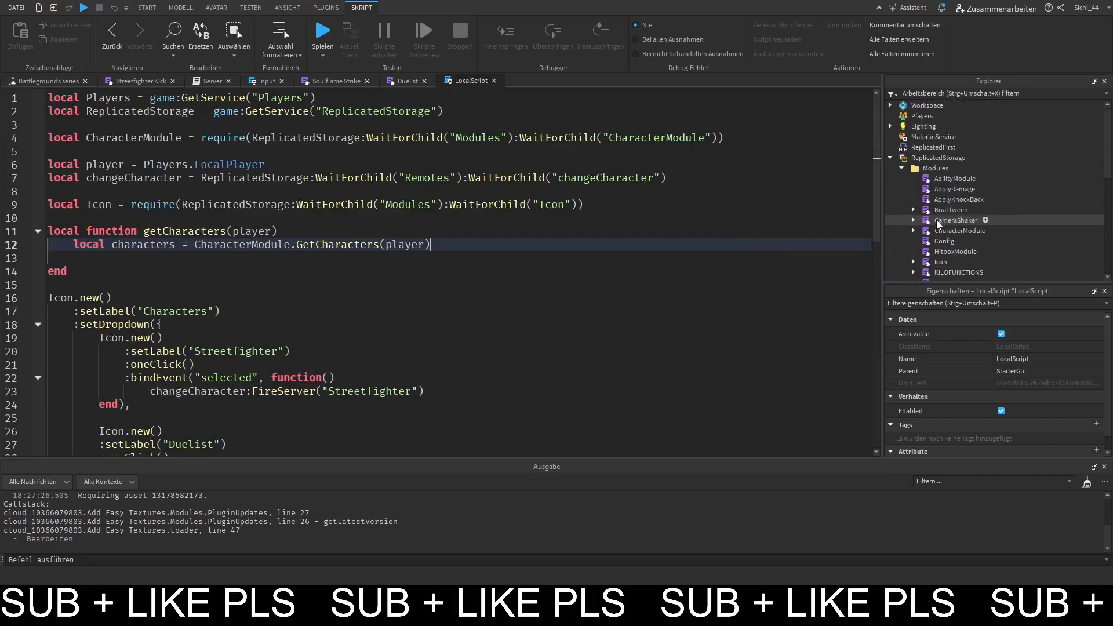
Open the Icon module from ReplicatedStorage > Modules and read through its code.
scroll(down, 3)
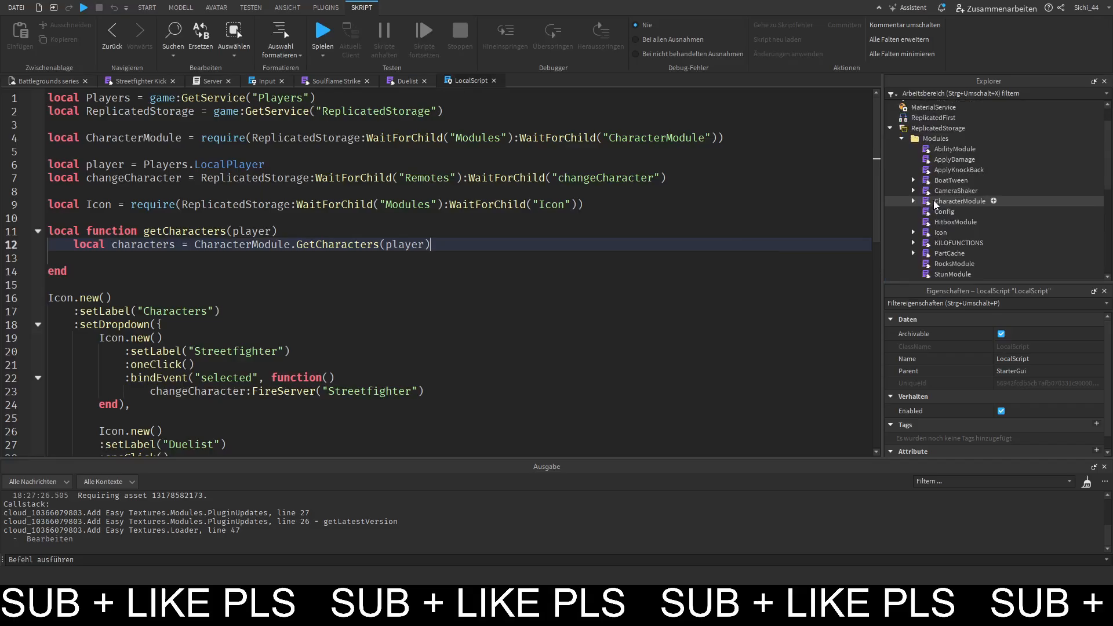
click(941, 202)
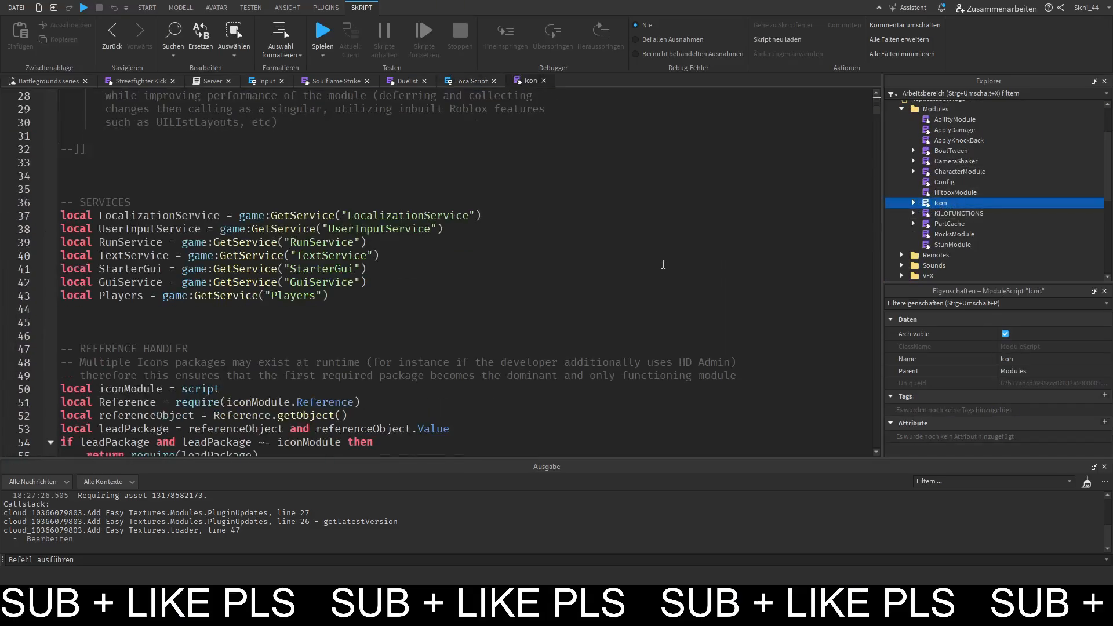
scroll(down, 3)
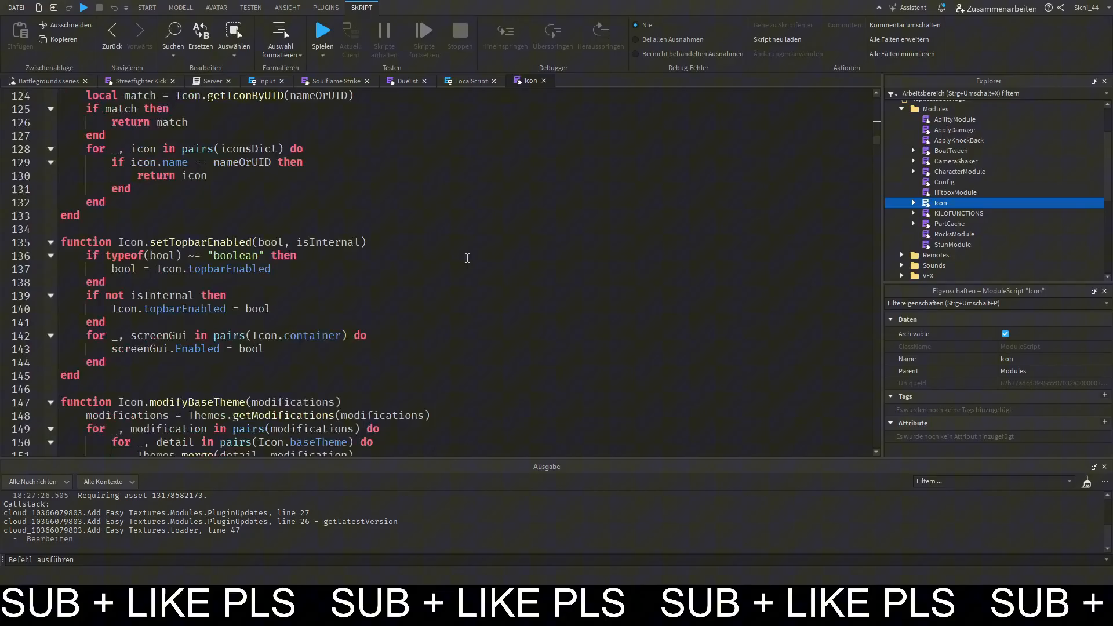
scroll(down, 3)
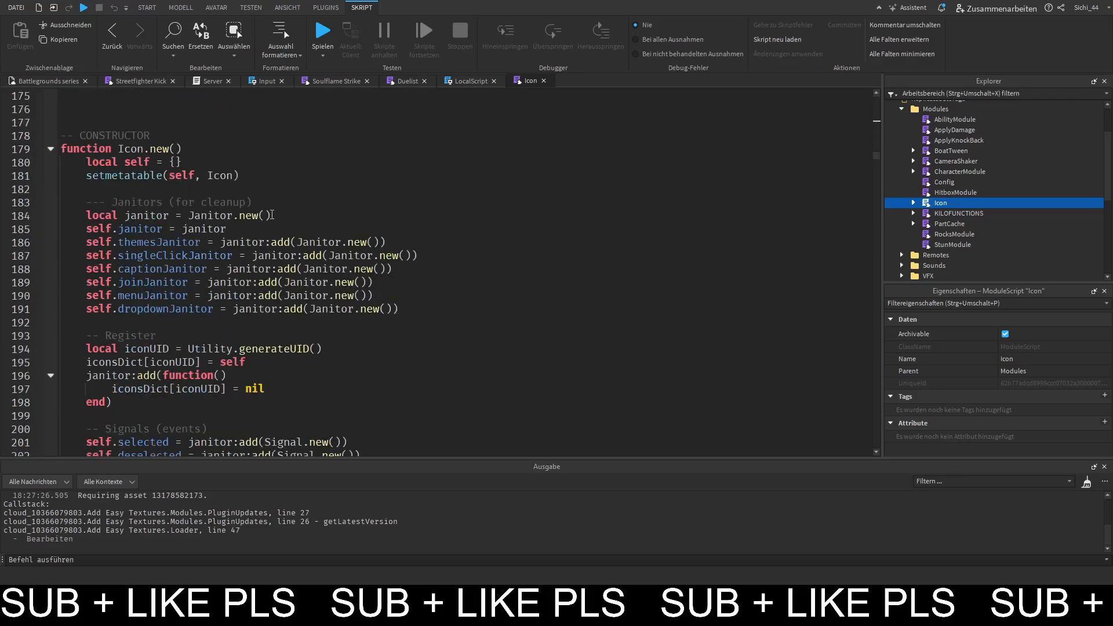
scroll(down, 3)
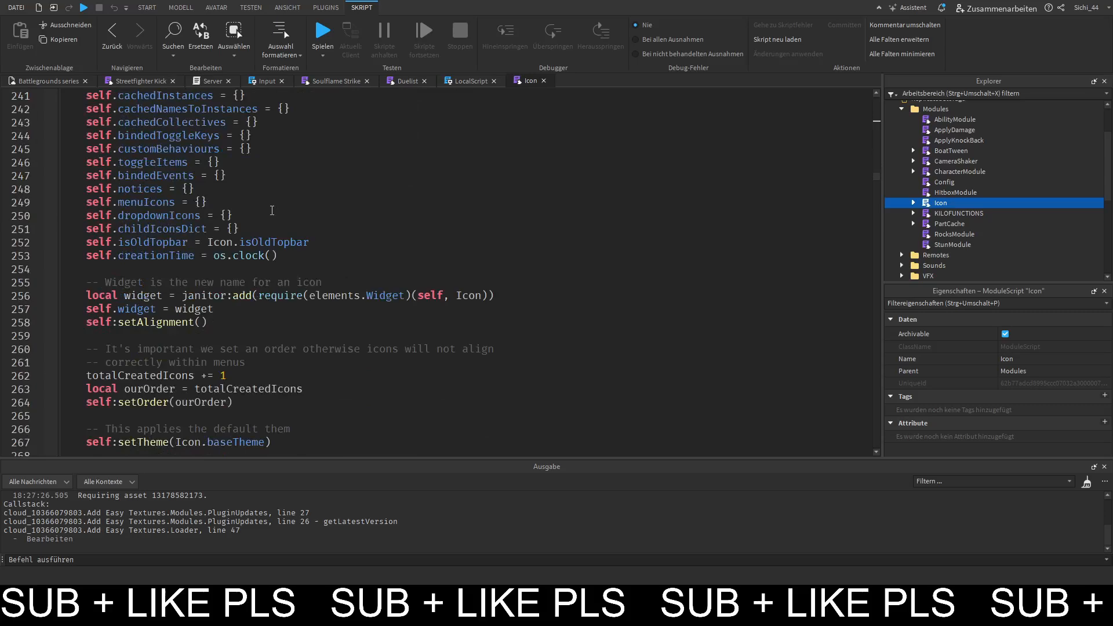
scroll(down, 3)
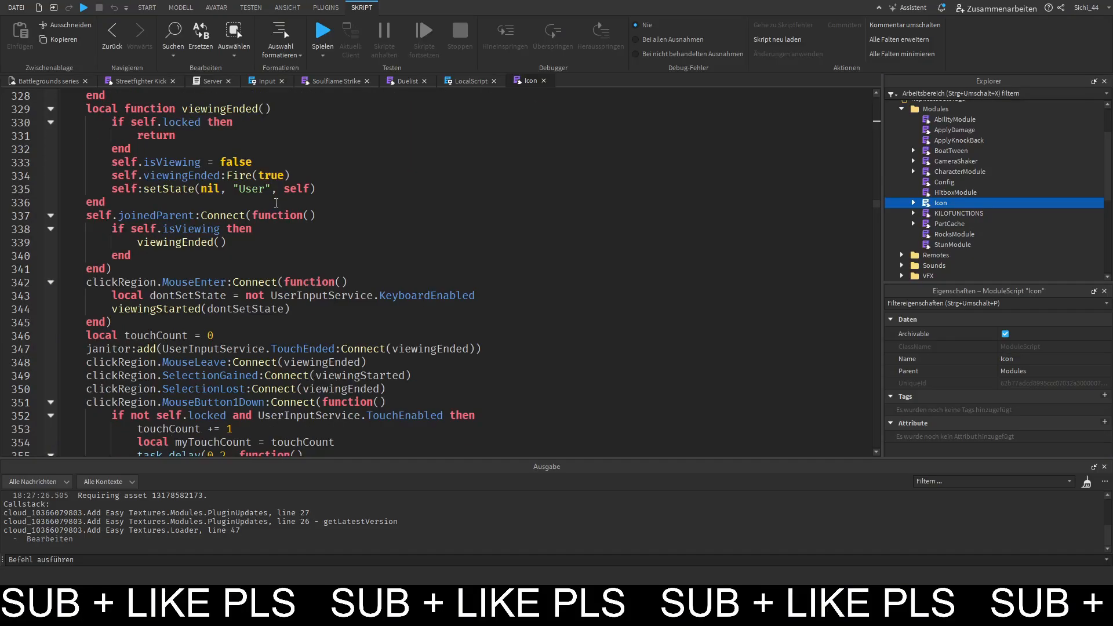
scroll(down, 3)
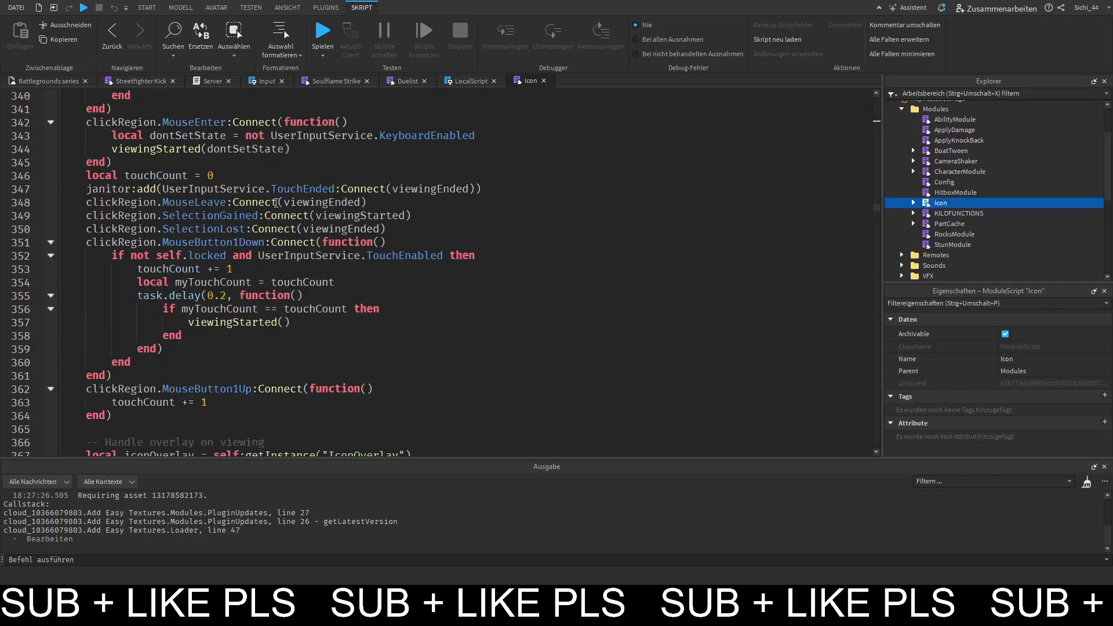
scroll(down, 3)
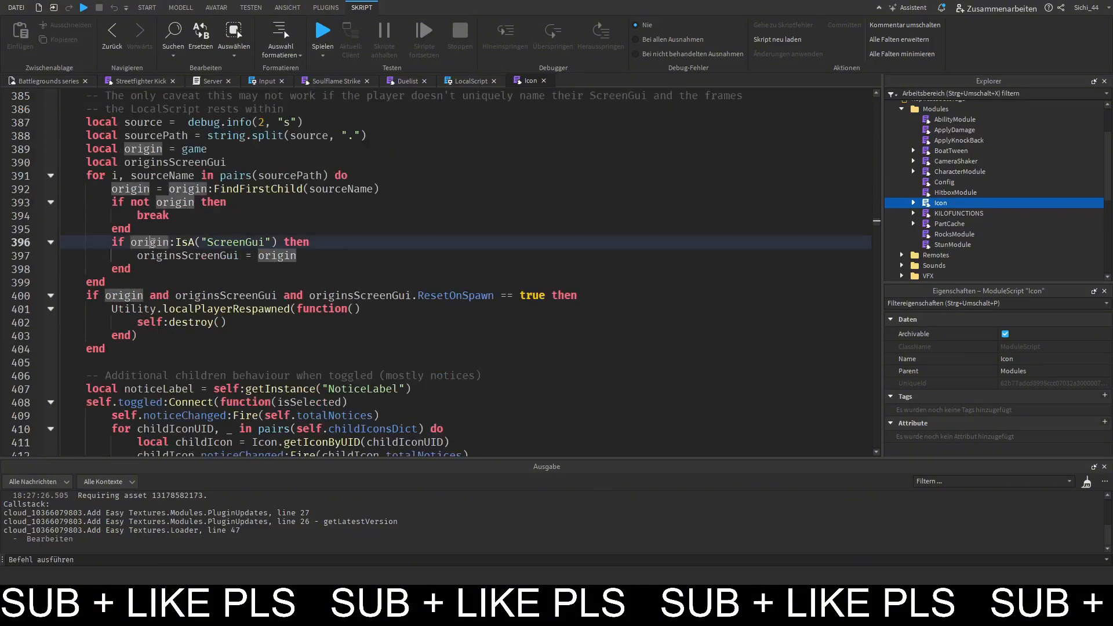
scroll(down, 3)
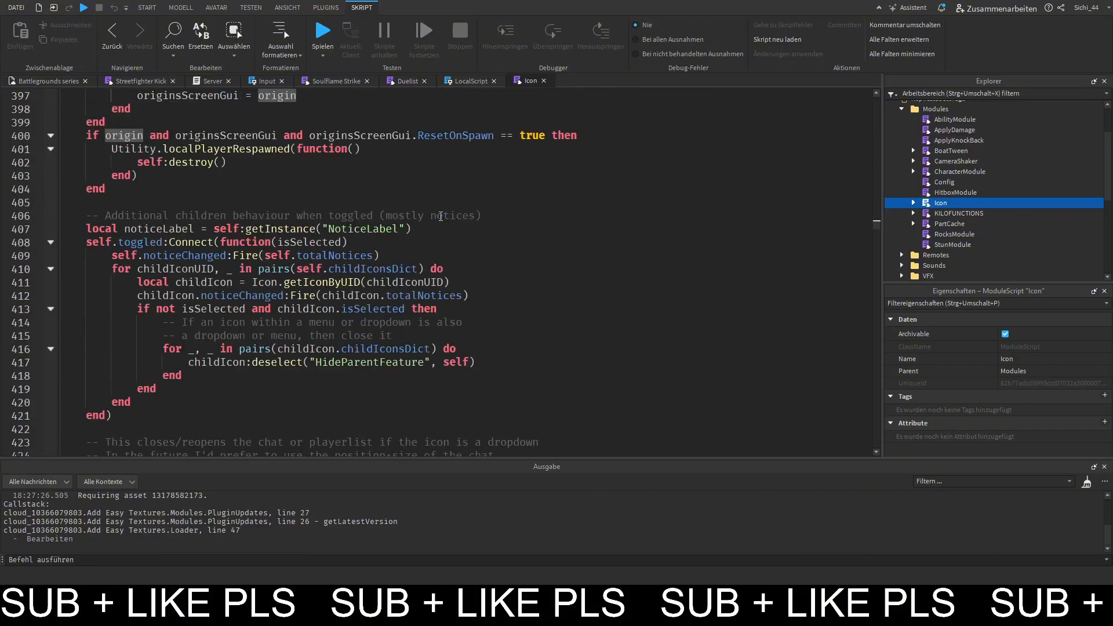
scroll(down, 3)
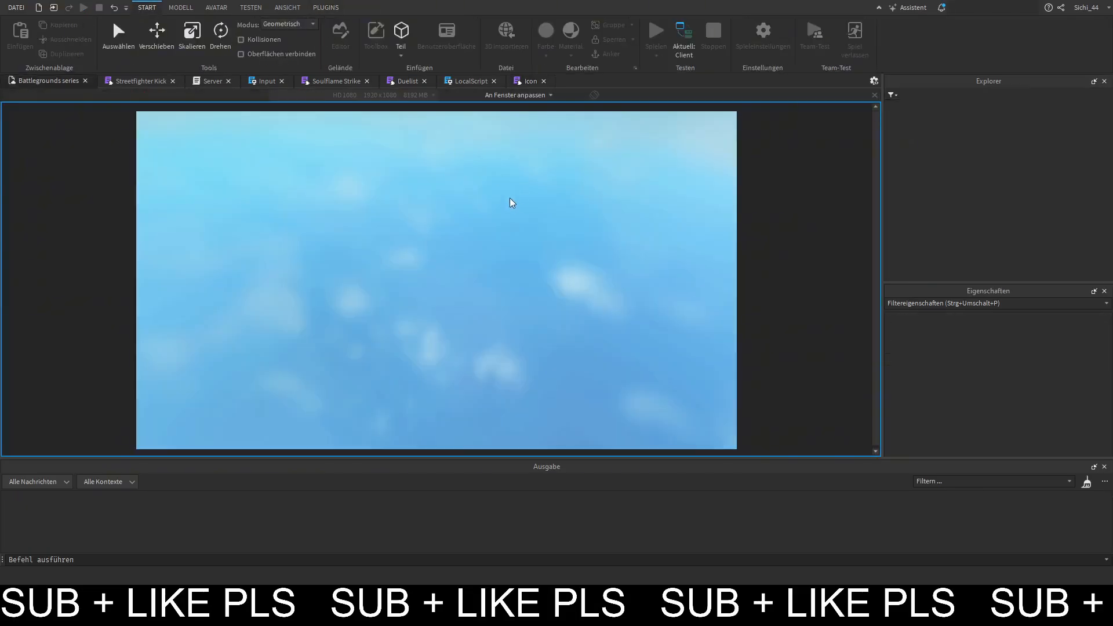
Start a playtest and inspect the four Topbar ScreenGuis under PlayerGui.
click(654, 34)
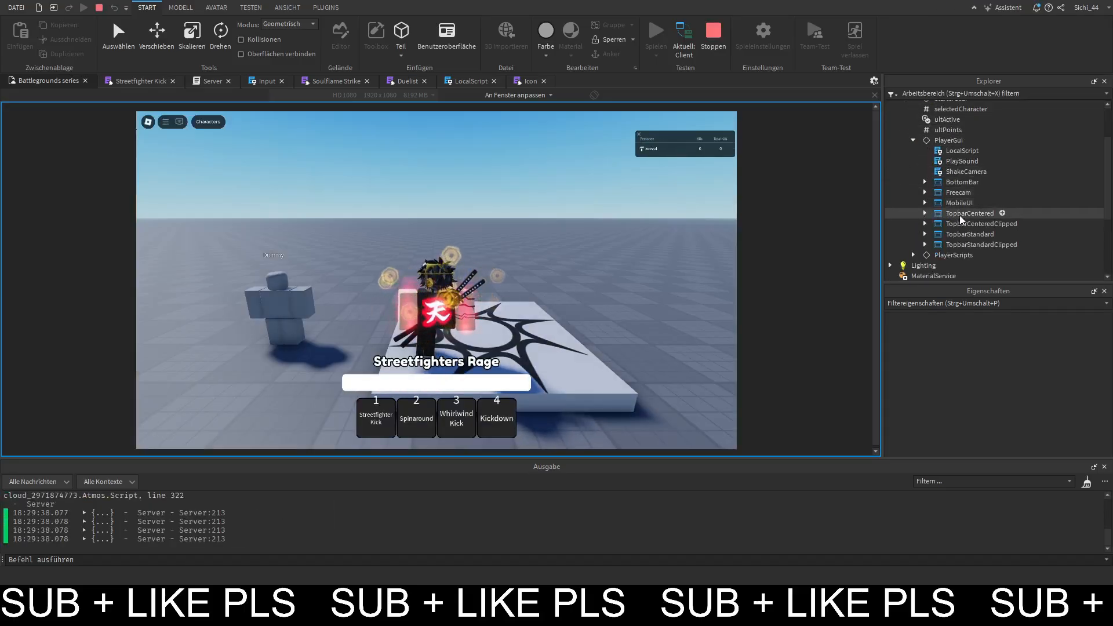
click(970, 233)
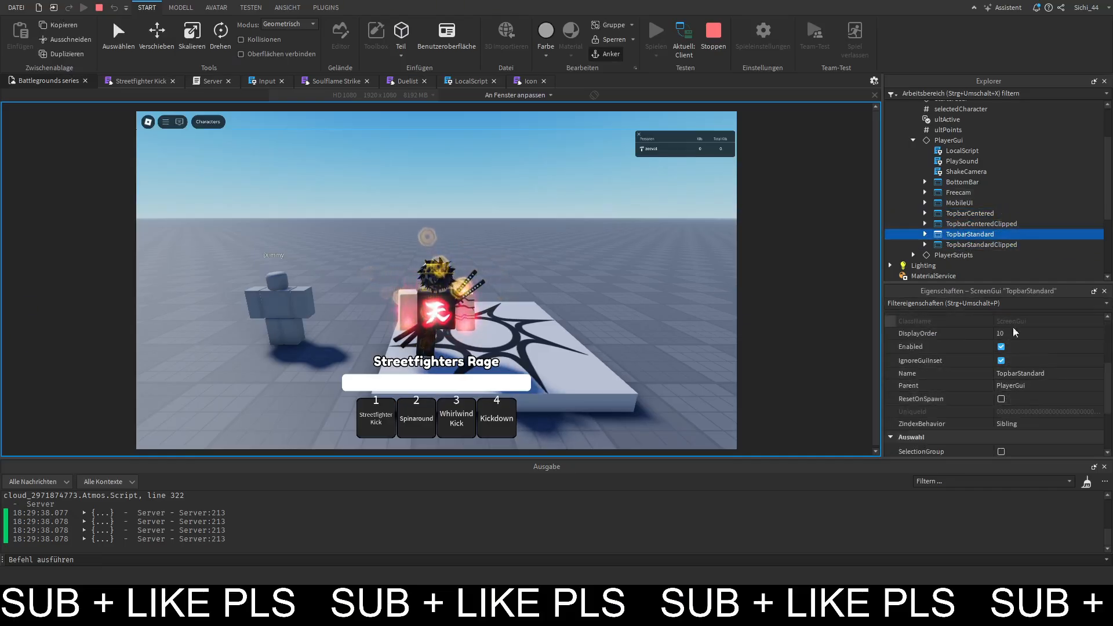
click(955, 256)
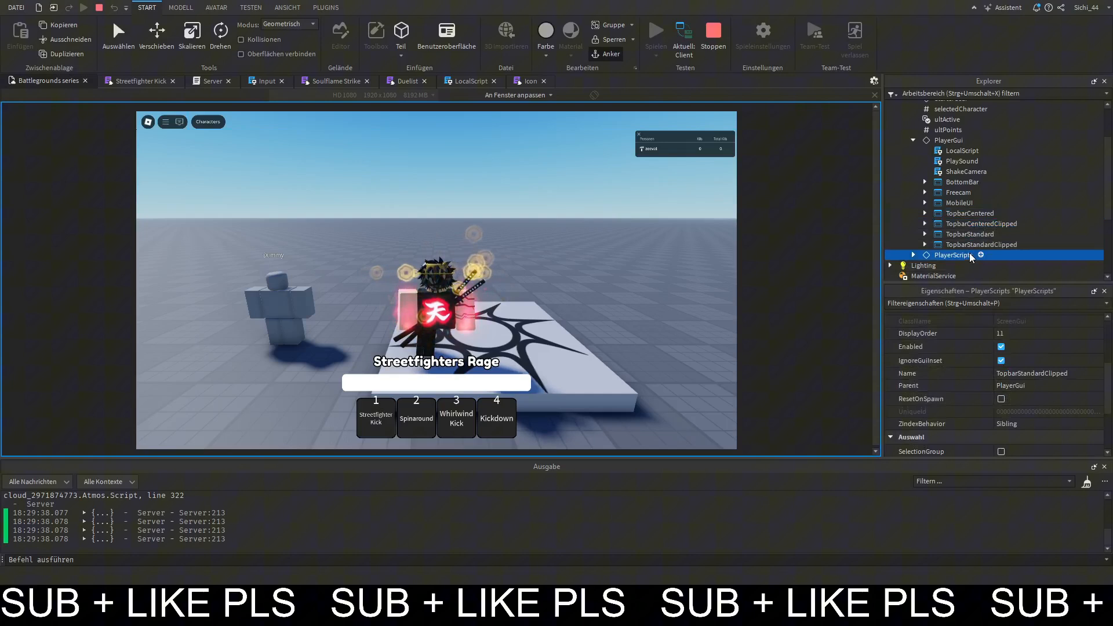
click(981, 223)
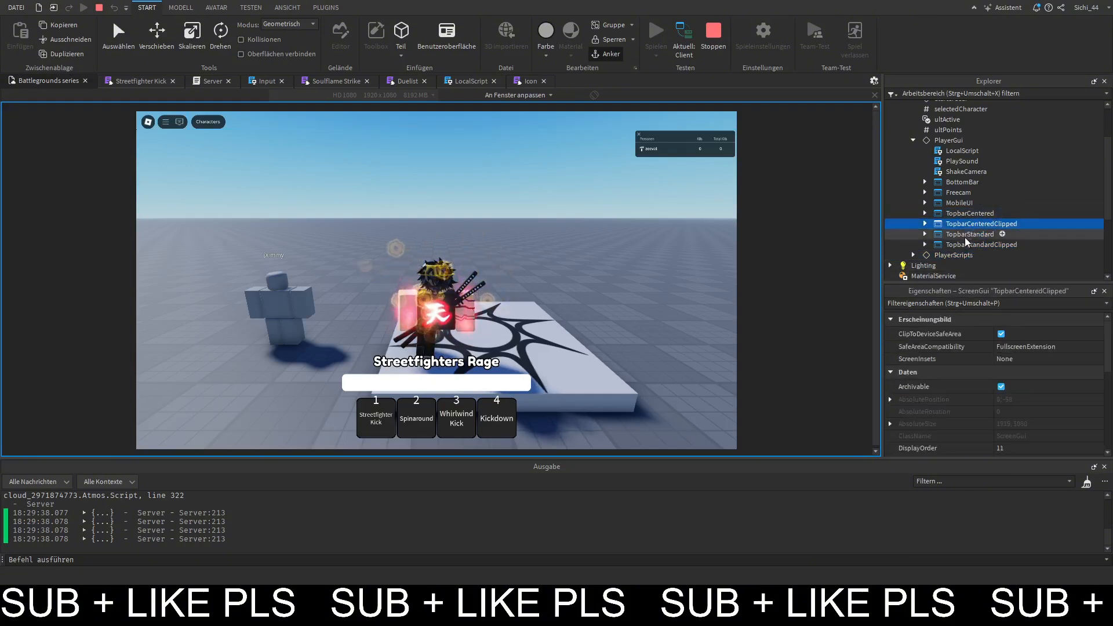
click(971, 214)
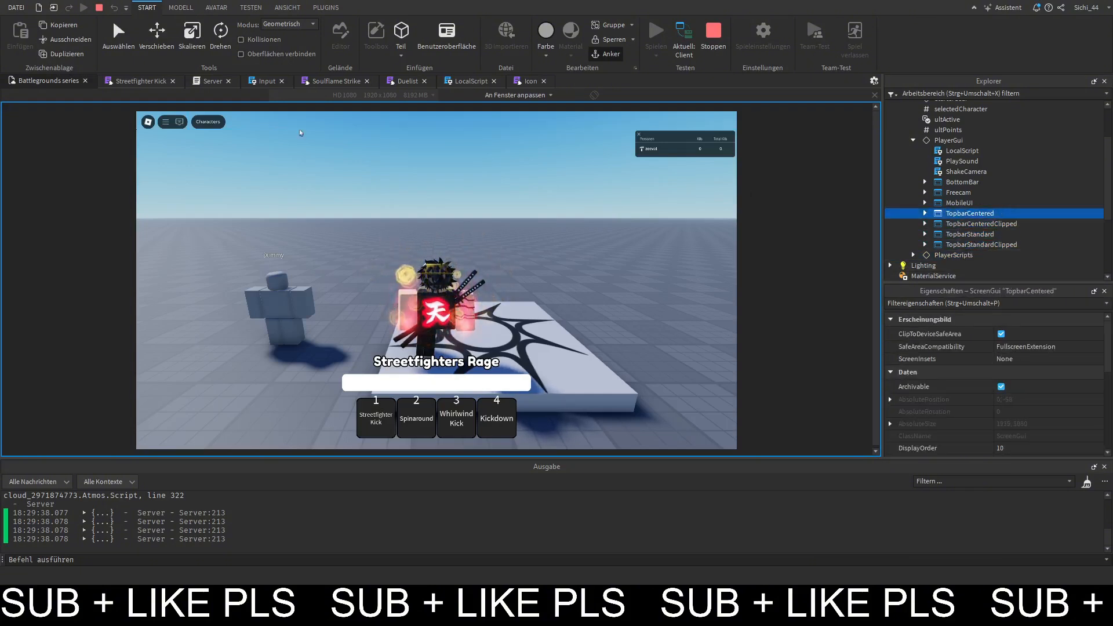
Pick Duelist from the in-game Characters dropdown, then stop the playtest.
click(207, 122)
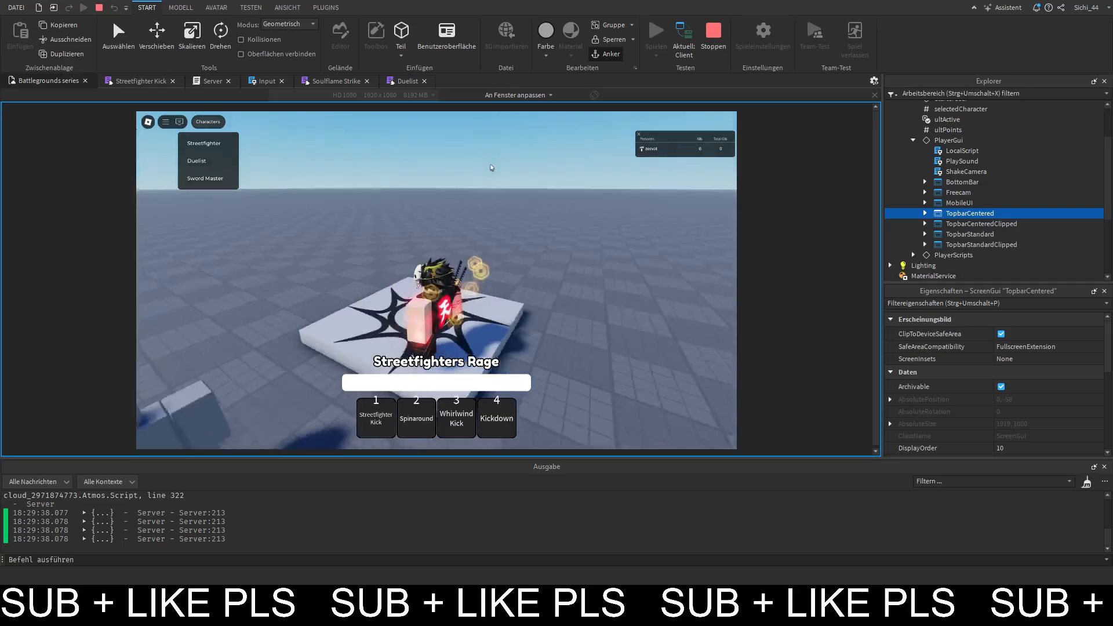
click(206, 178)
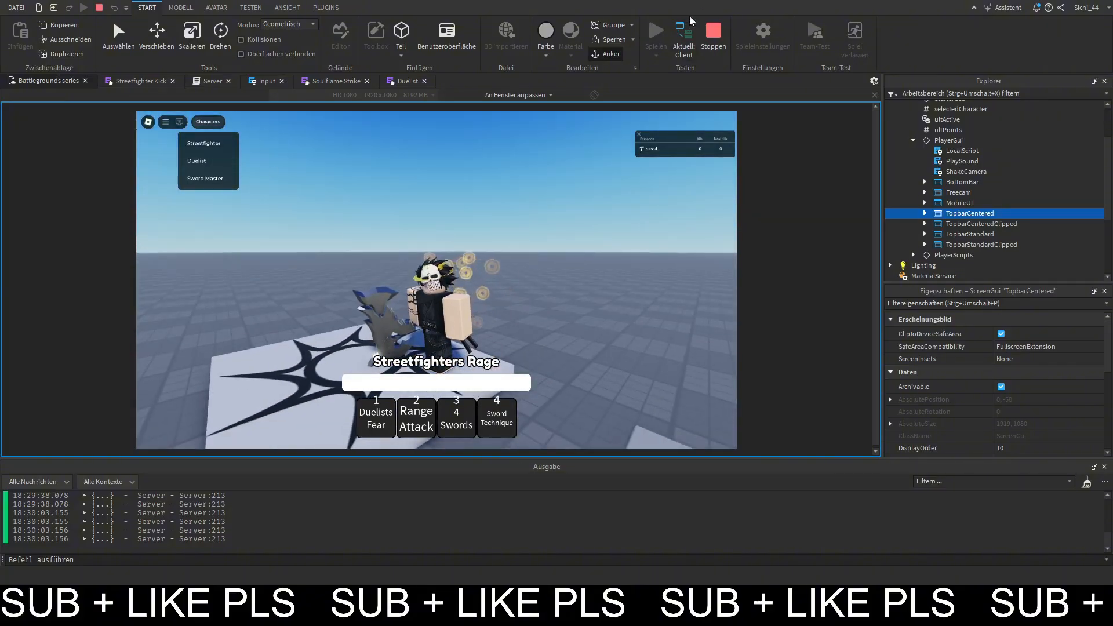
click(713, 32)
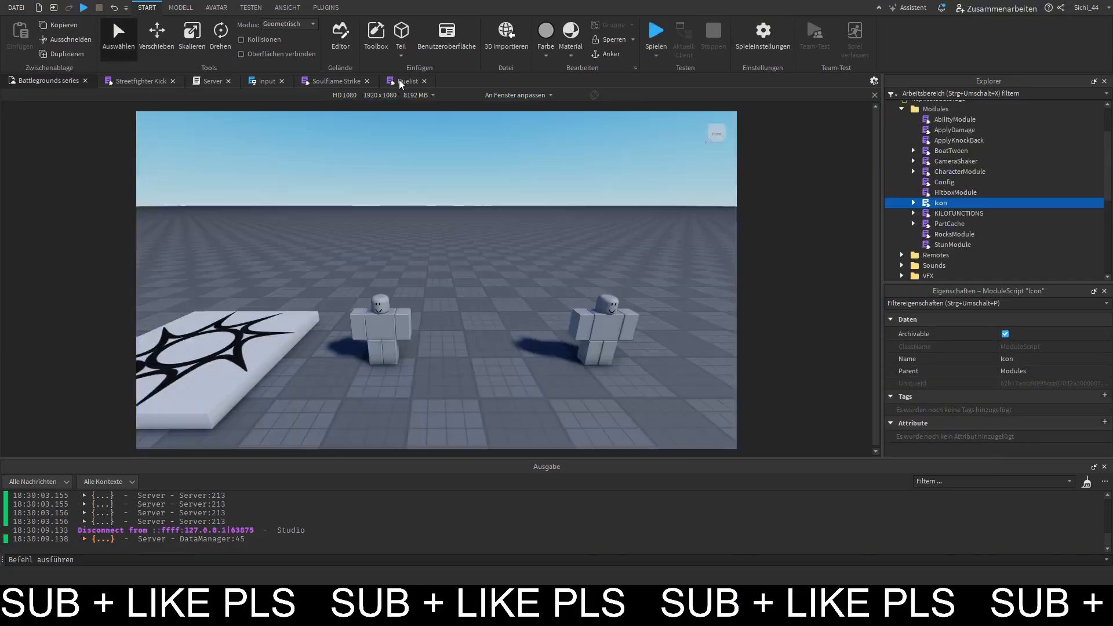
Move the Duelist Icon.new block after the Sword Master block in the LocalScript.
click(401, 81)
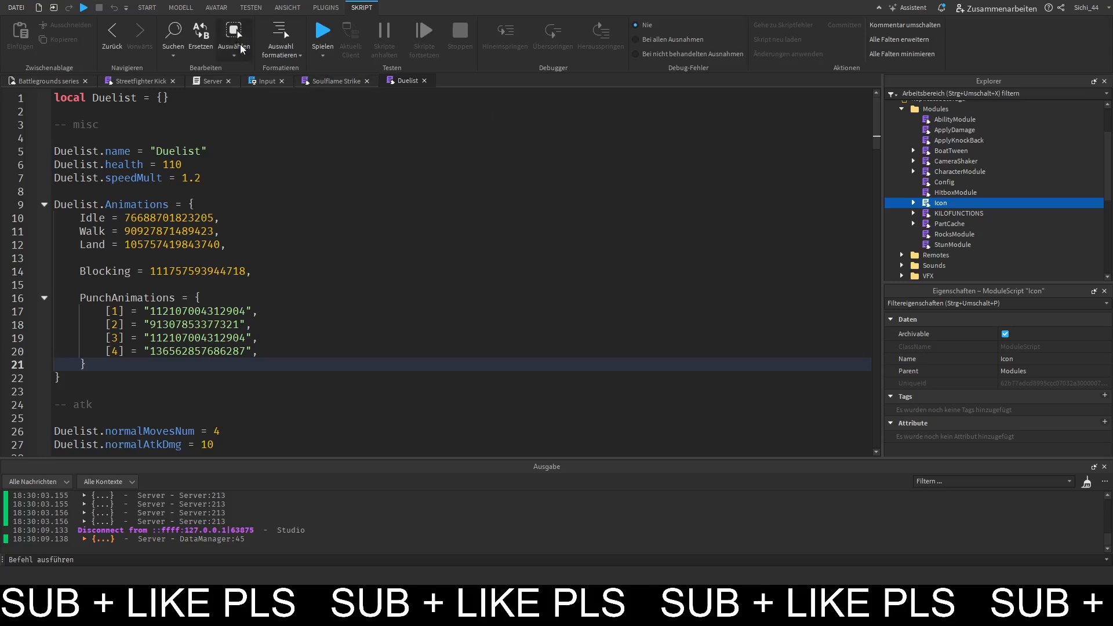
click(264, 81)
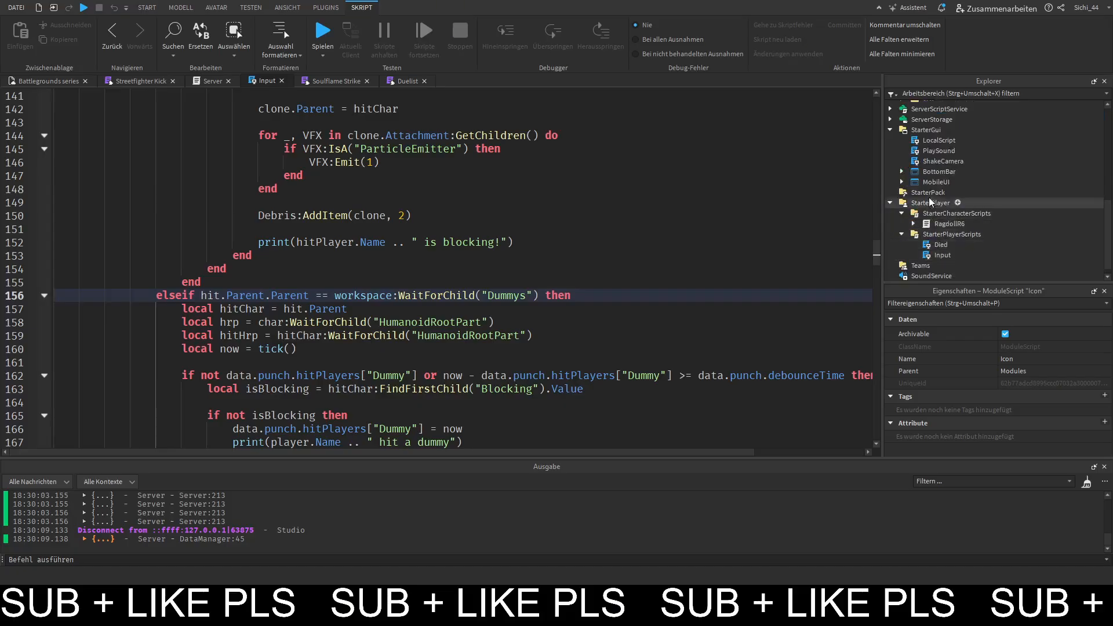
click(938, 141)
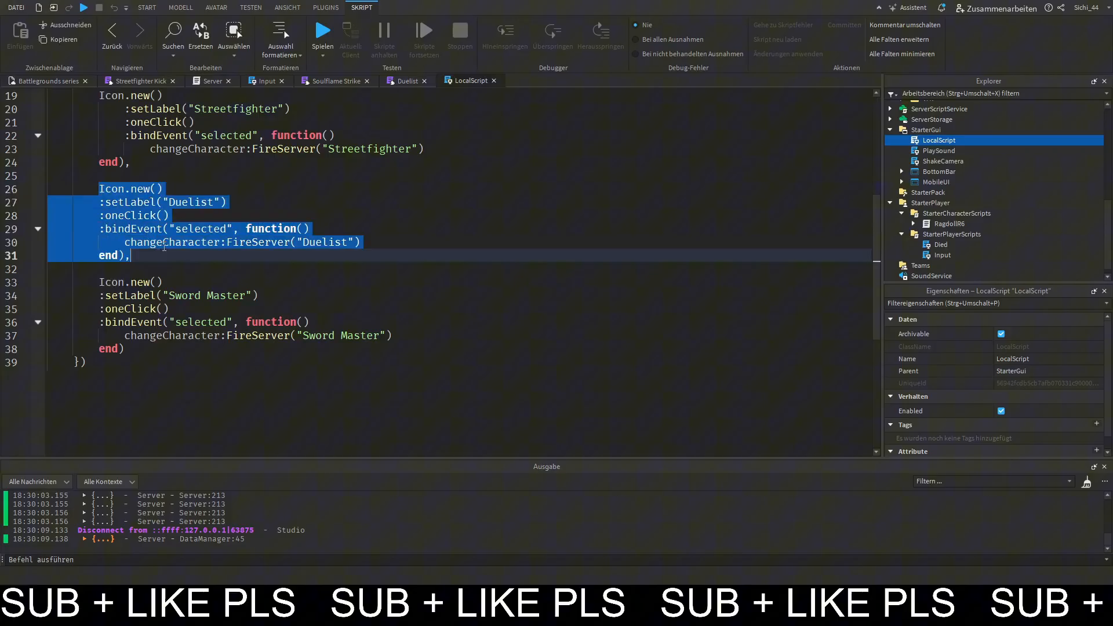
key(Delete)
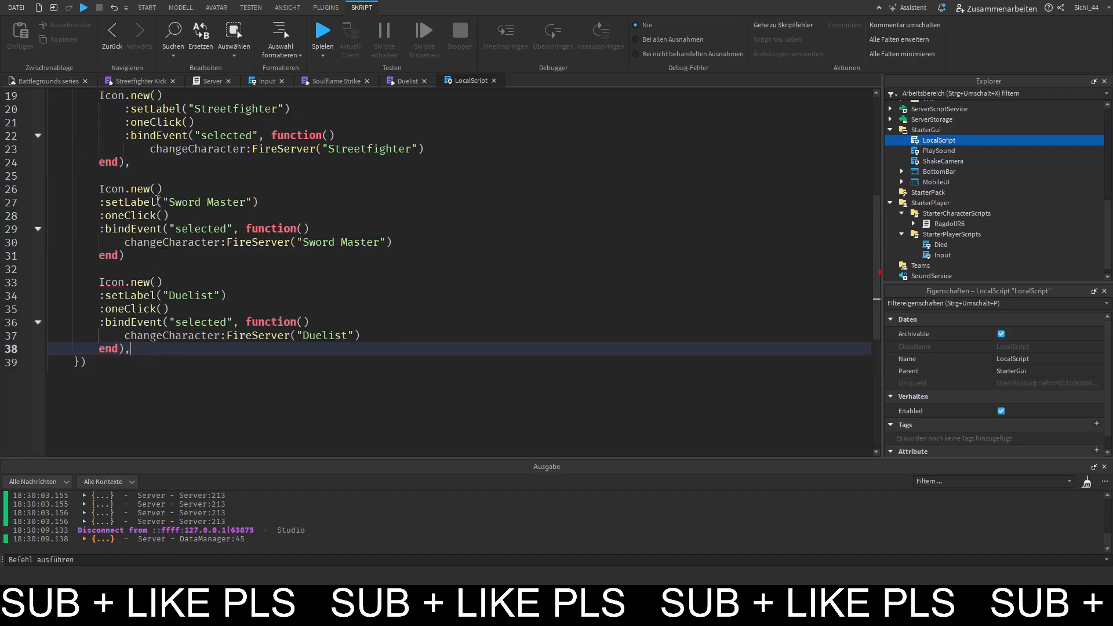
click(142, 255)
text(,)
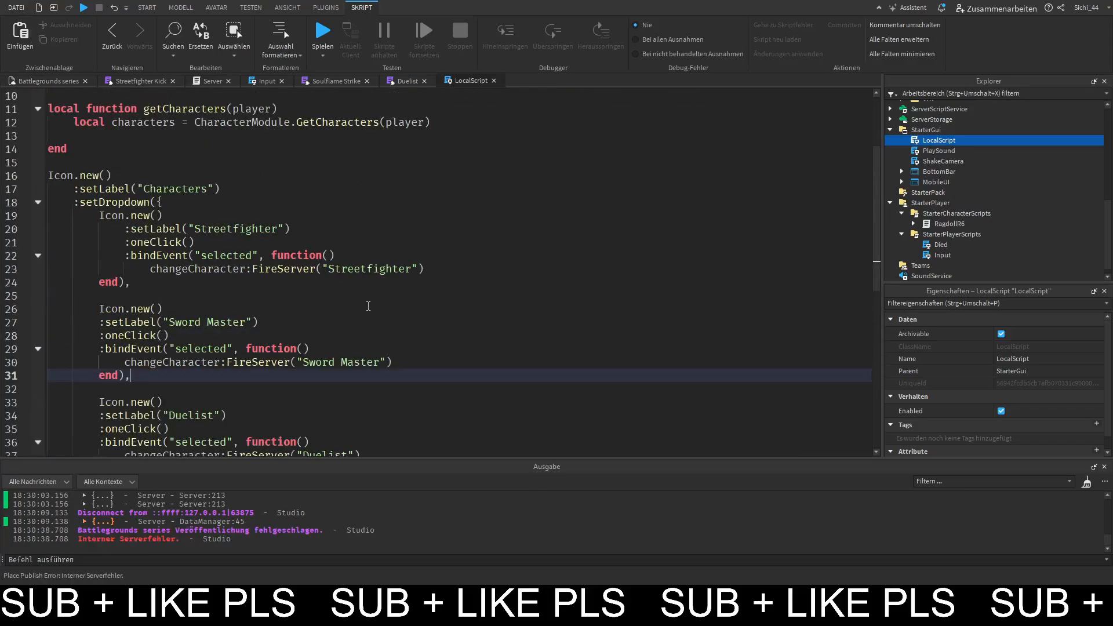
scroll(up, 3)
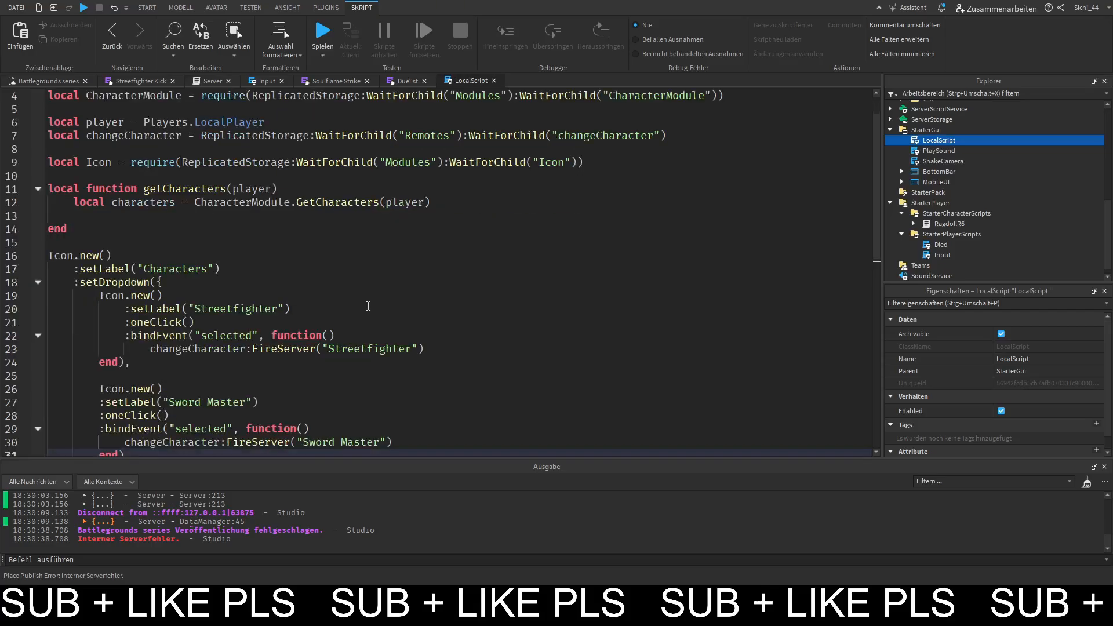
scroll(down, 3)
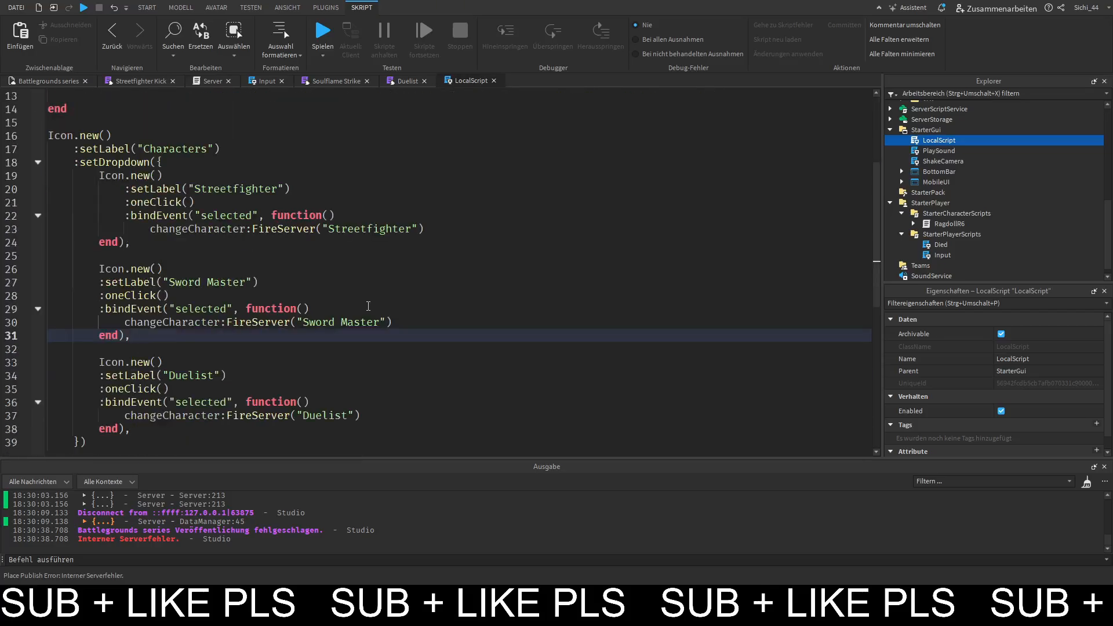
scroll(down, 3)
text(:setImage(""))
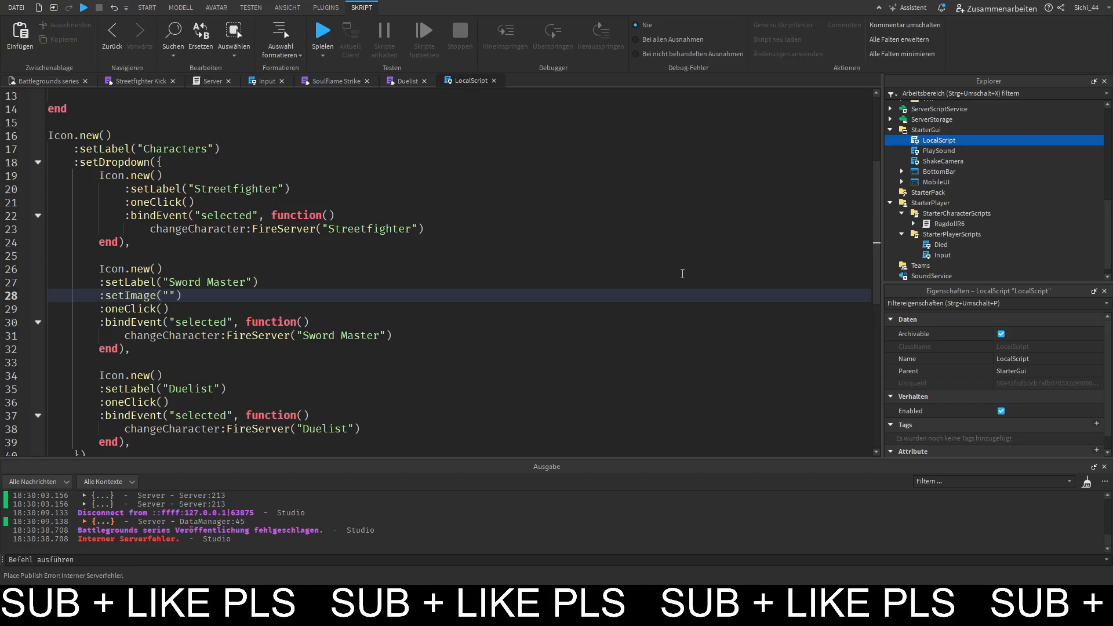
click(183, 296)
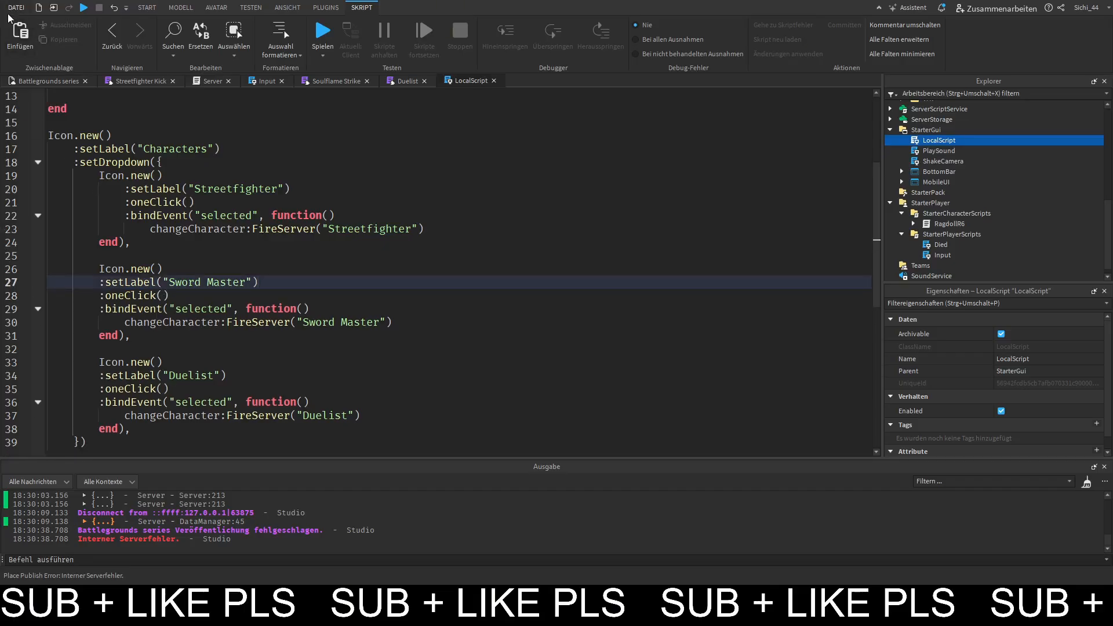
mouse_move(140, 87)
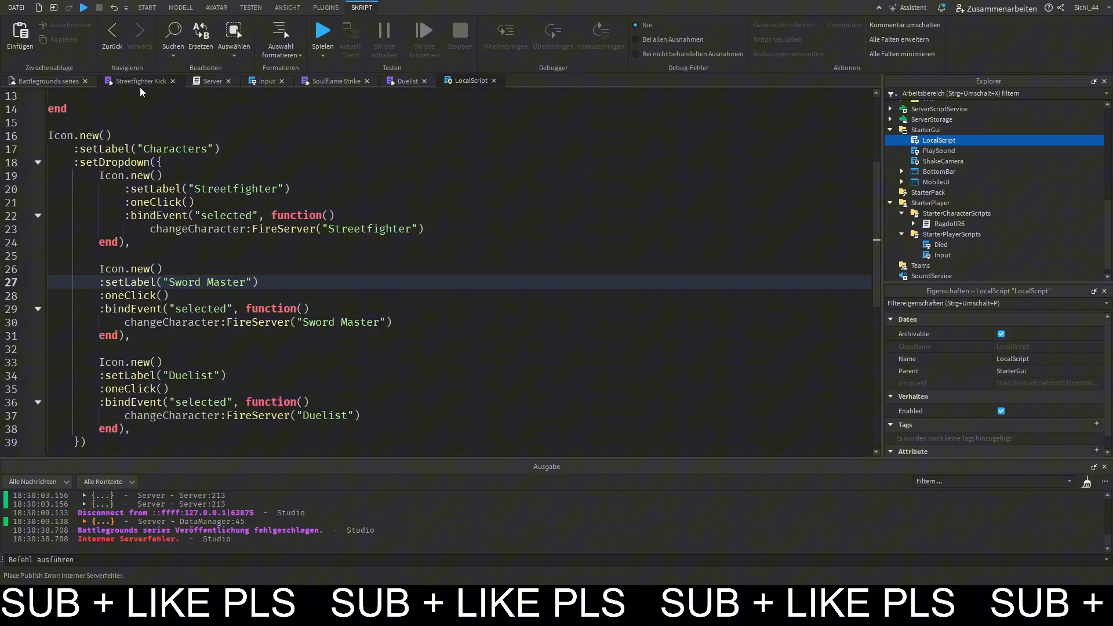
click(147, 7)
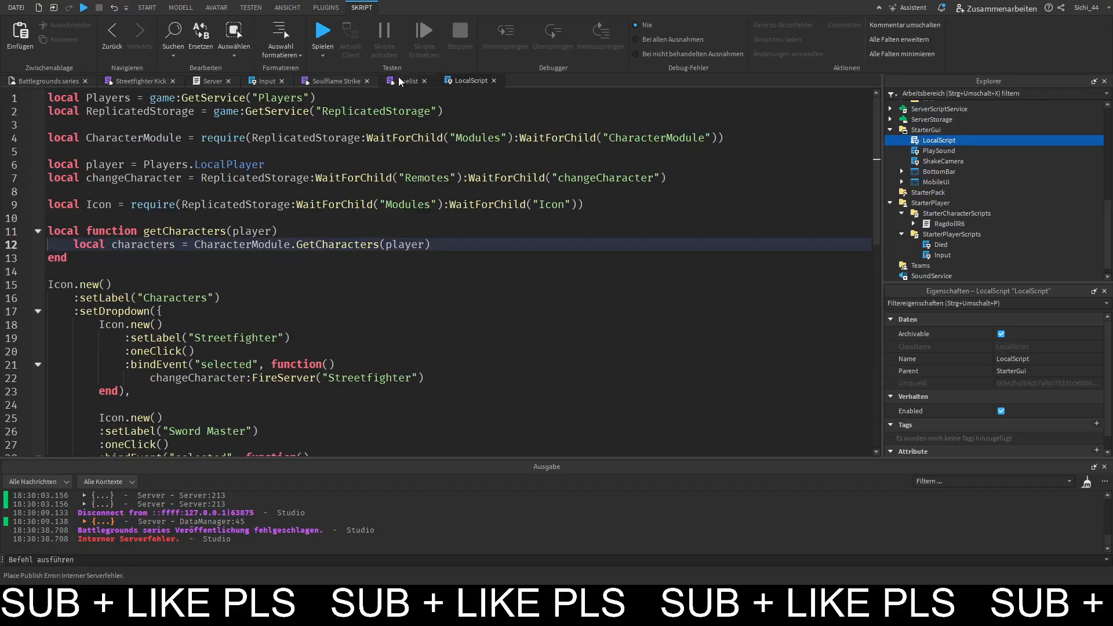
Add Duelist.onEarlyAccess = true under the Duelist table declaration.
click(402, 80)
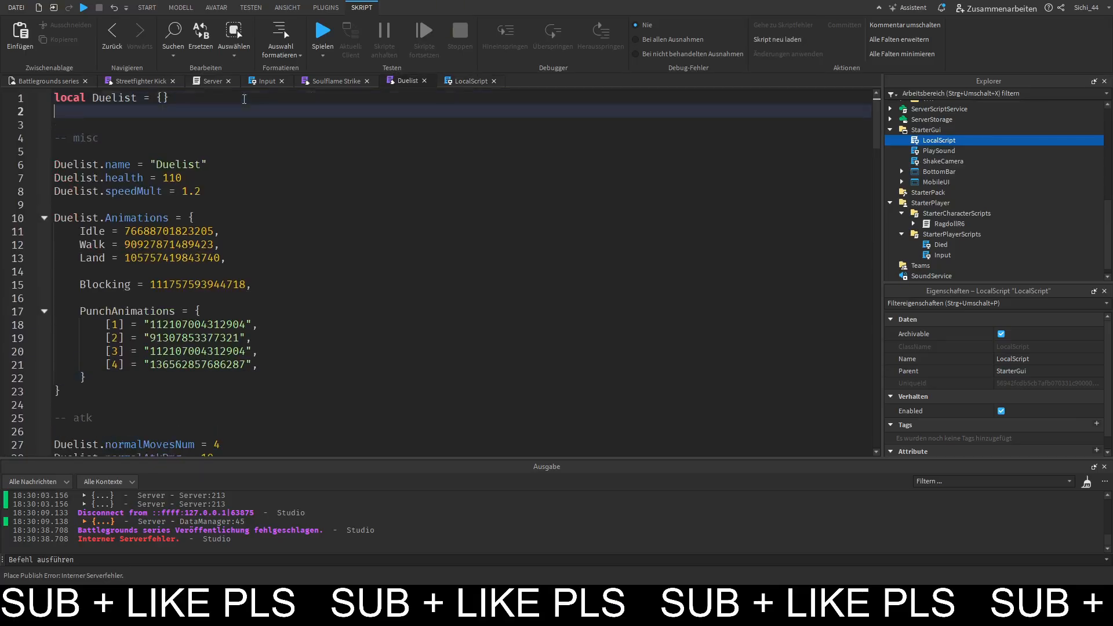
text(Duelist.)
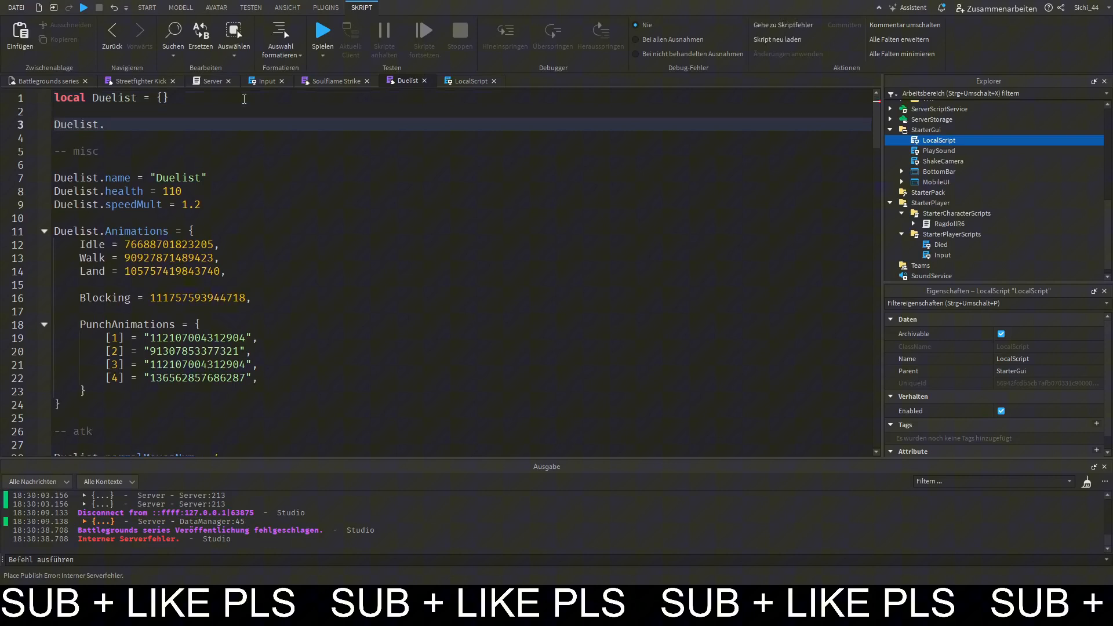
text(onEar)
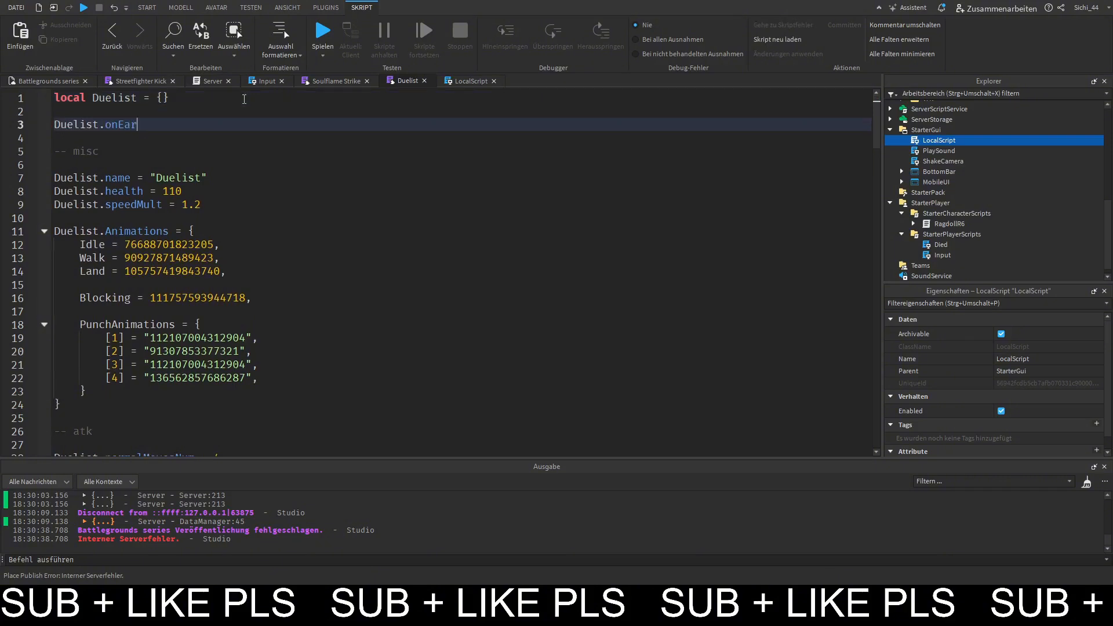
text(lyAccess)
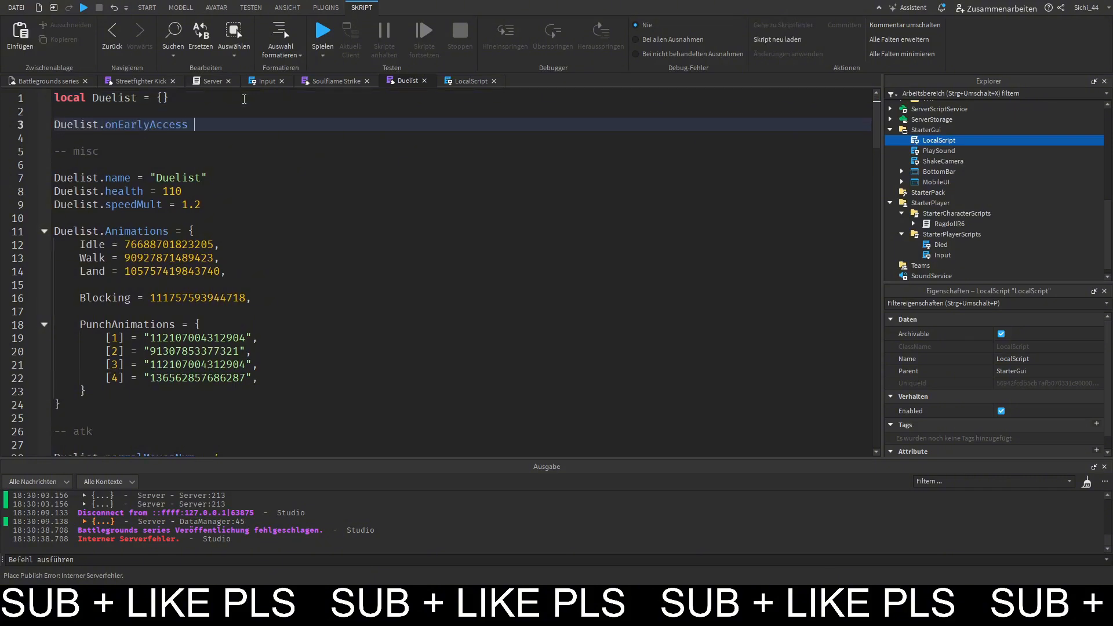
text(= false)
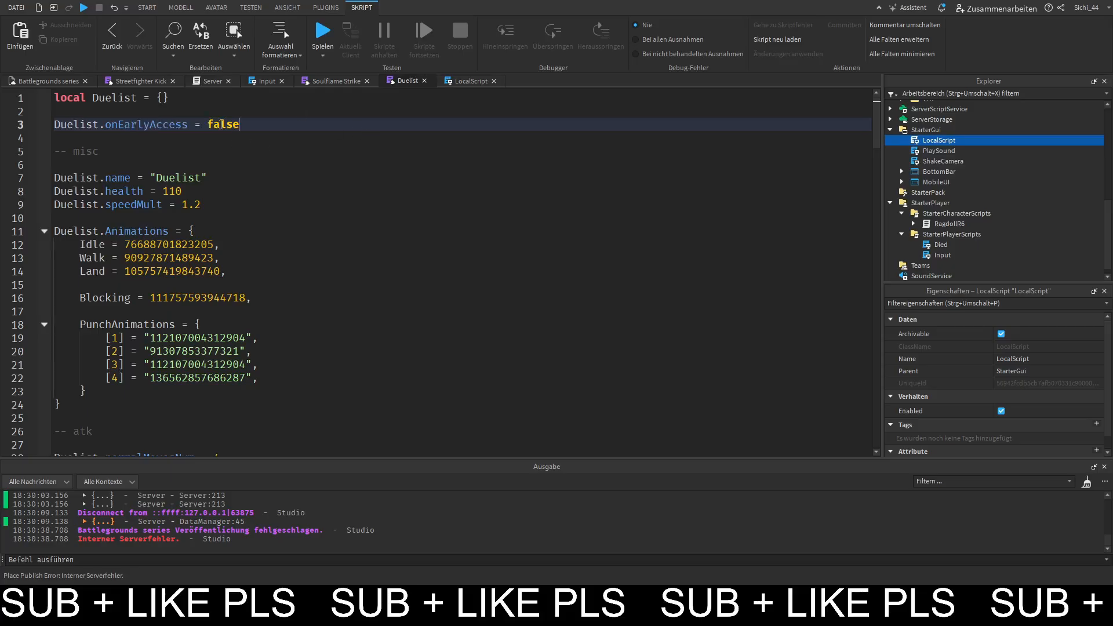
text(true)
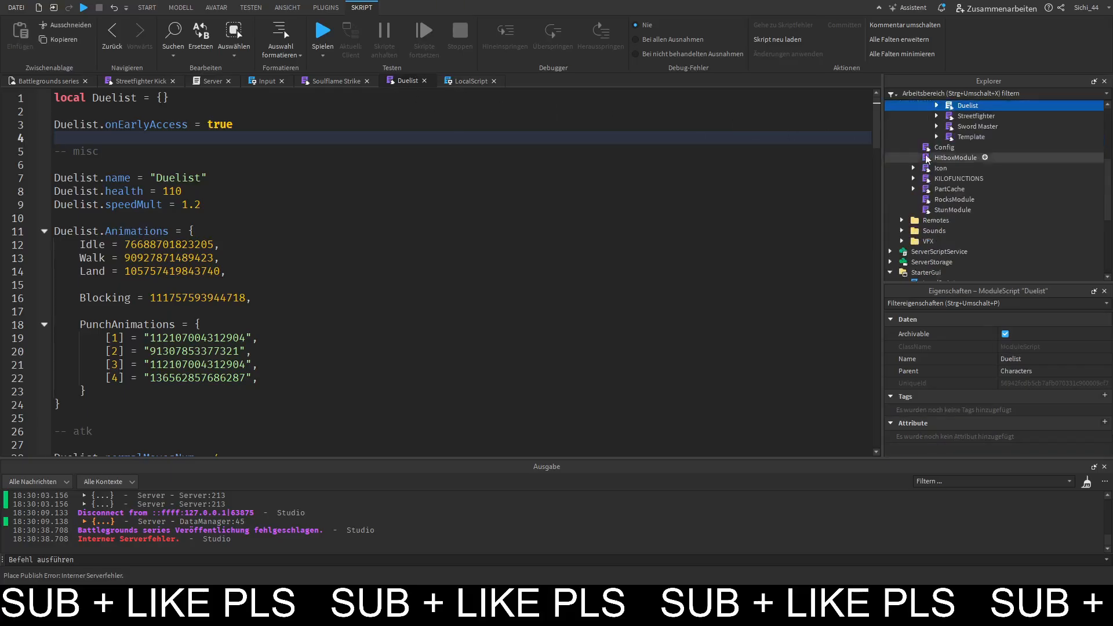
Add an onEarlyAccess = false line to the Streetfighter and Sword Master modules, then return to LocalScript.
click(977, 116)
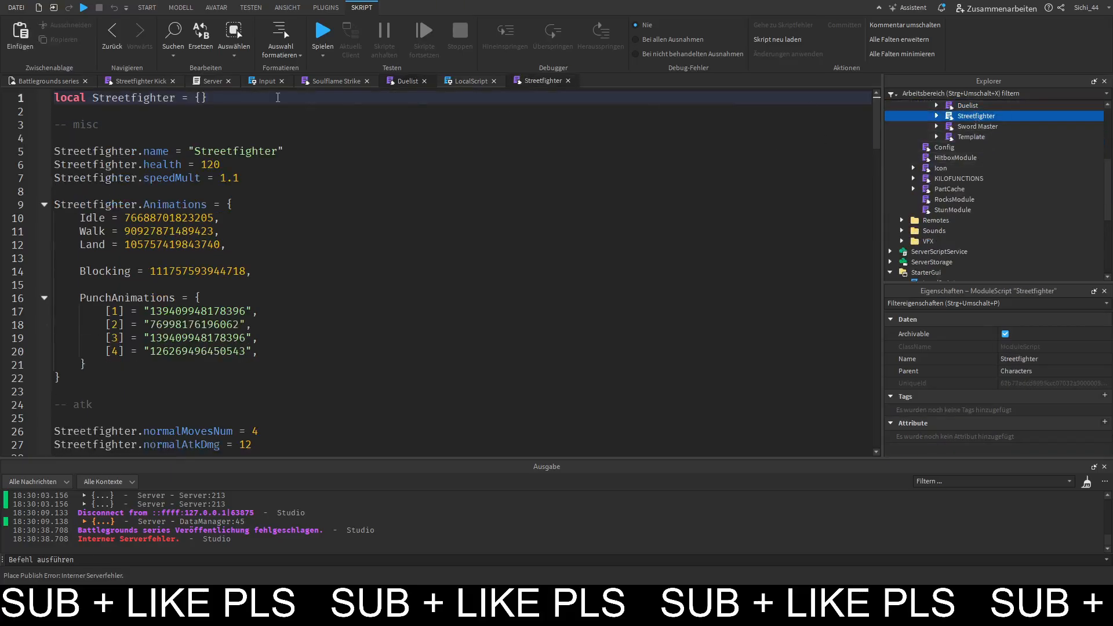
text(Duelist.onEarlyAccess = false)
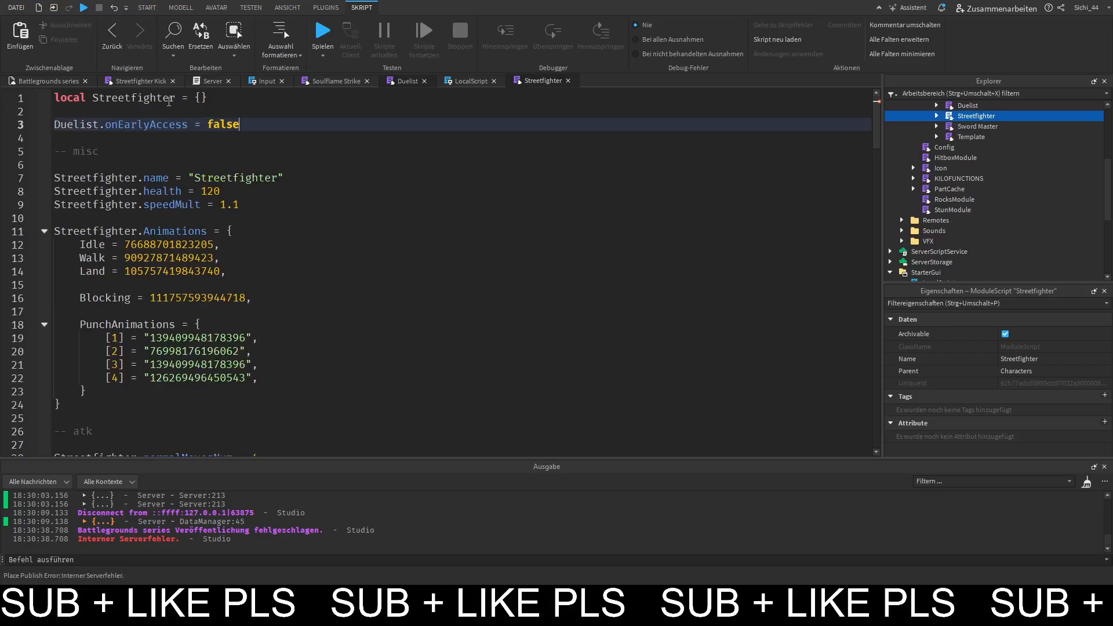
double_click(132, 98)
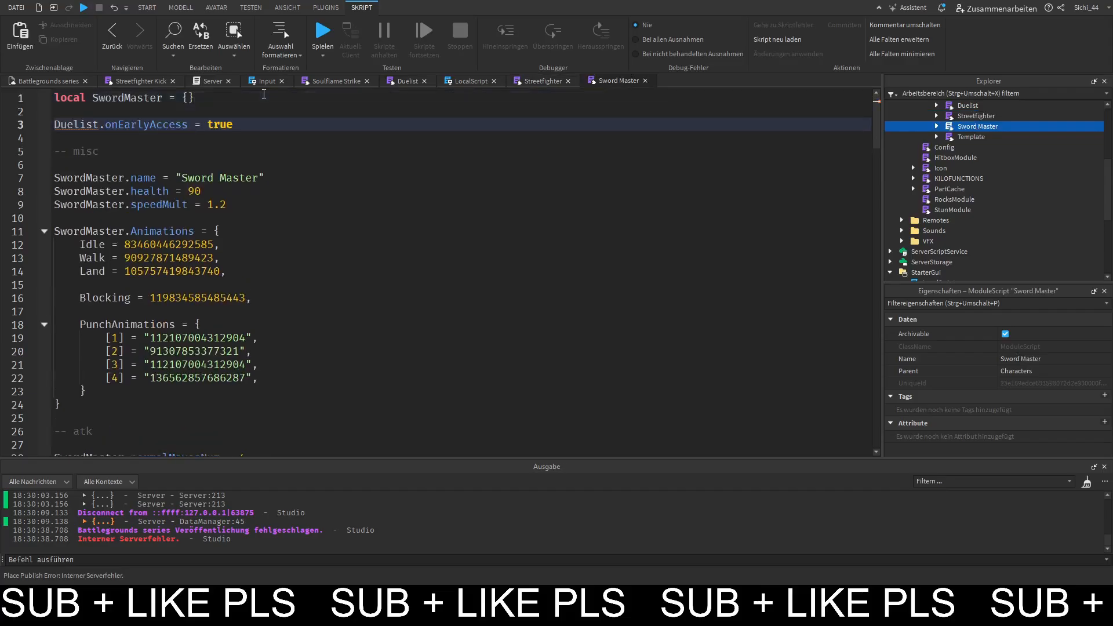
text(false)
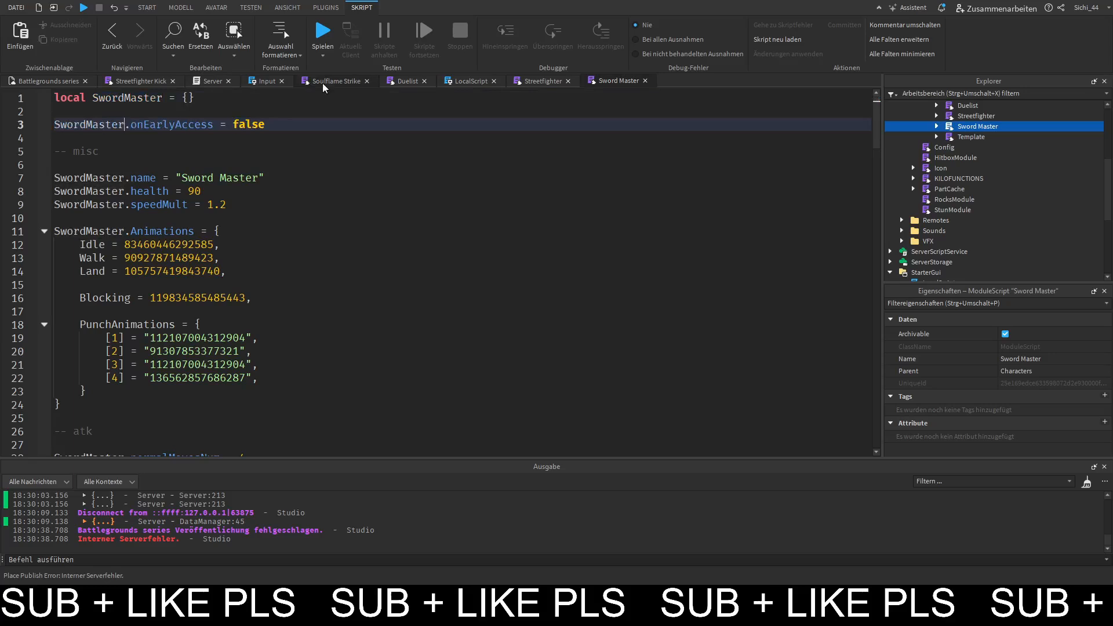
click(468, 80)
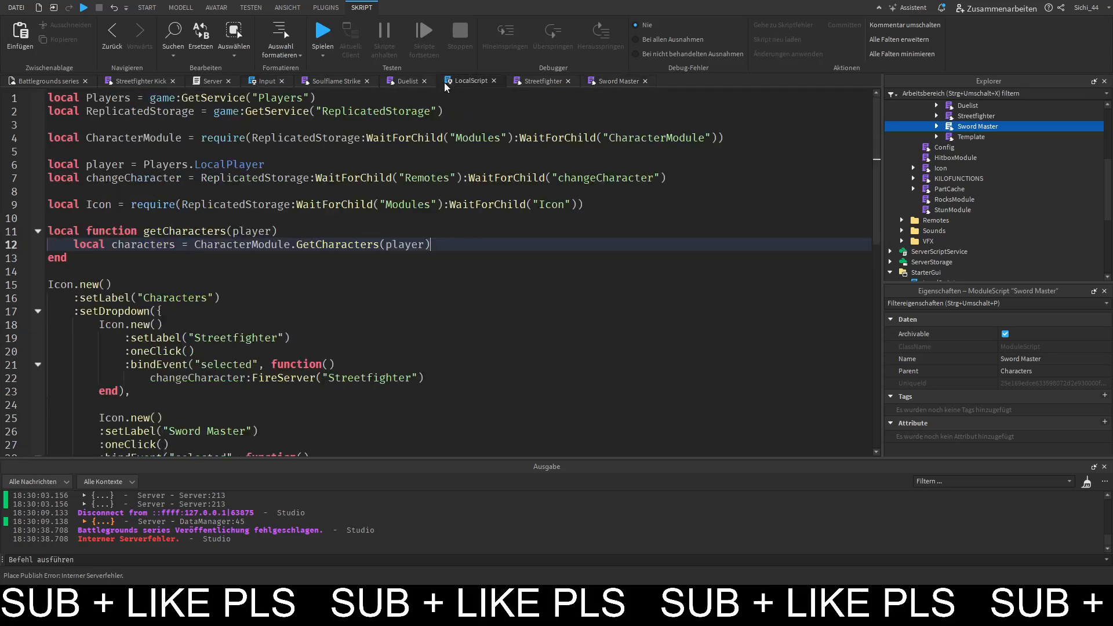
In the Server script, insert a blank line after the charInfo lookup in changeCharacter.
scroll(down, 3)
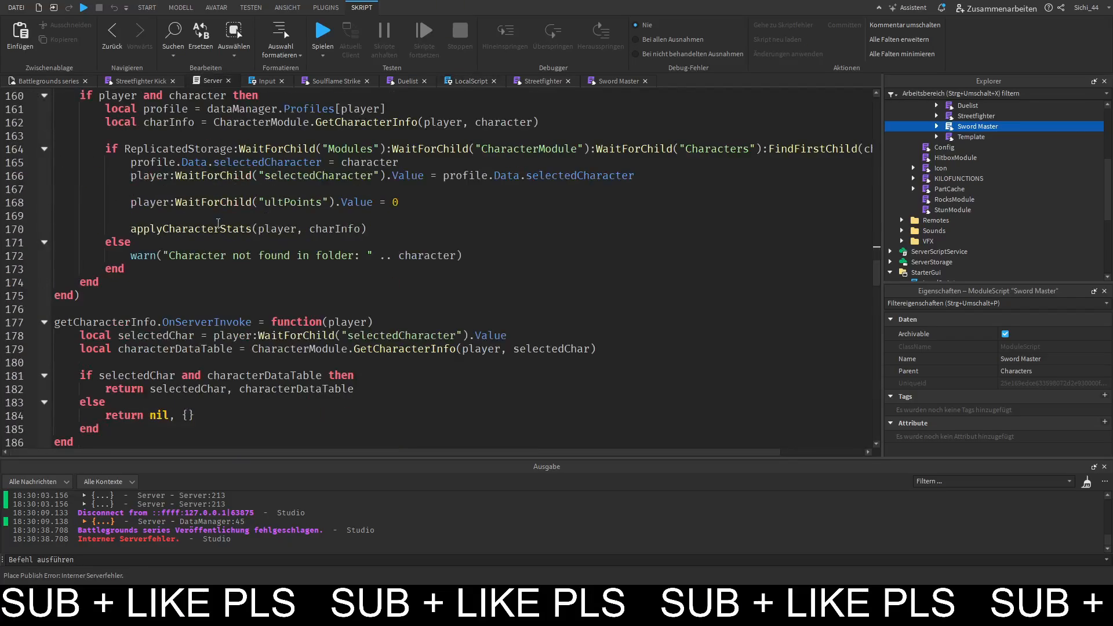
scroll(up, 3)
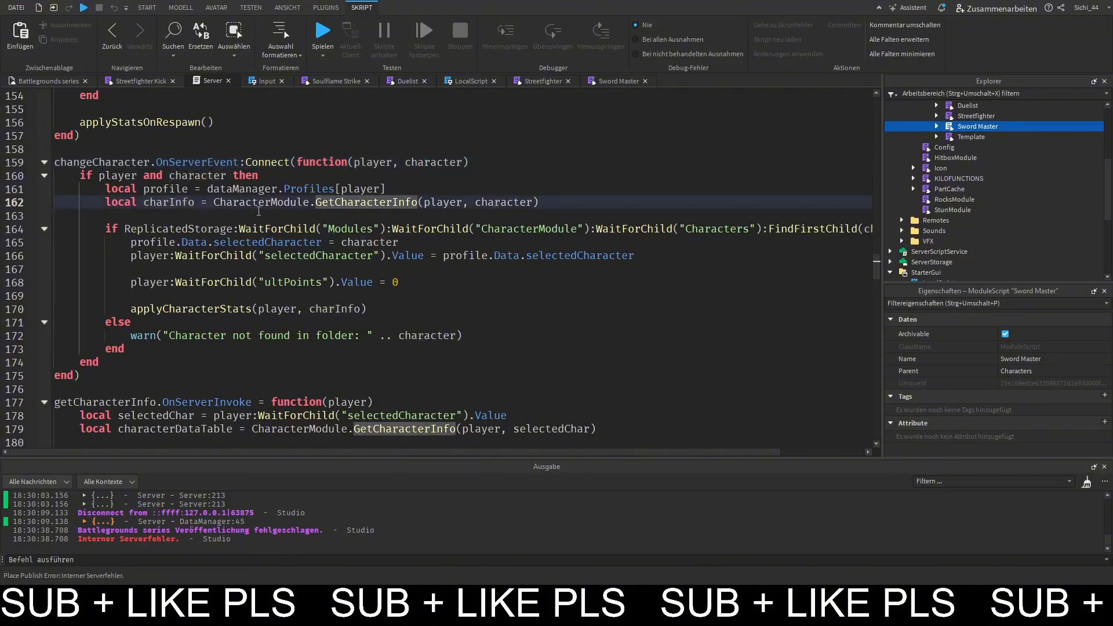
double_click(168, 202)
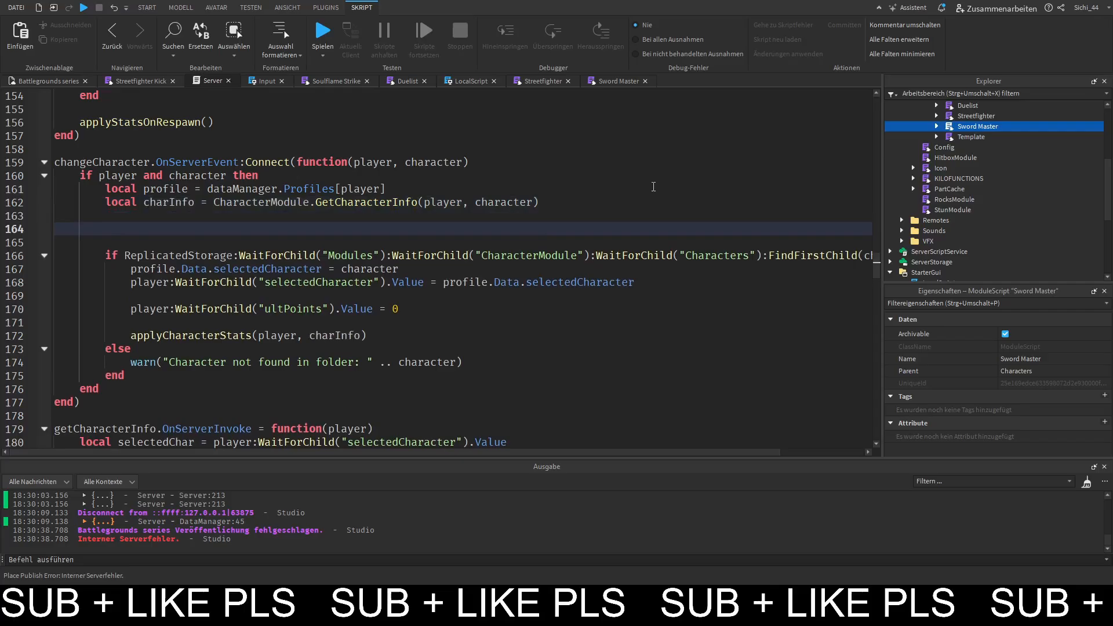
Write the if charInfo.onEarlyAccess == true then check in changeCharacter.
text(if charInfo.)
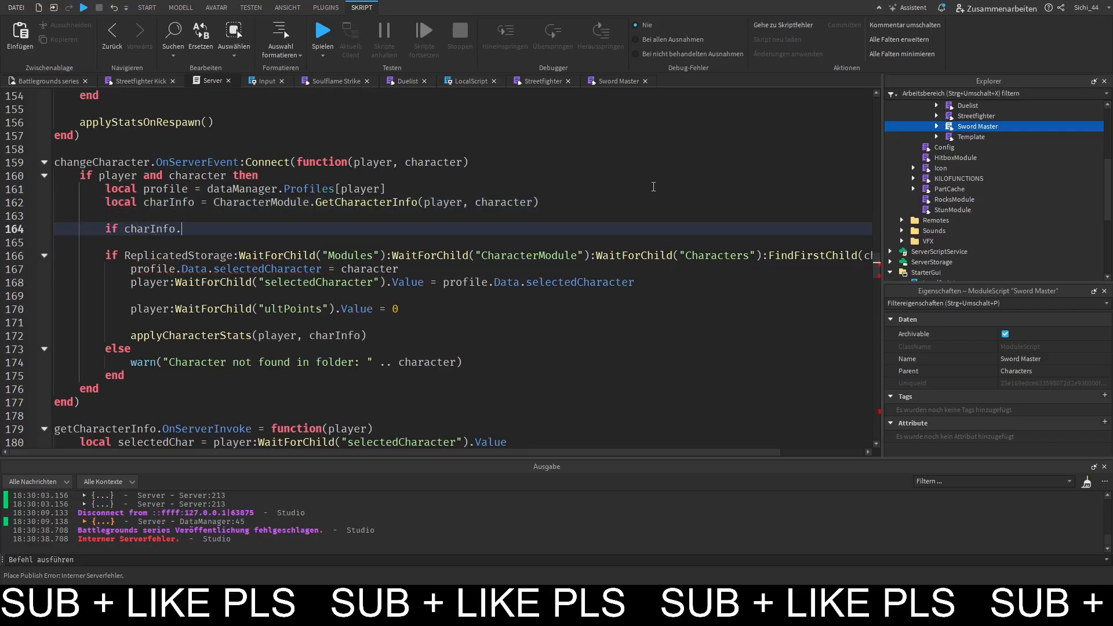
text(isOn)
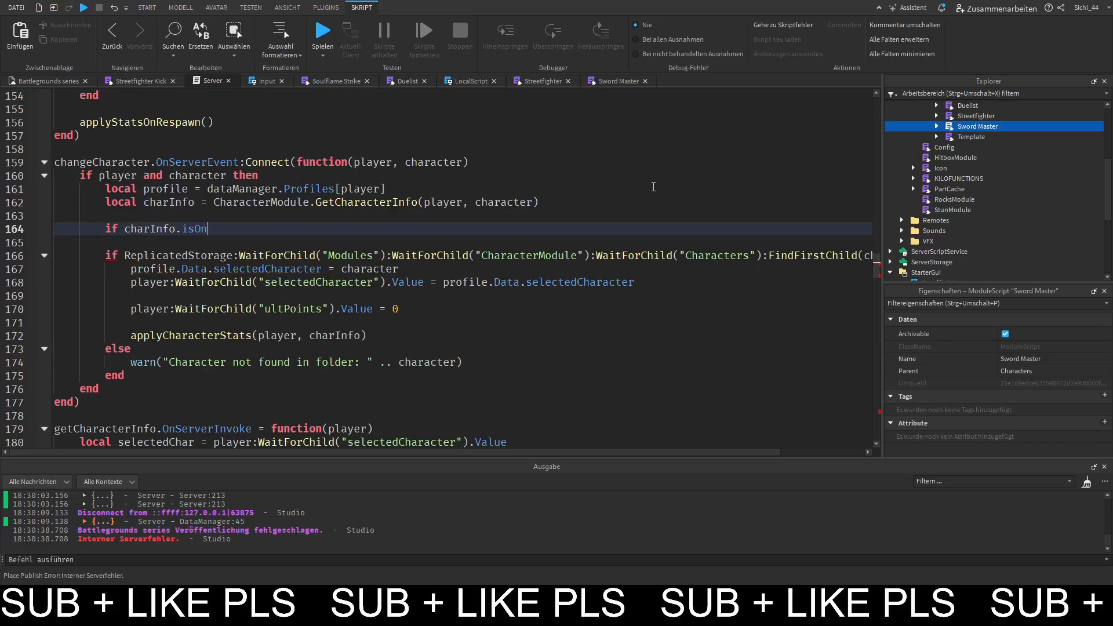
text(ar)
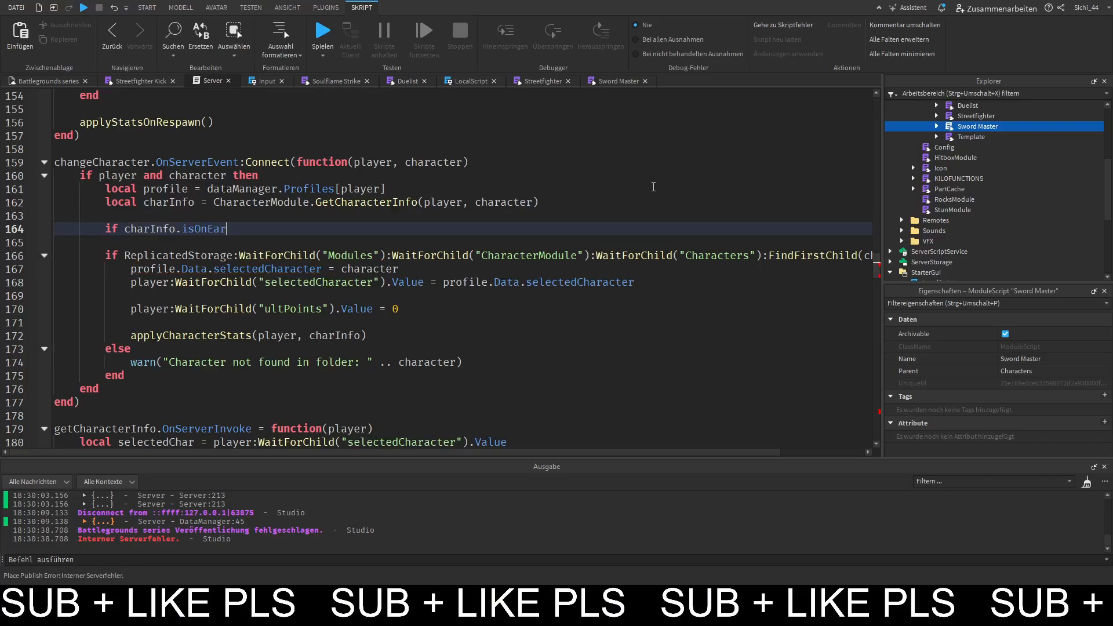
text(lyAccess)
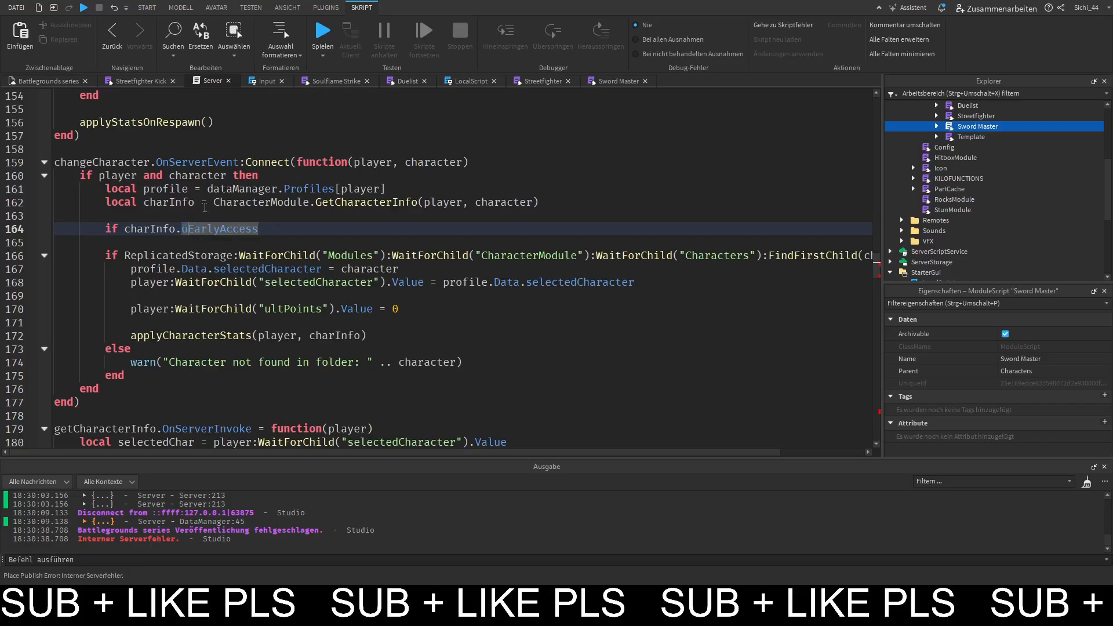
text(n)
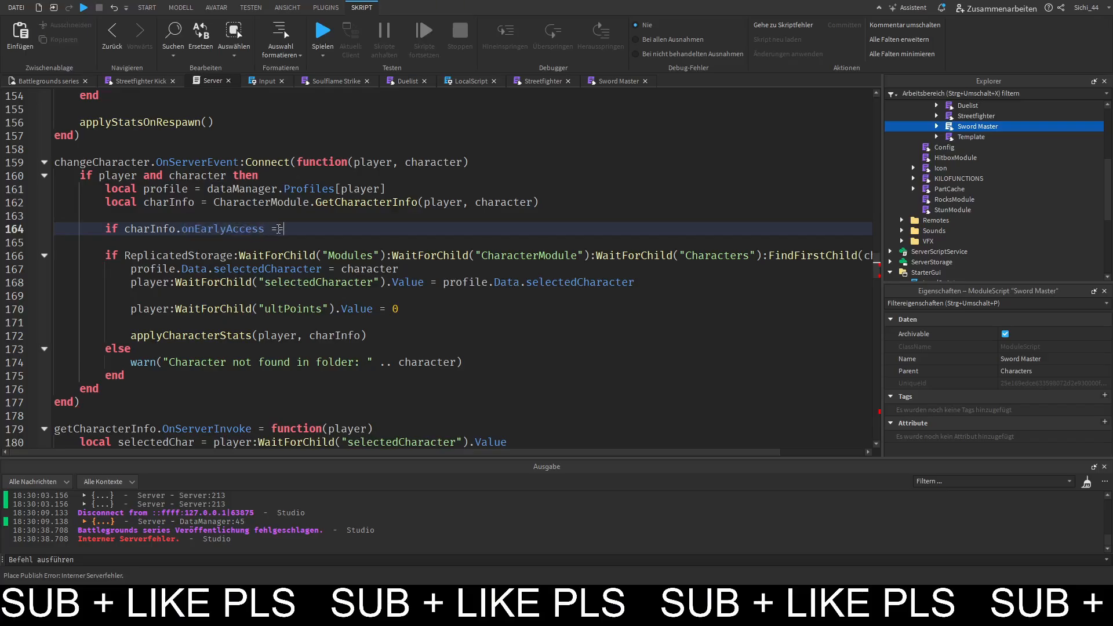
text(true then)
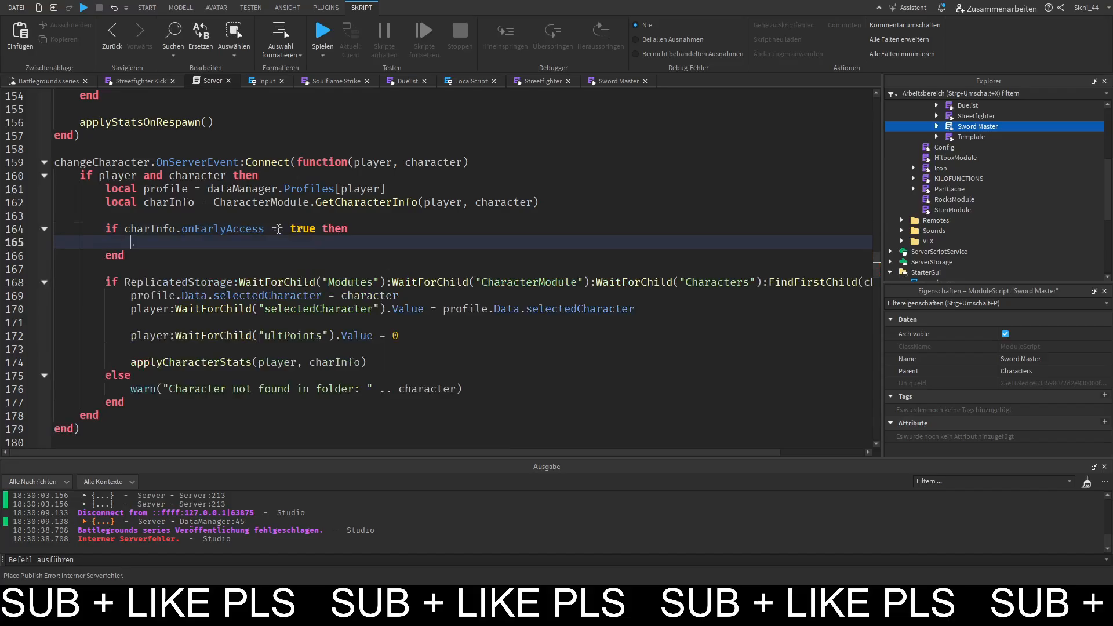
Nest an if MarketplaceService:UserOwnsGamePassAsync(player.UserId, 965195377) then block inside it.
text(if marketplaceService:UserOwnsGamePassAsync()
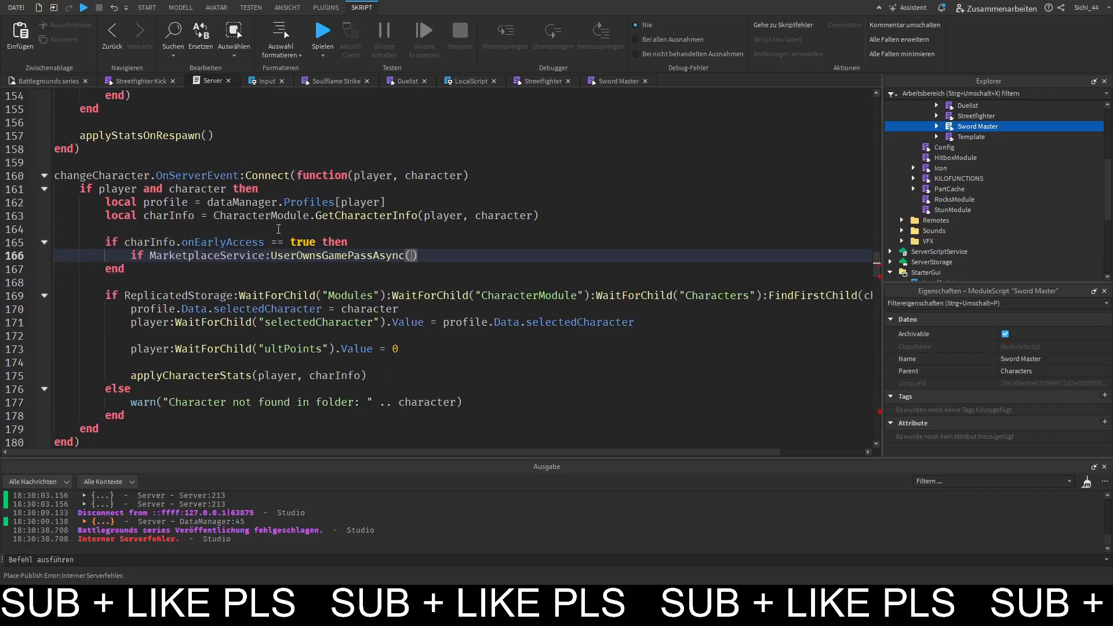
text(us)
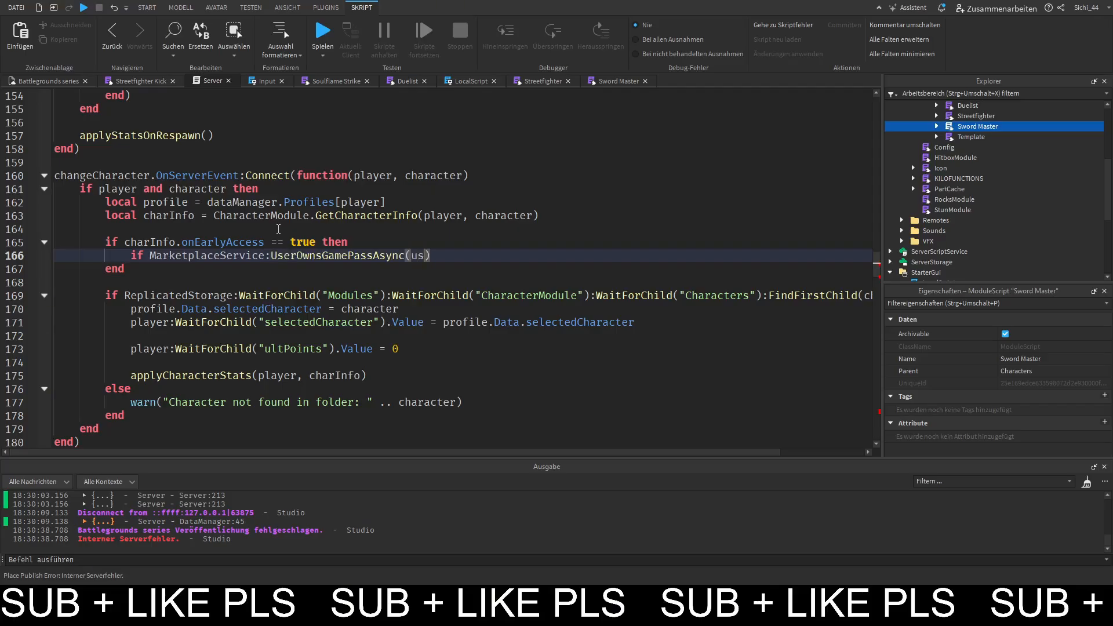
key(Backspace)
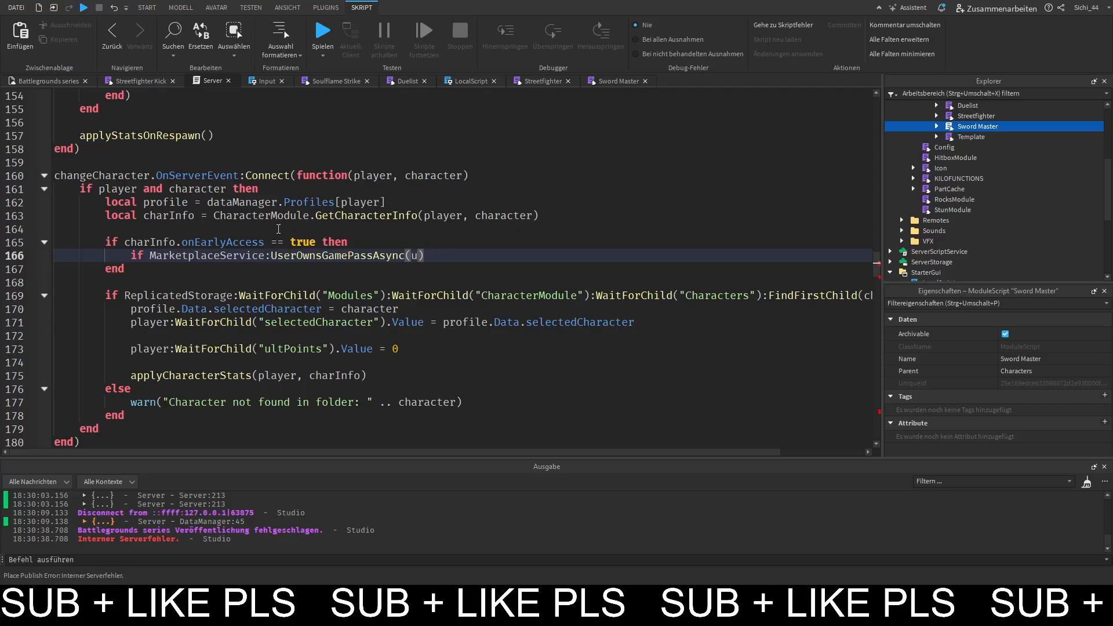
text(Play)
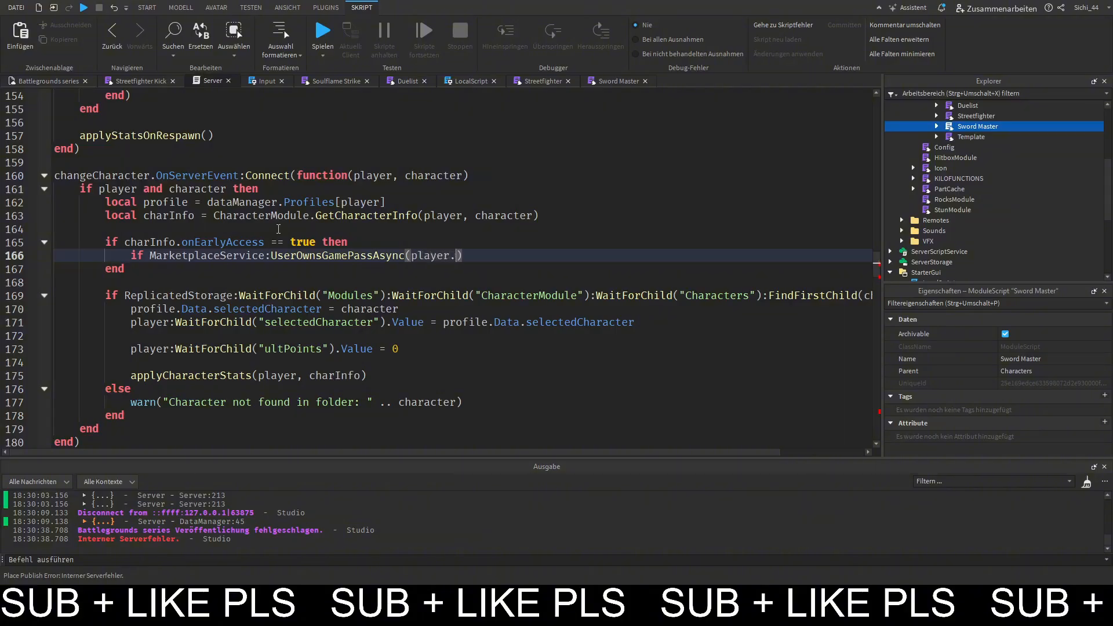
text(UserId,)
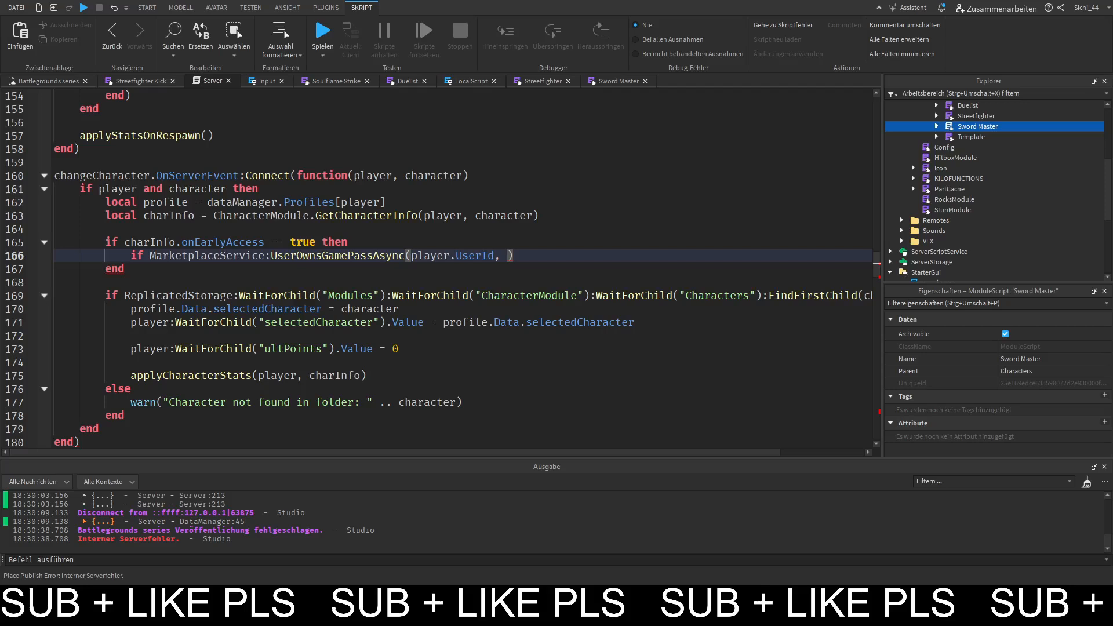
text(965195377)
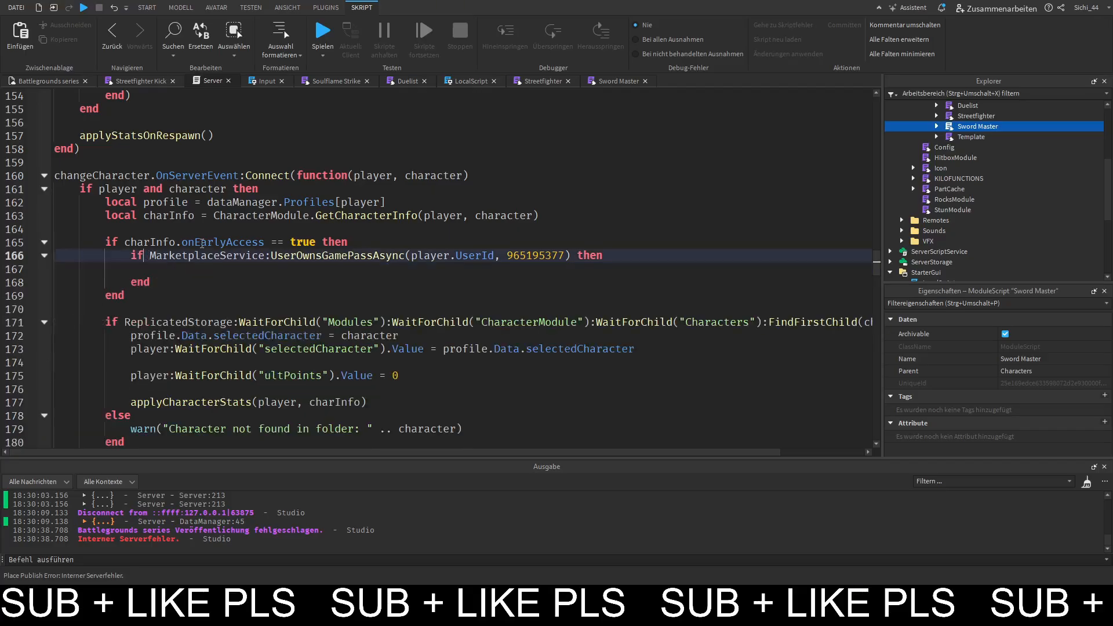
Negate the ownership check, add PromptGamePassPurchase(player, 965195377) and return for non-owners, and start a local gp variable.
text(not)
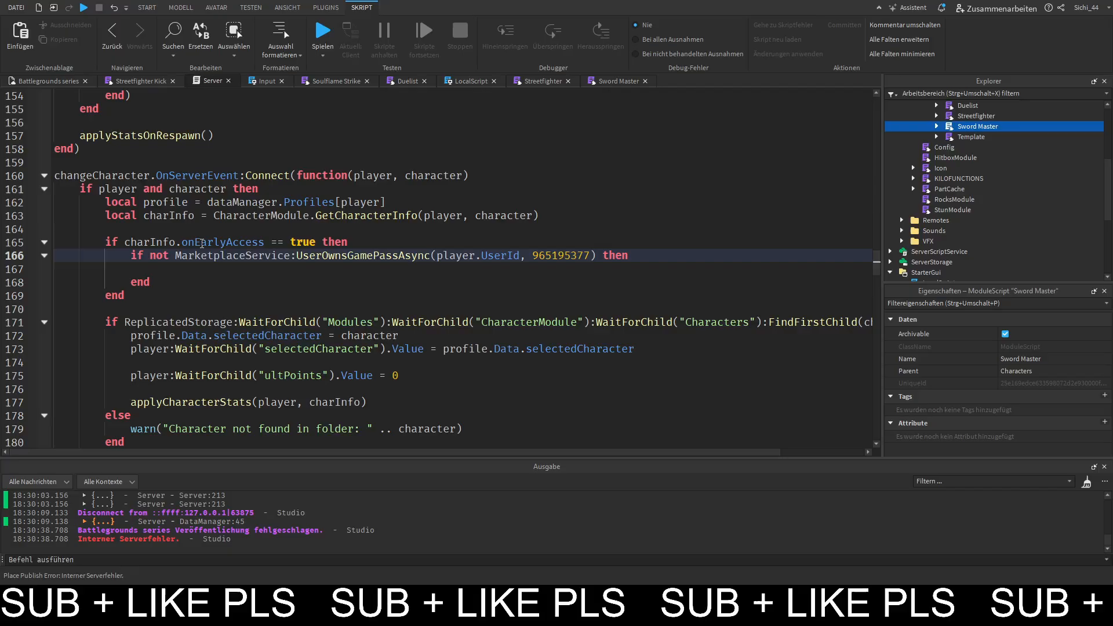
text(re)
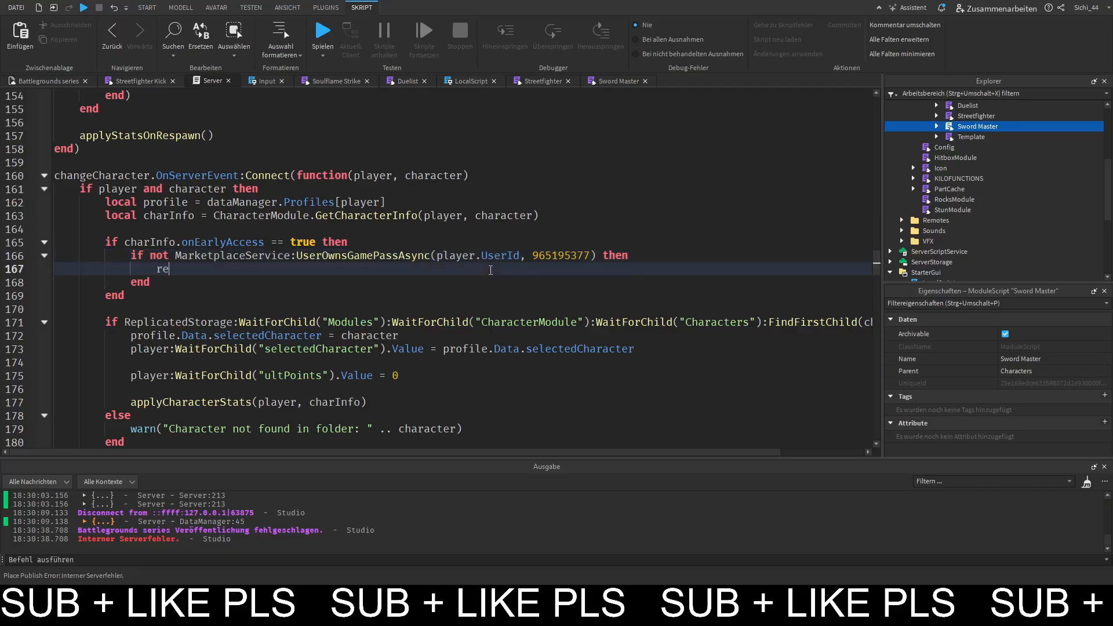
text(turn)
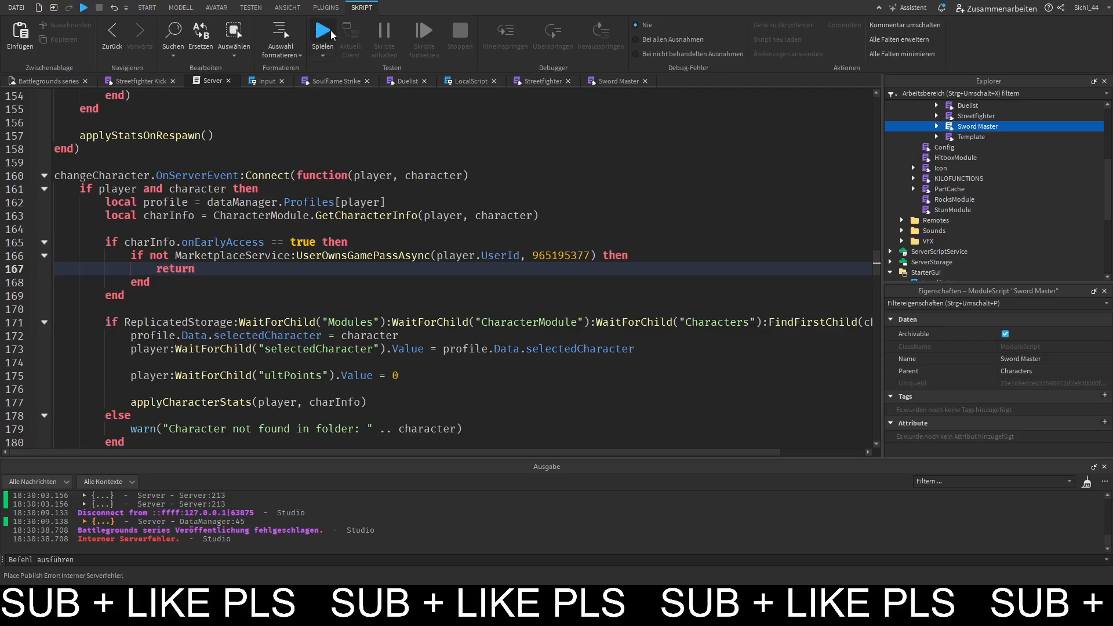
double_click(174, 268)
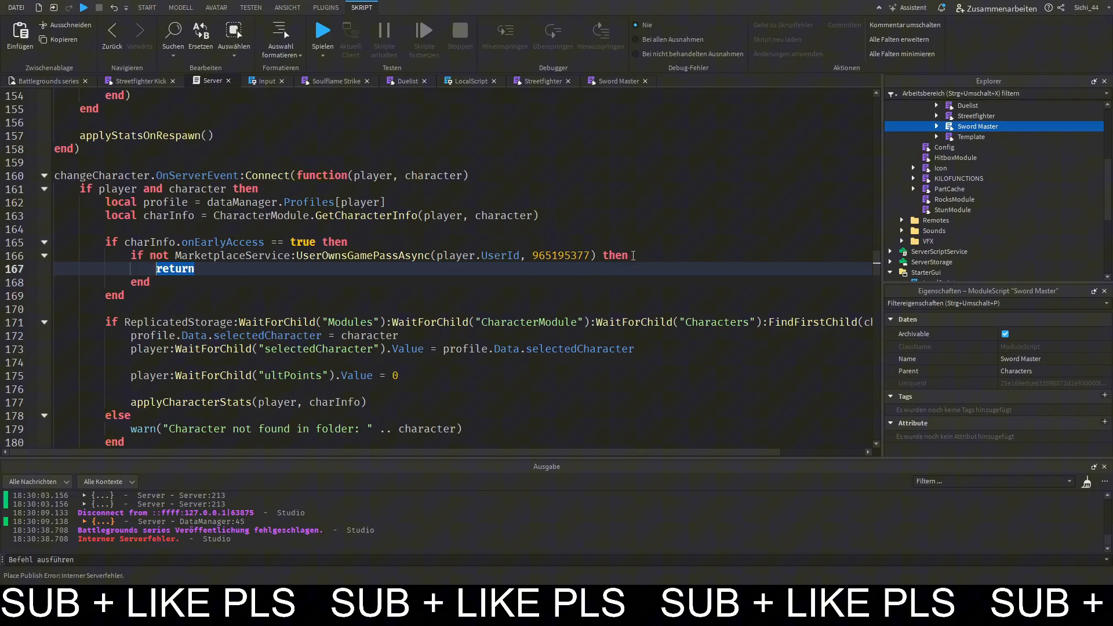
text(MarketplaceService)
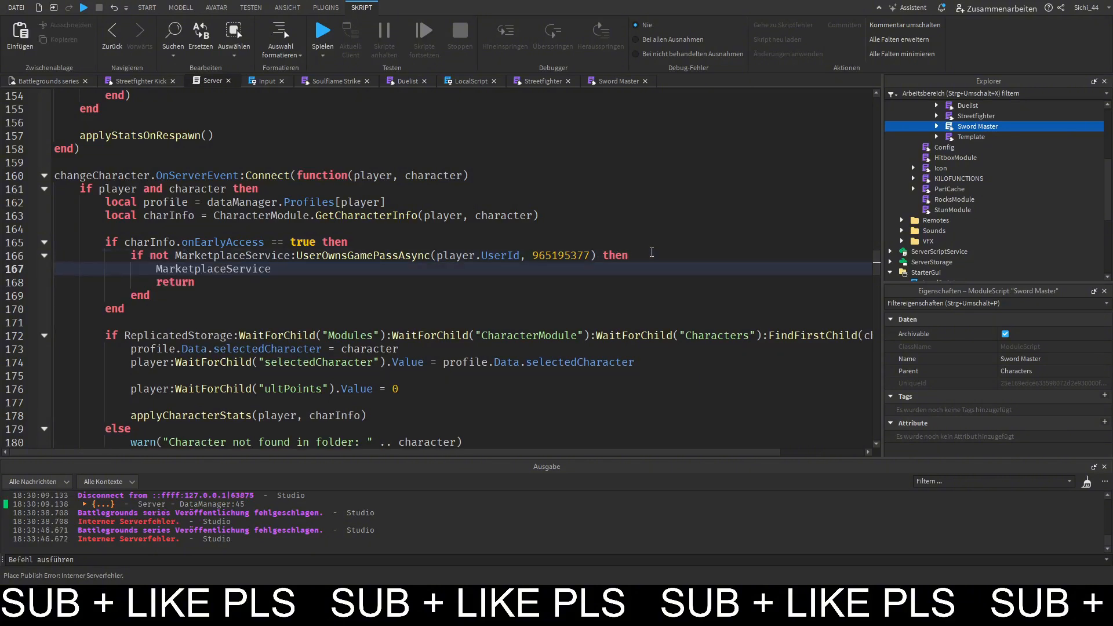
text(:pro)
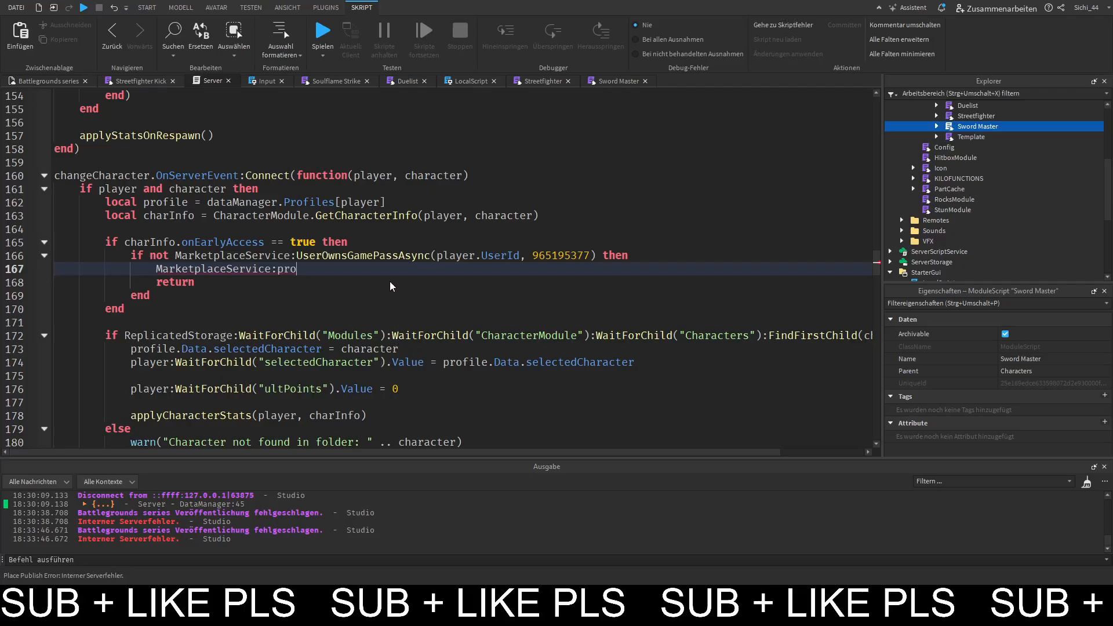
mouse_move(393, 296)
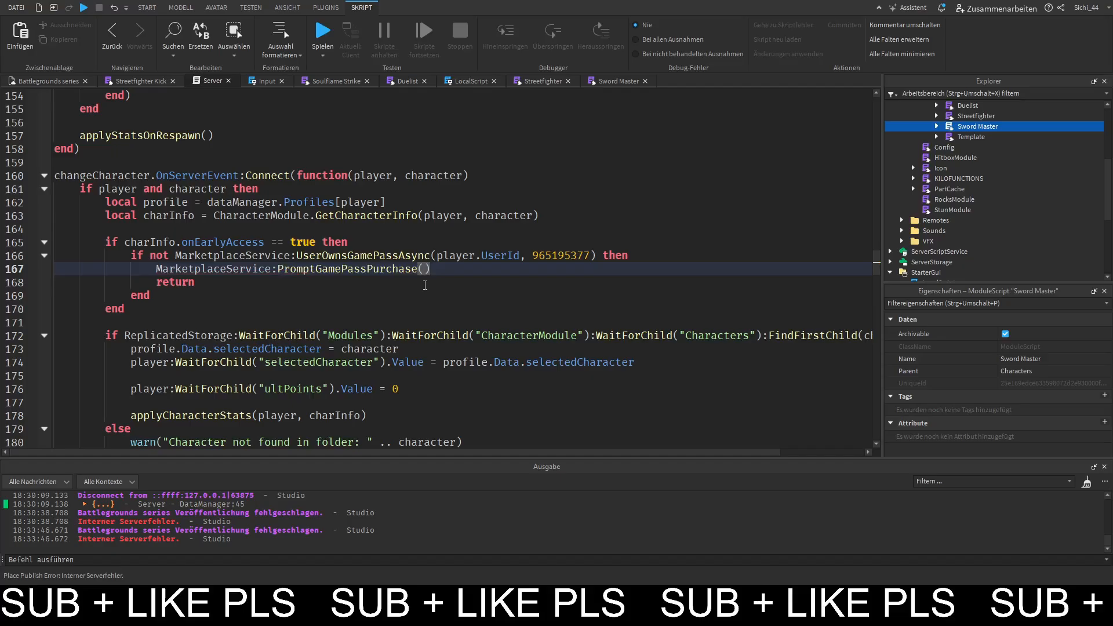
text(player,)
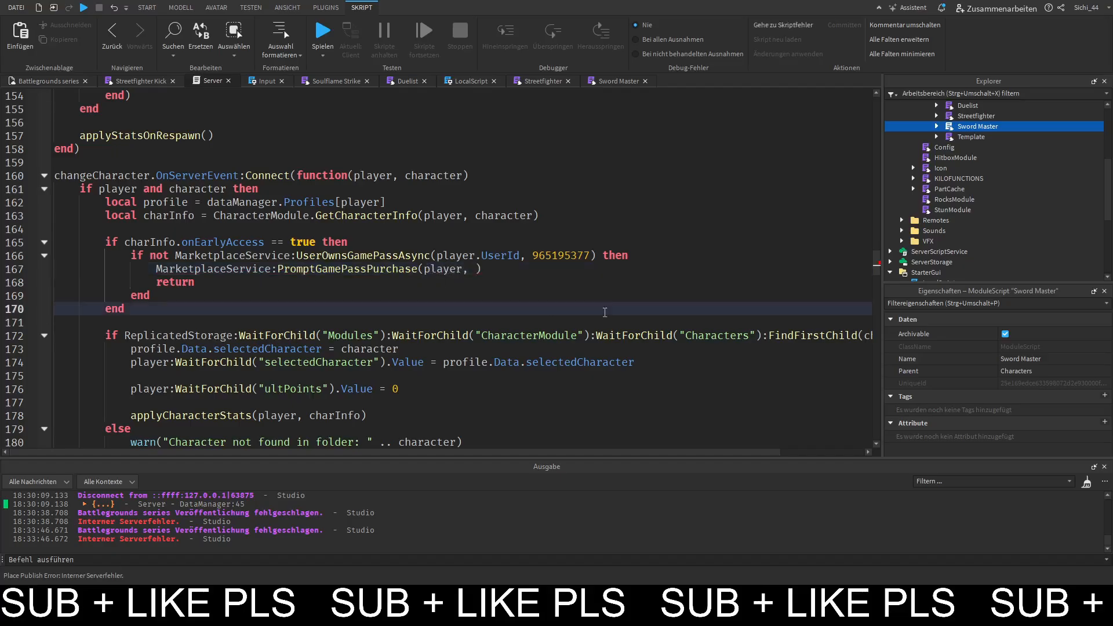
text(965195377)
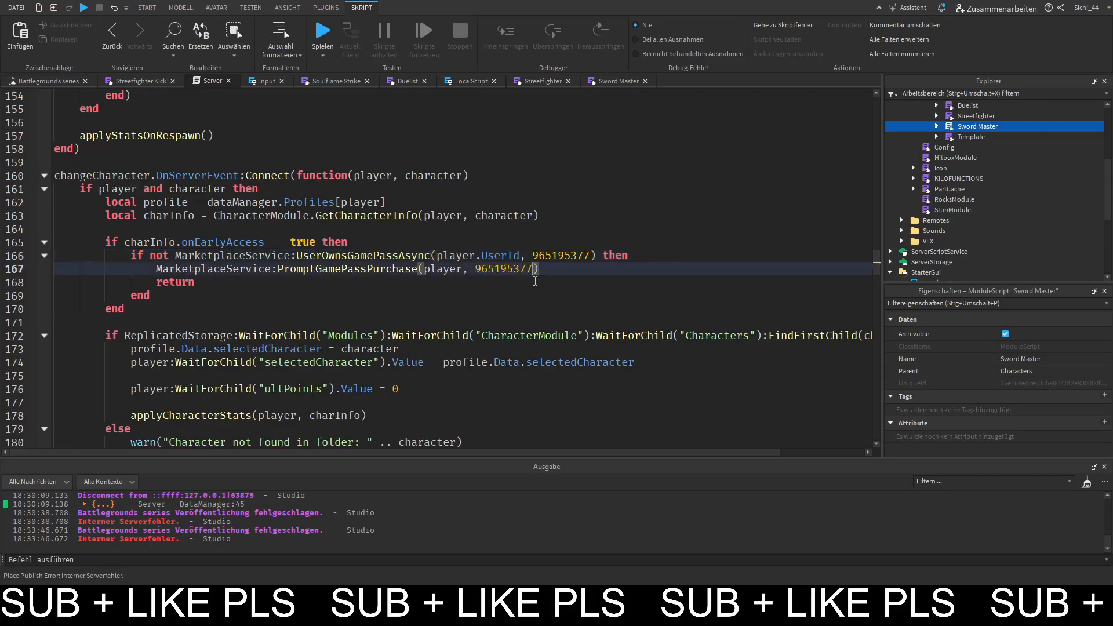
mouse_move(61, 126)
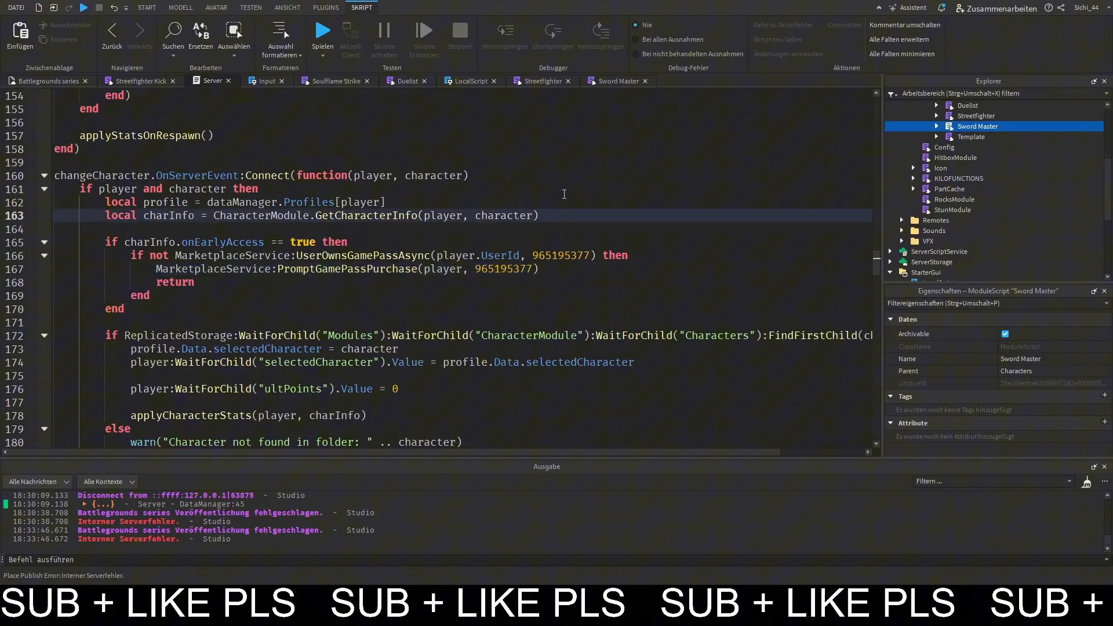
text(local gpI)
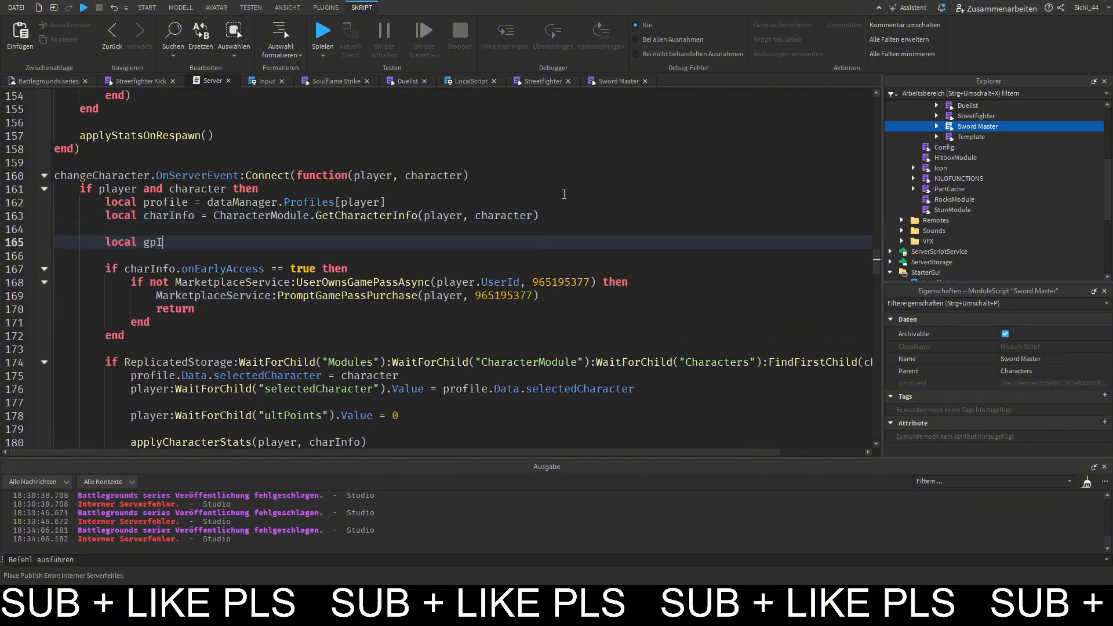
Store the game pass ID as local gpId = 965195377 and run a quick first playtest.
text(= 965195377)
click(462, 282)
text(gpId)
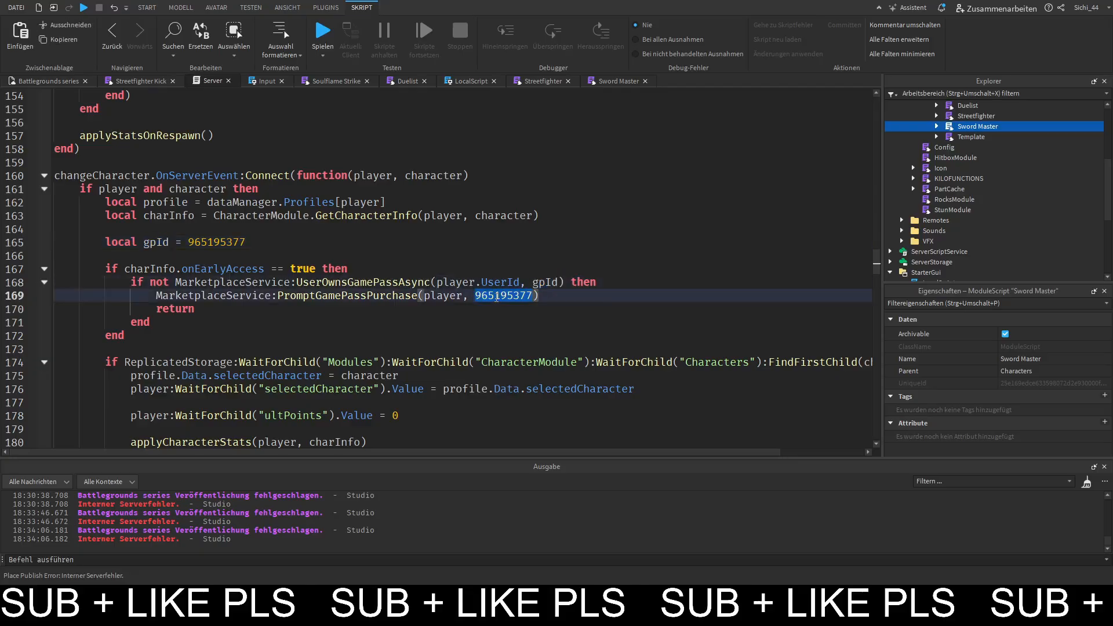
click(46, 80)
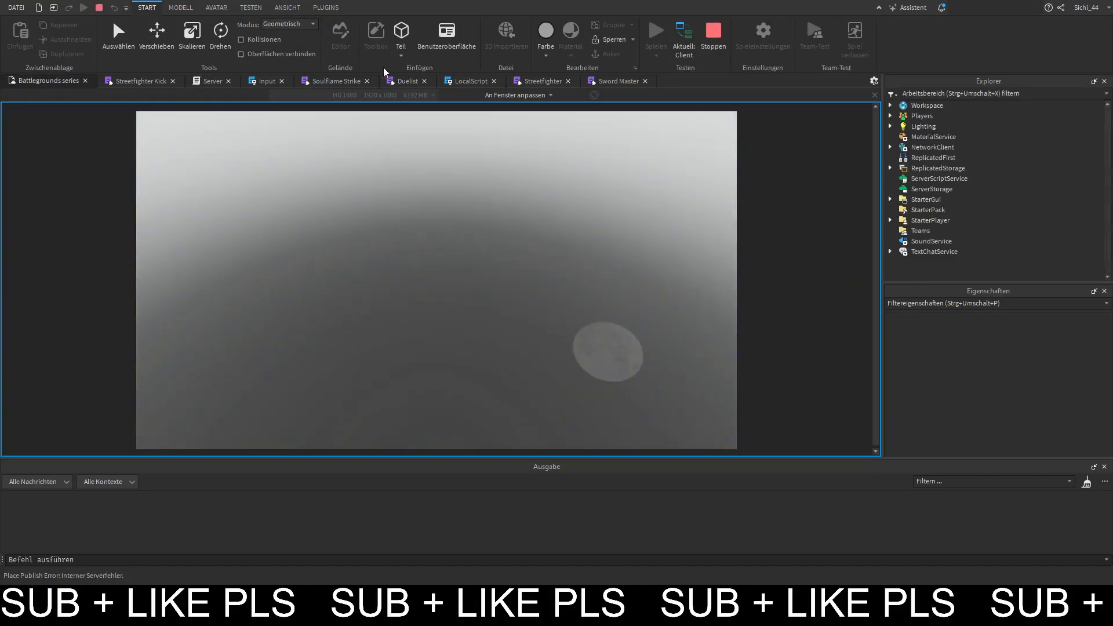
click(654, 34)
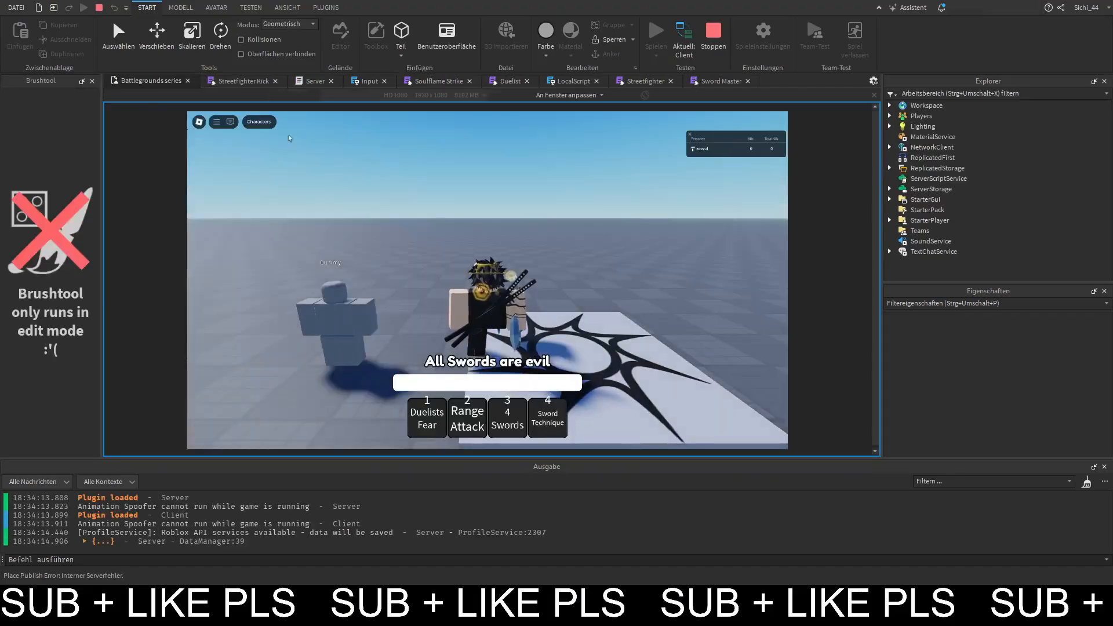
click(259, 122)
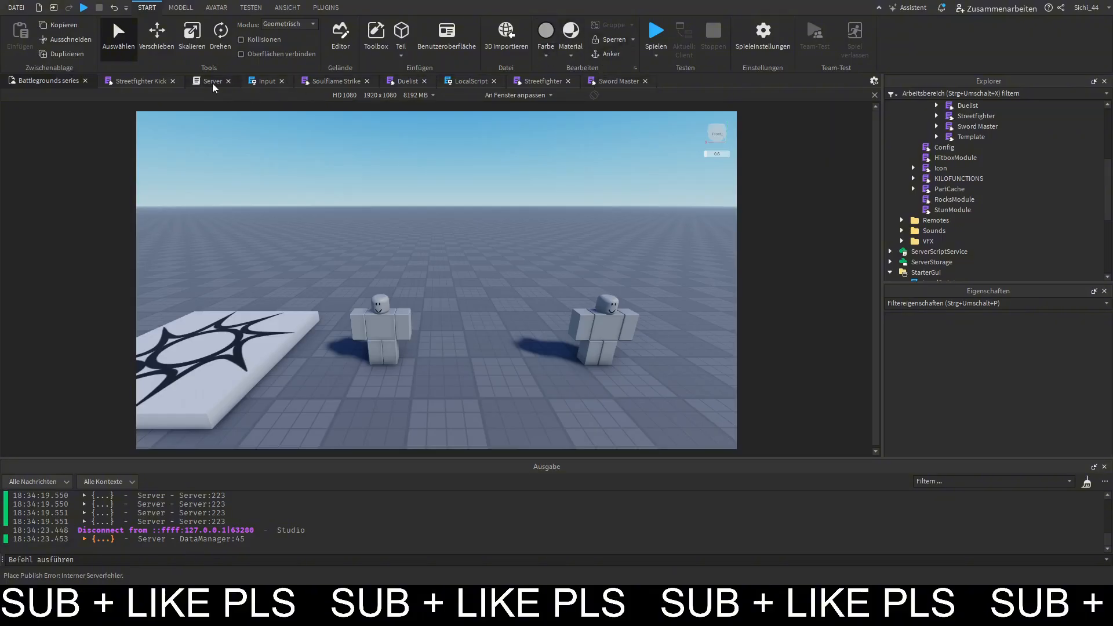
Playtest again, choose a different character from the Characters menu, then stop.
click(210, 80)
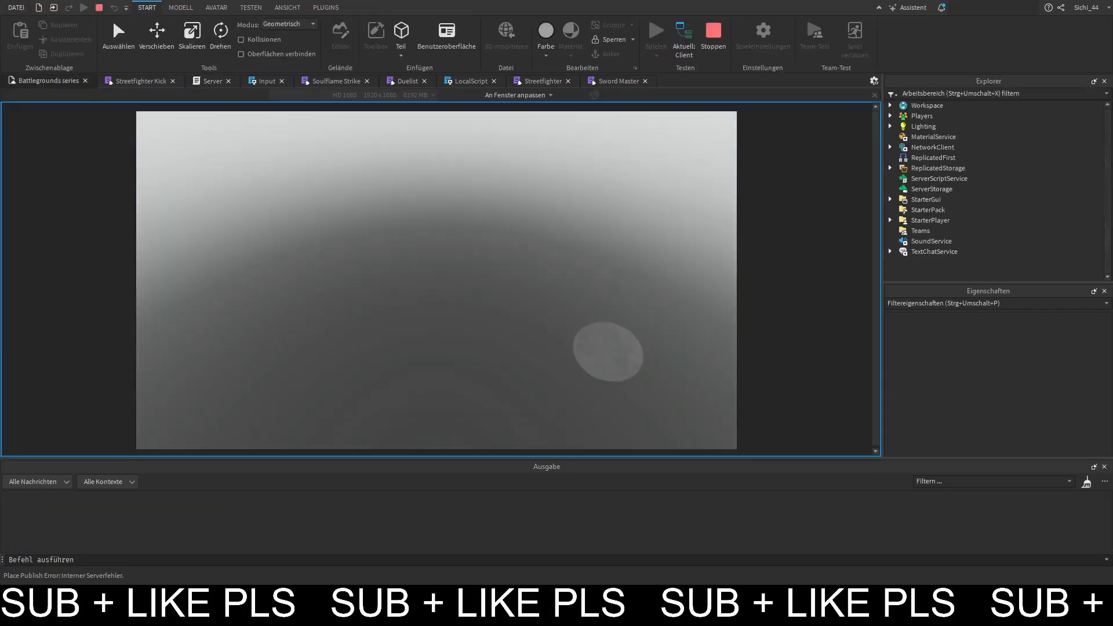
click(654, 30)
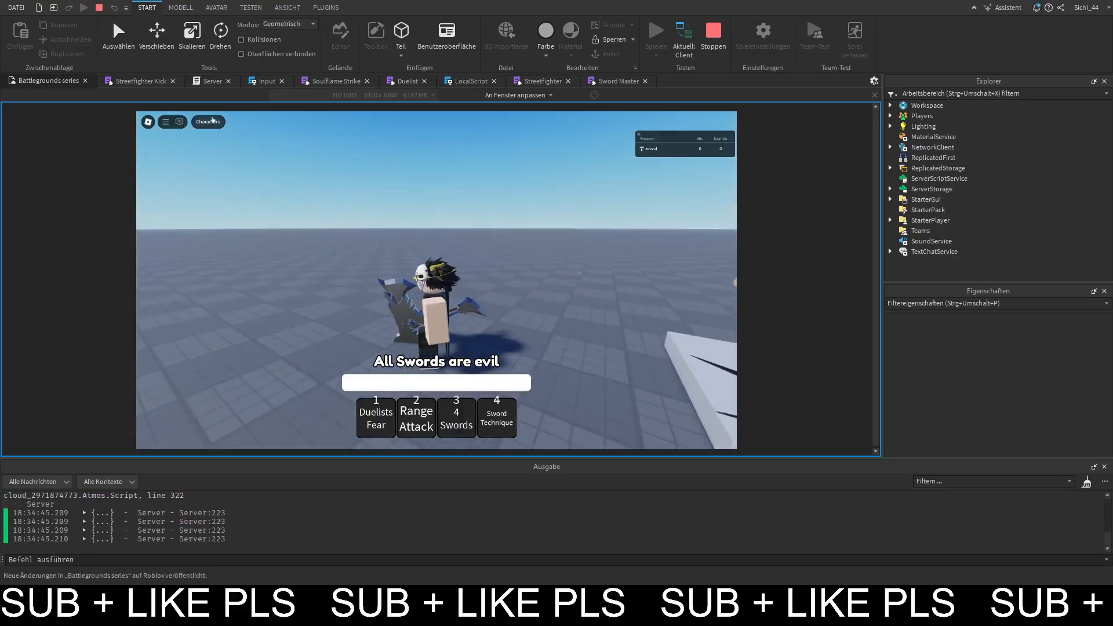
click(208, 122)
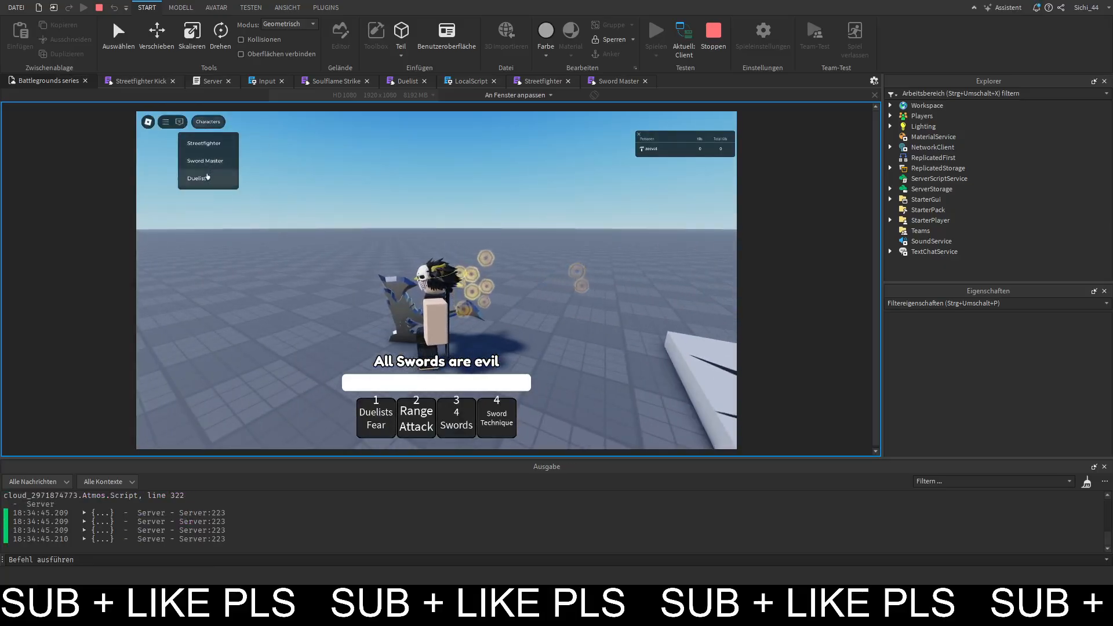
click(204, 160)
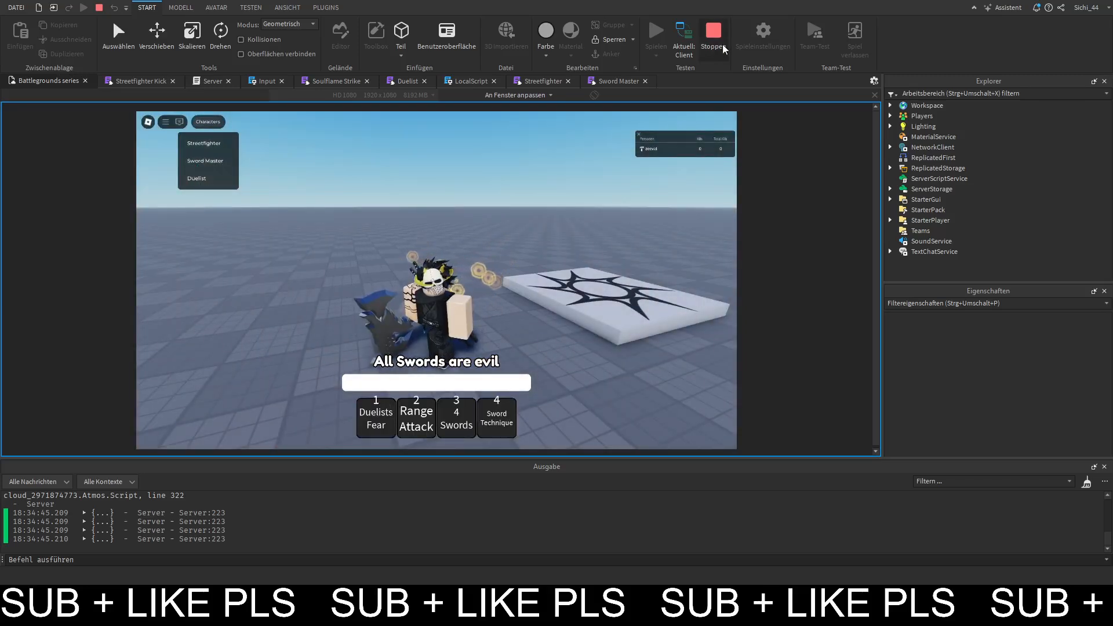
click(712, 34)
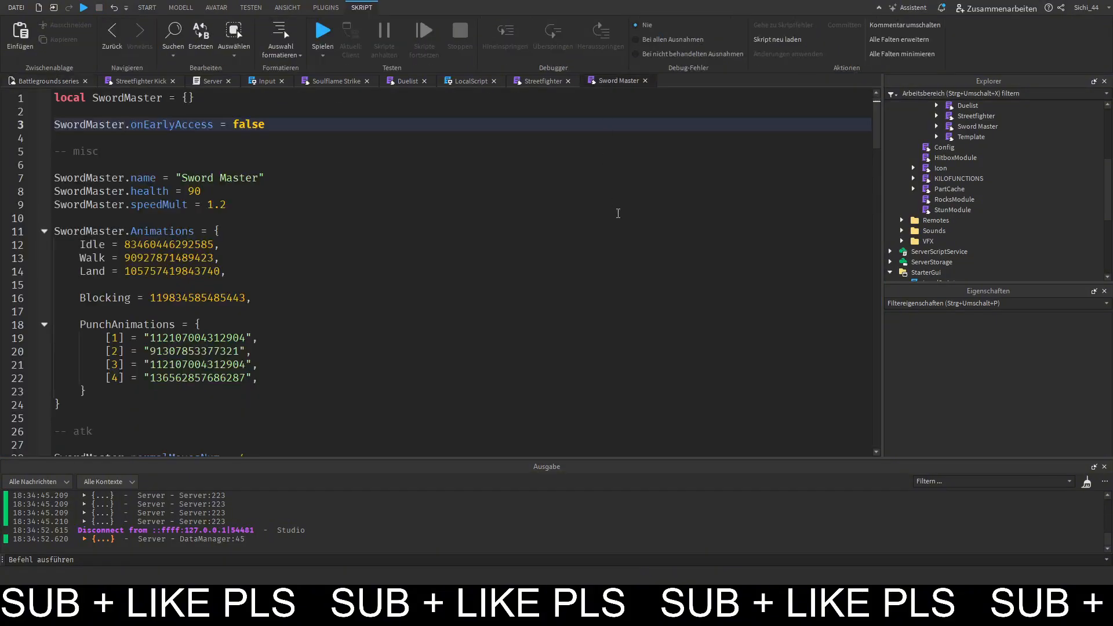
Add an onEarlyAccess = false default at the top of the charInfo table.
scroll(down, 3)
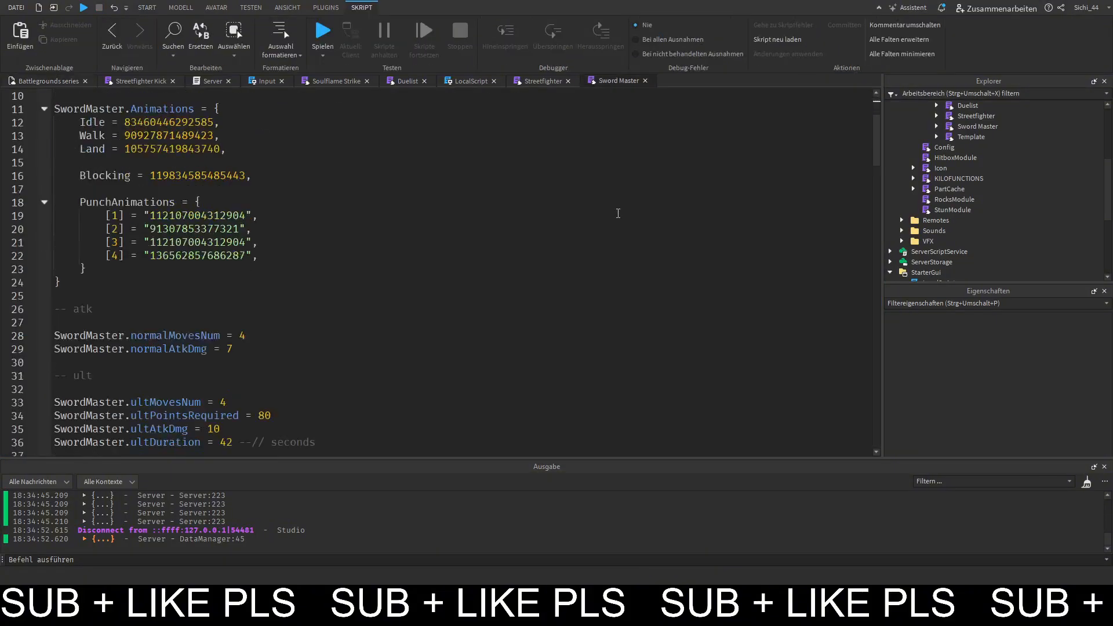
scroll(down, 3)
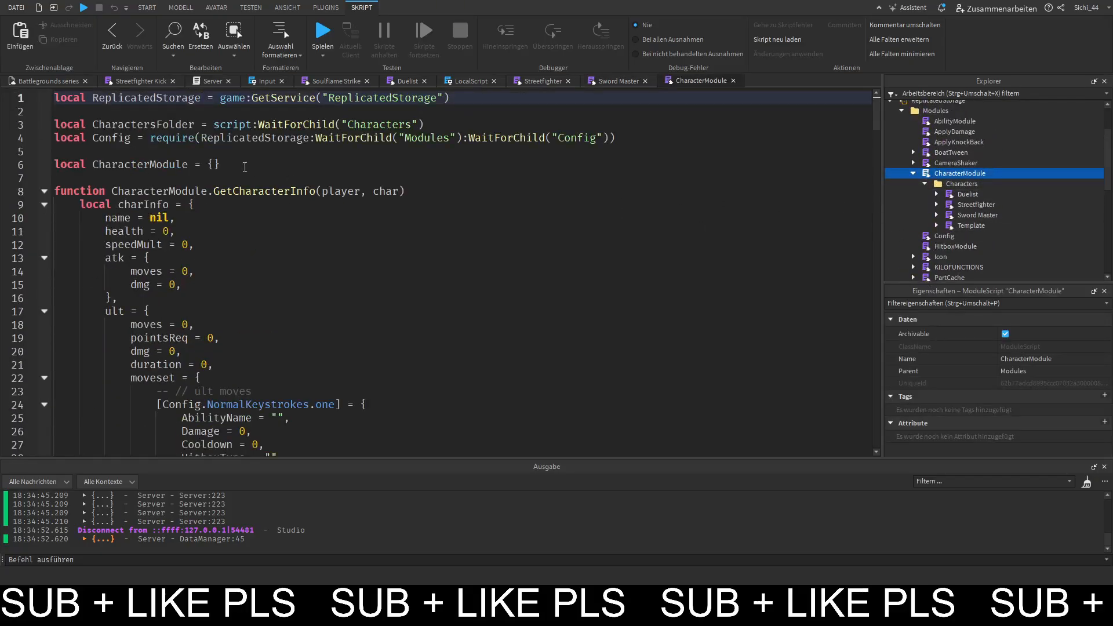
scroll(down, 3)
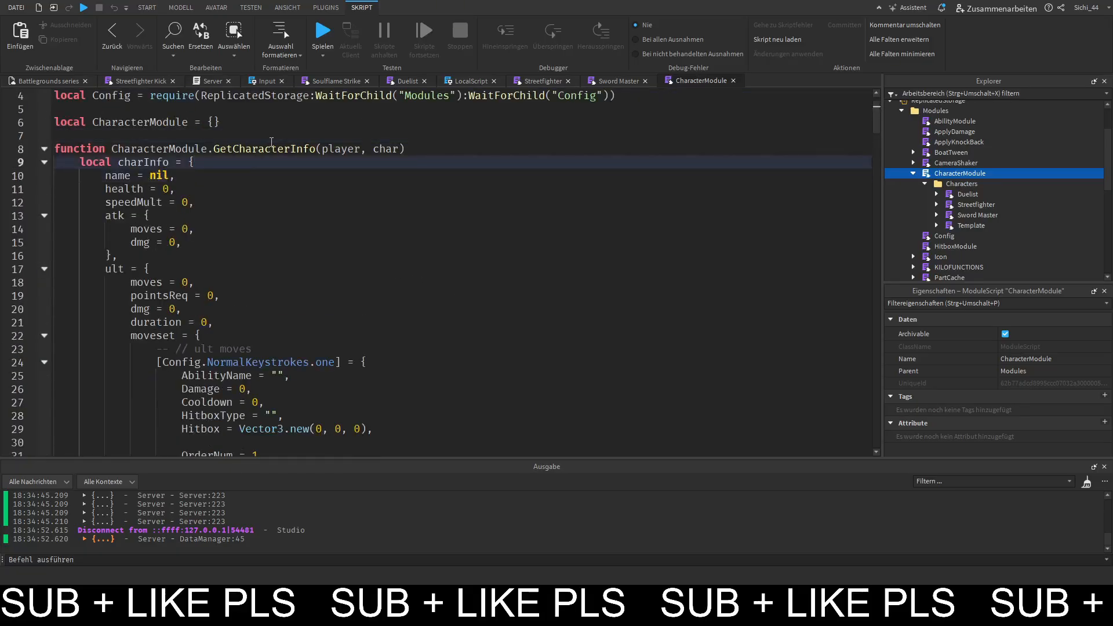
key(Enter)
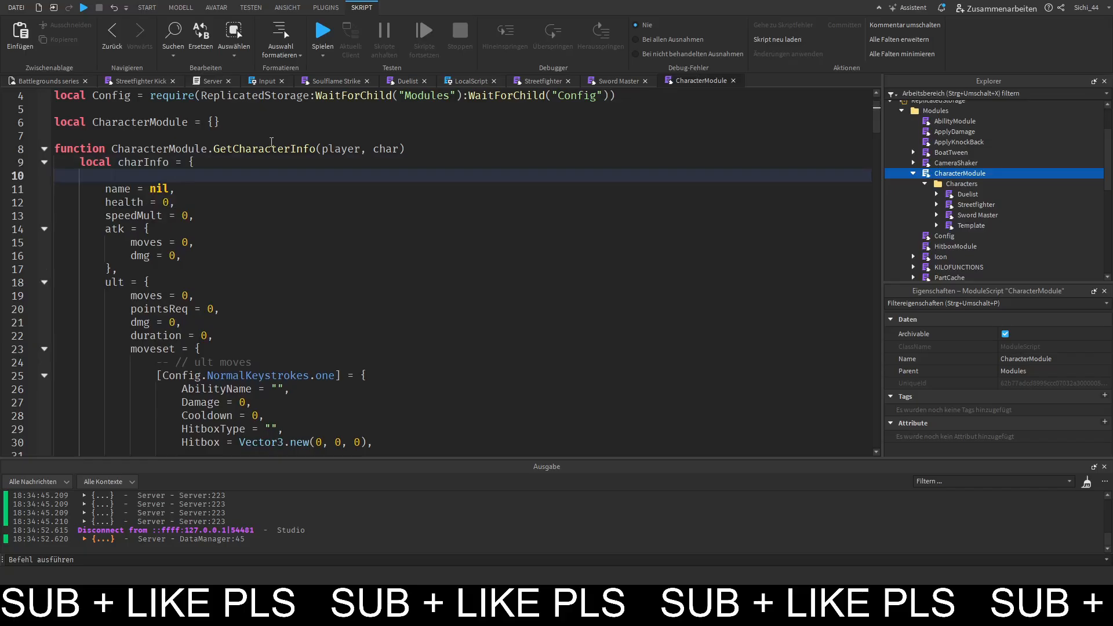
text(onEarl)
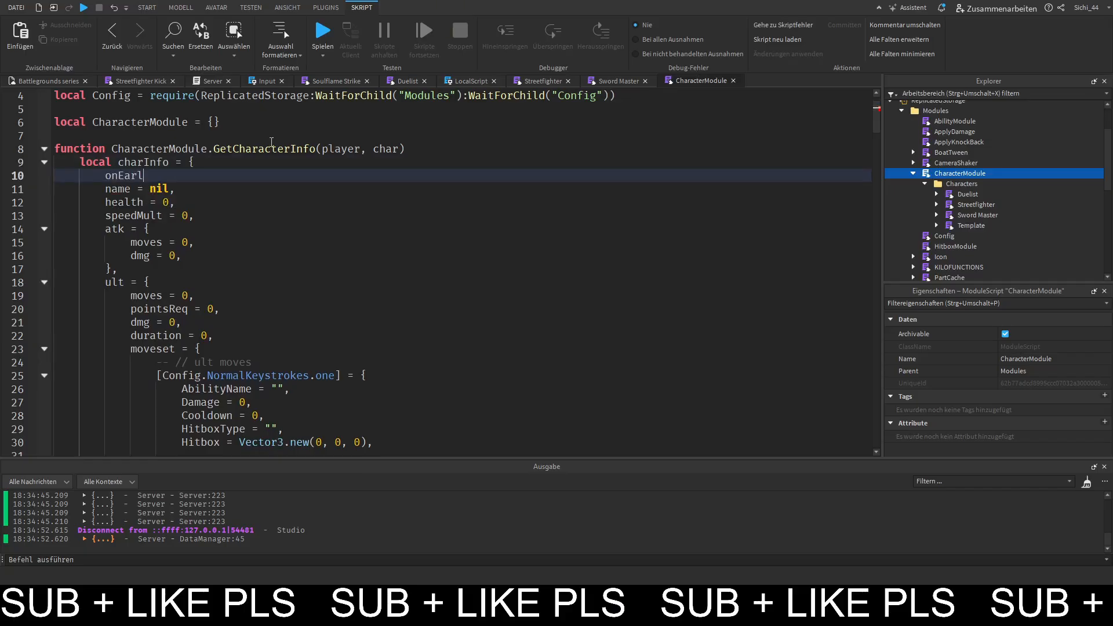
text(yAccess)
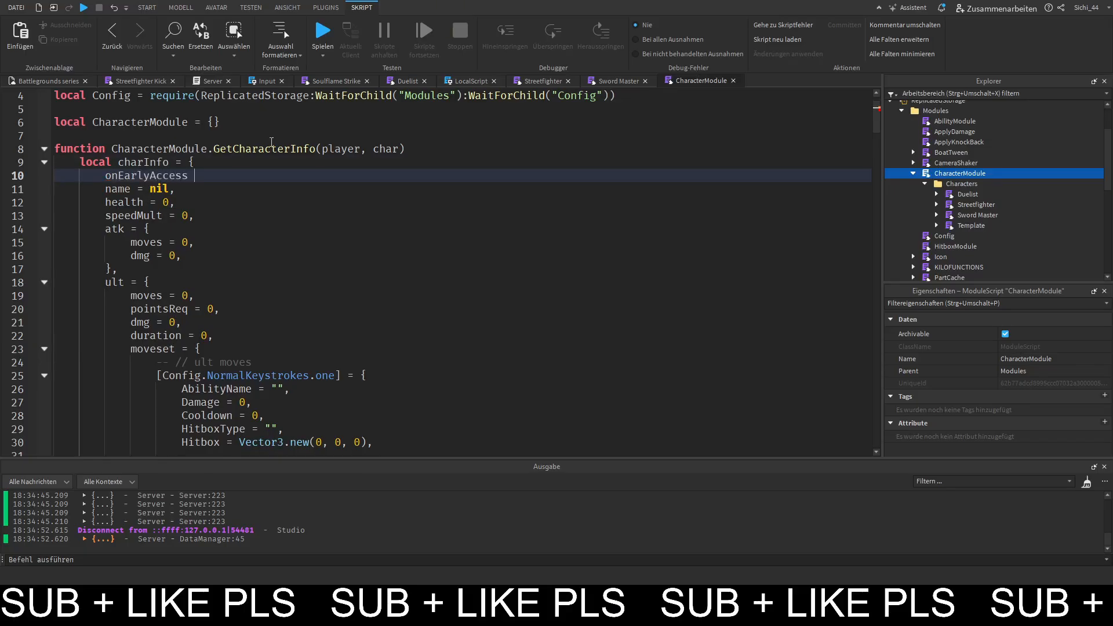
text(= false,)
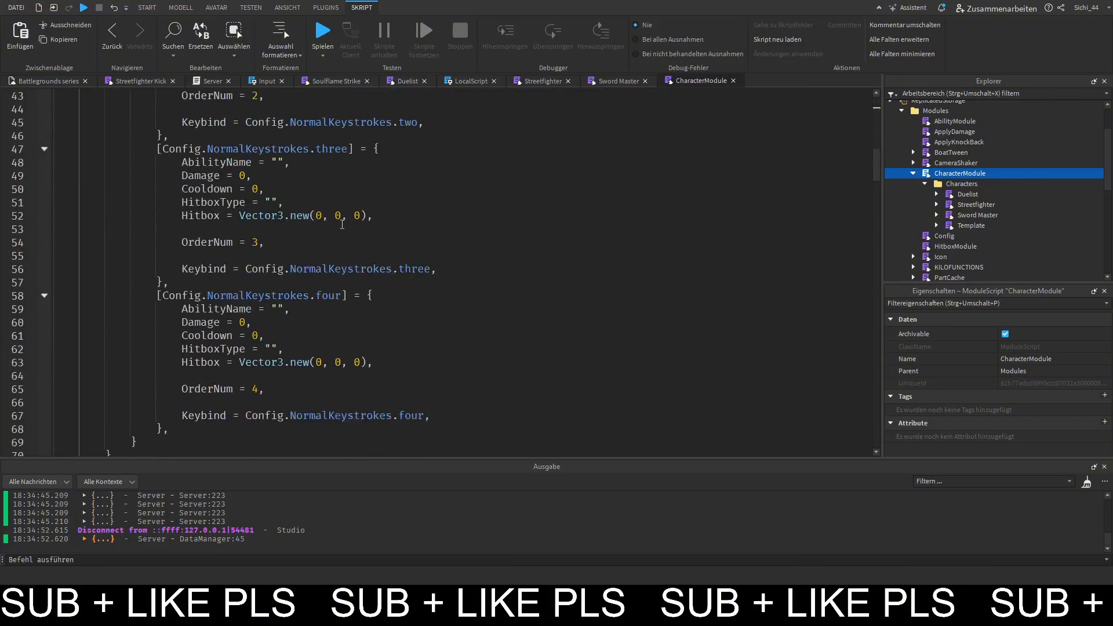
scroll(down, 3)
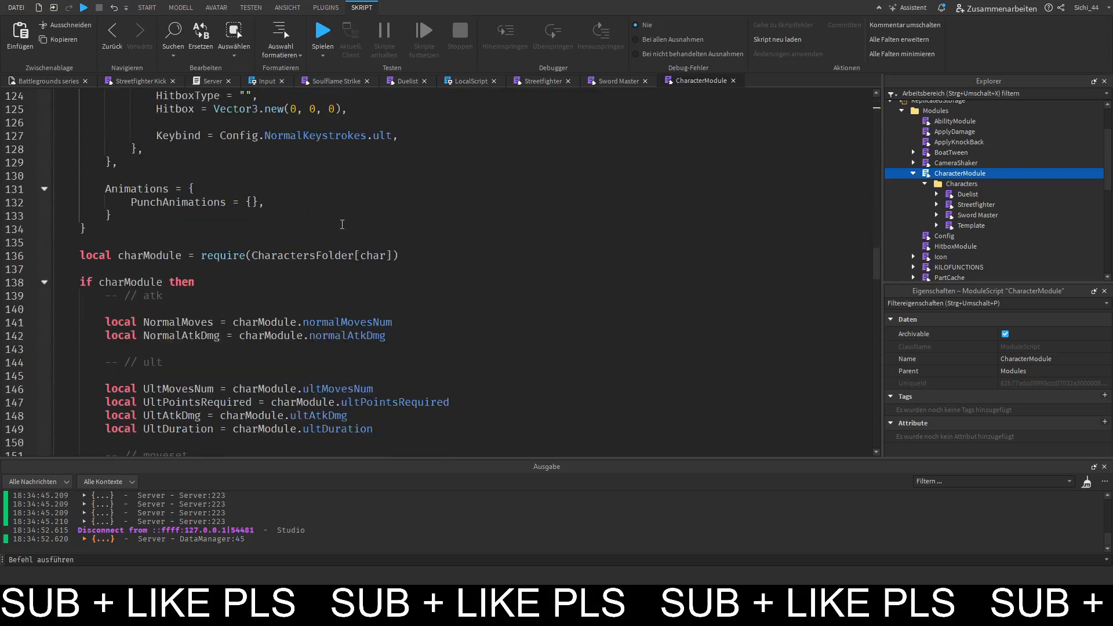
scroll(down, 3)
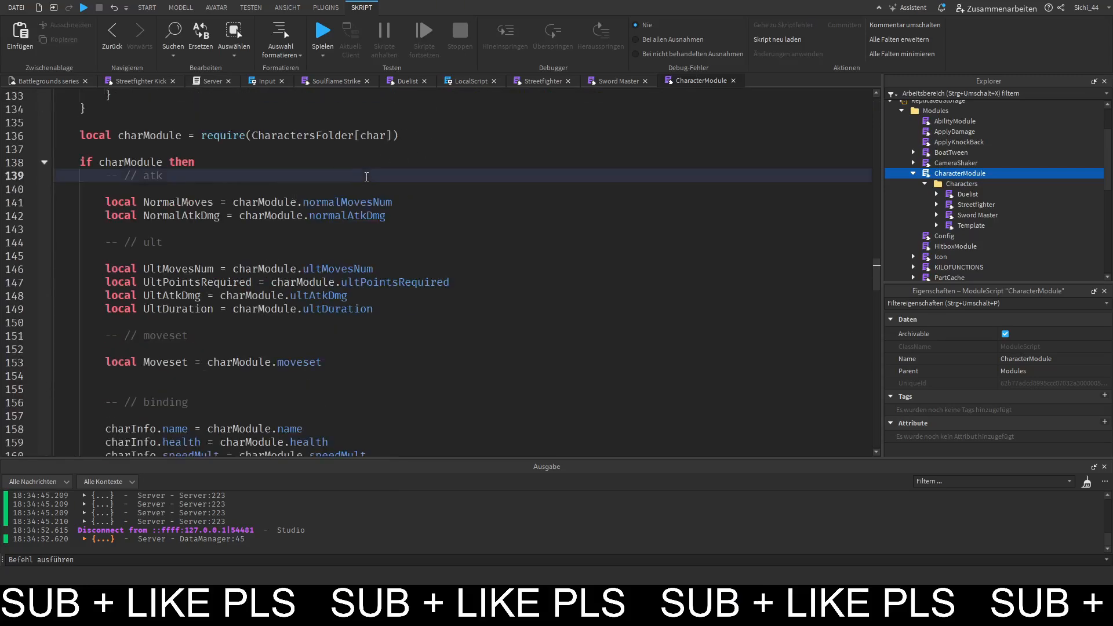
Read IsOnEarlyAccess from charModule and bind charInfo.onEarlyAccess = IsOnEarlyAccess.
text(onEarlyAccess)
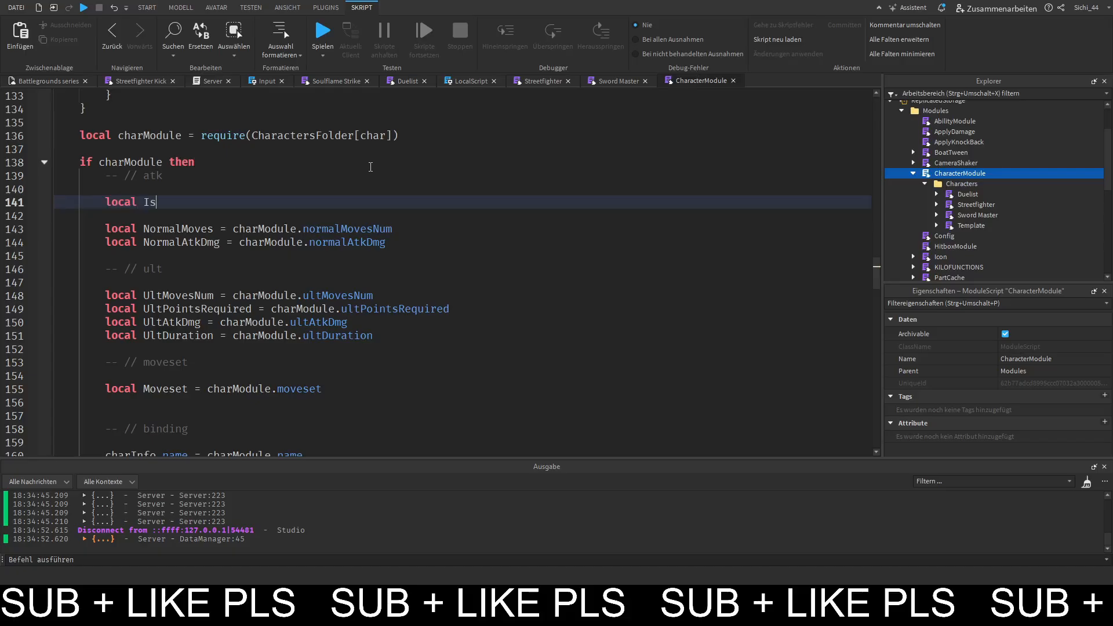
text(onEarlyAccess)
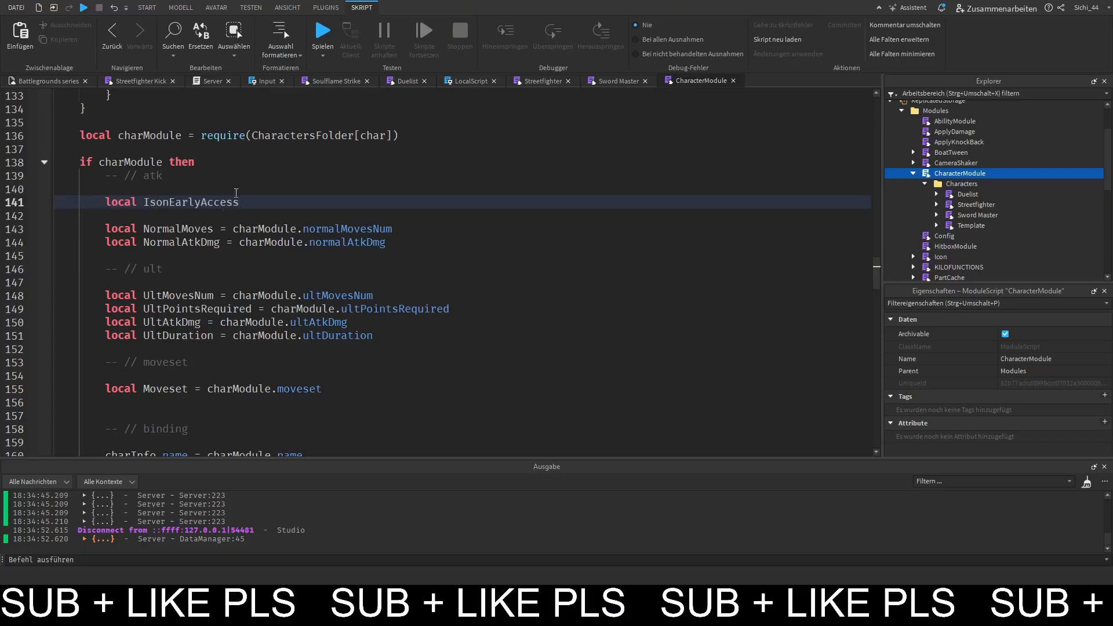
double_click(190, 202)
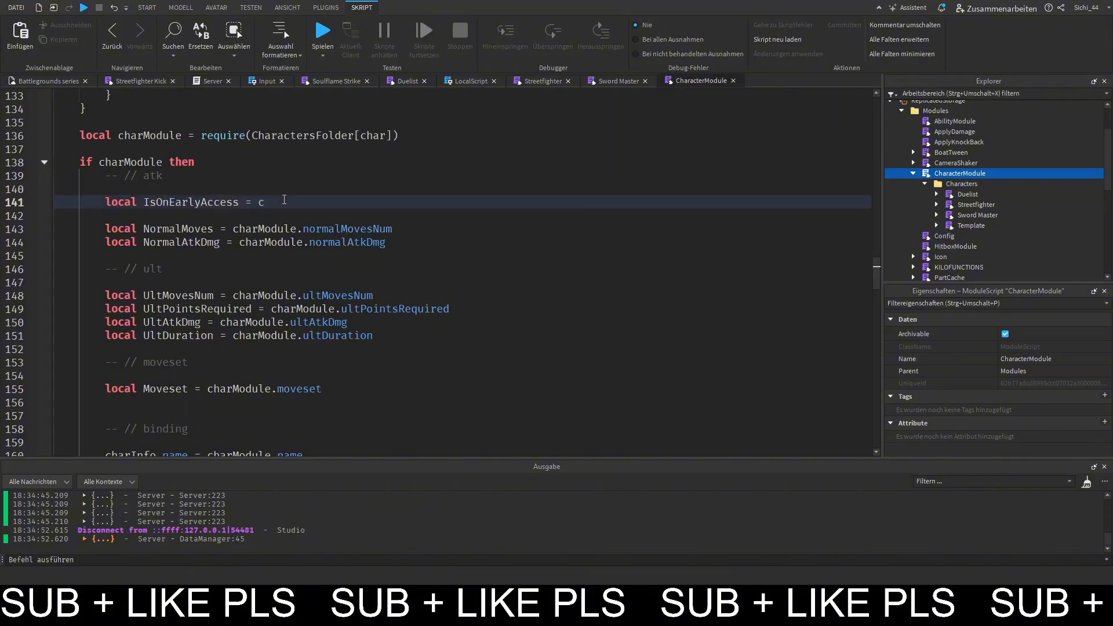
text(harModule)
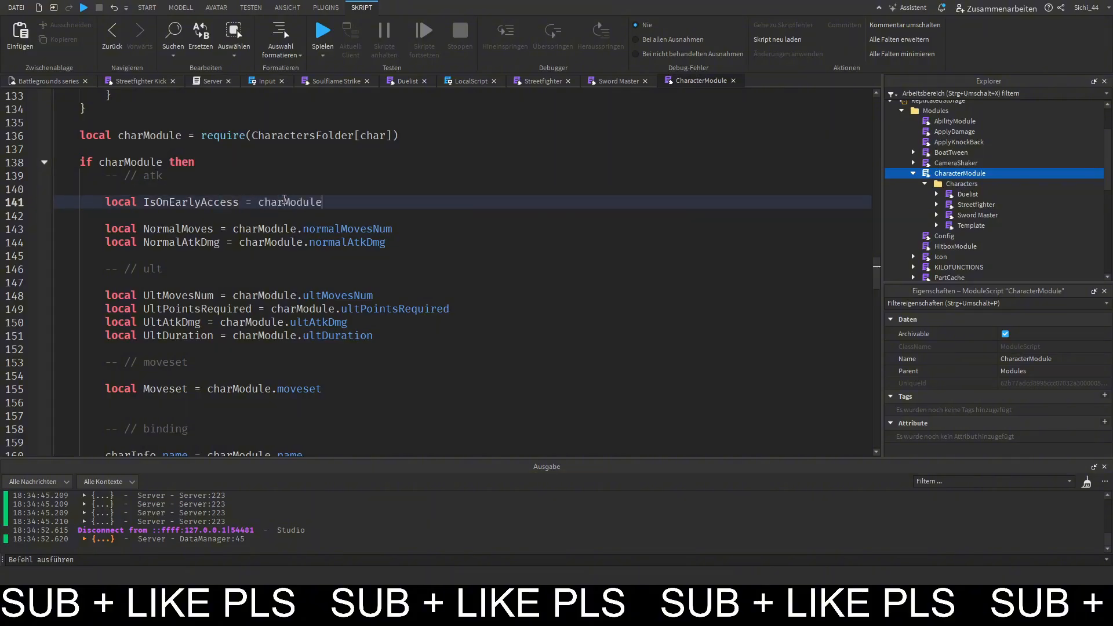
text(.)
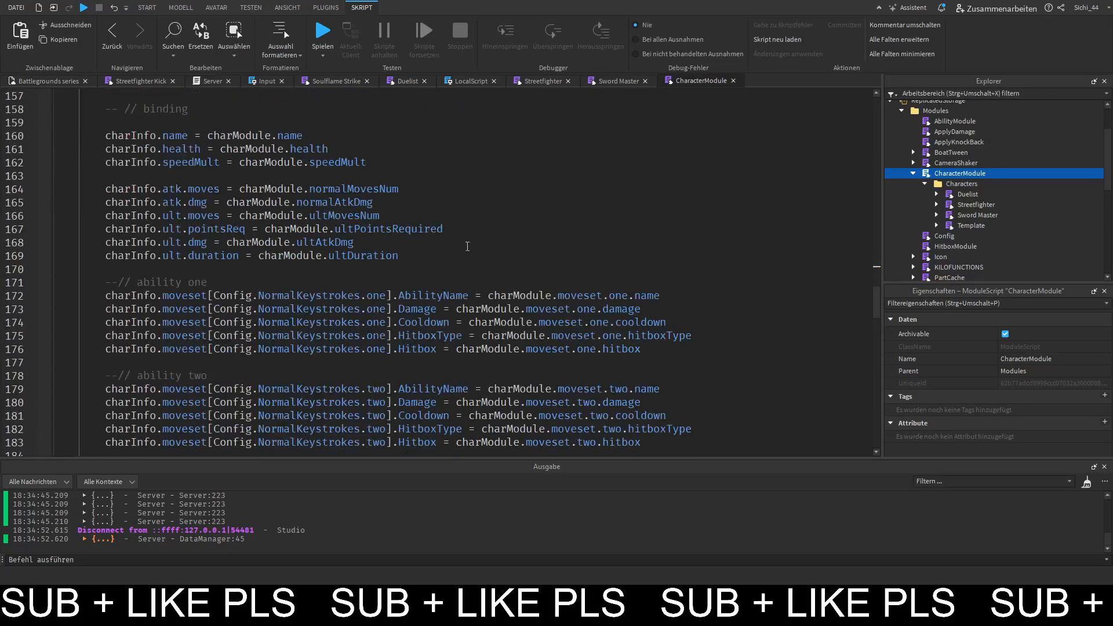
text(charInfo.)
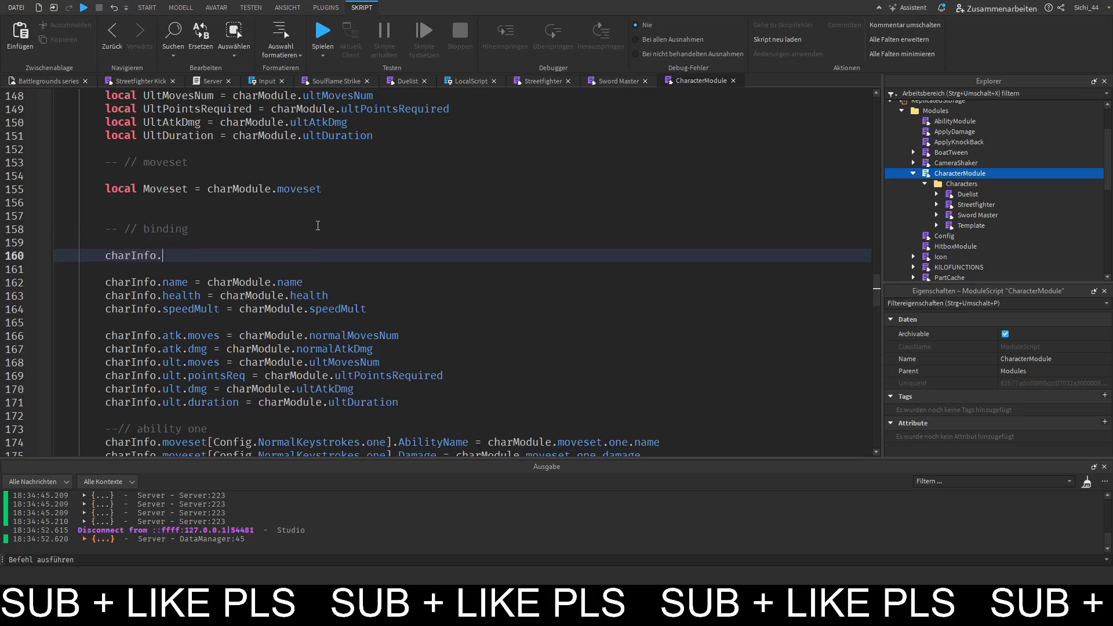
text(onEarlyAccess =)
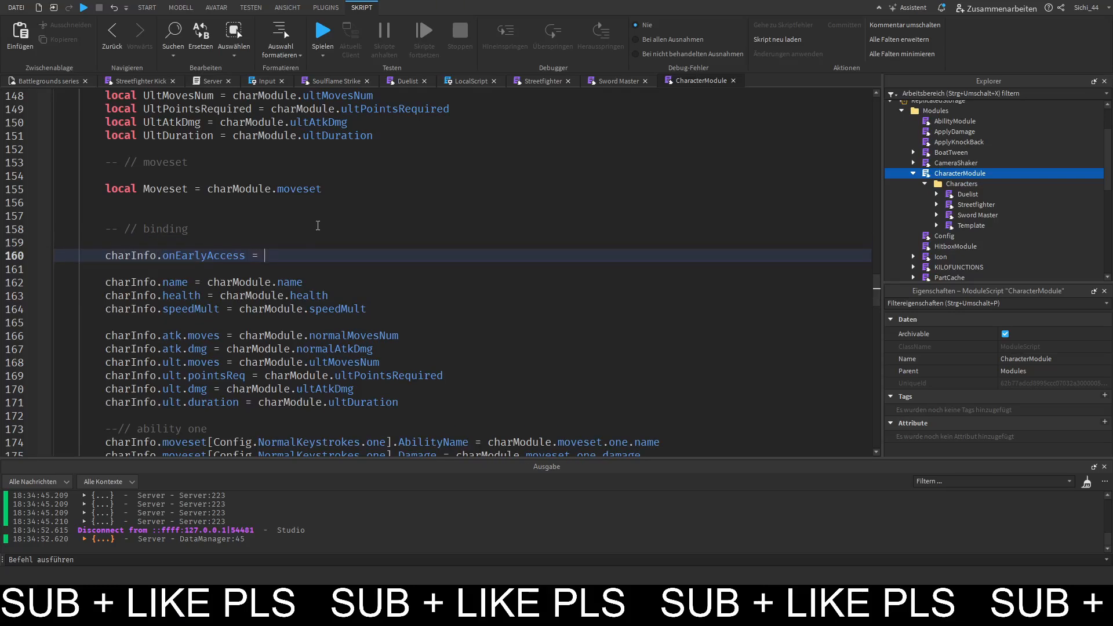
text(charModule)
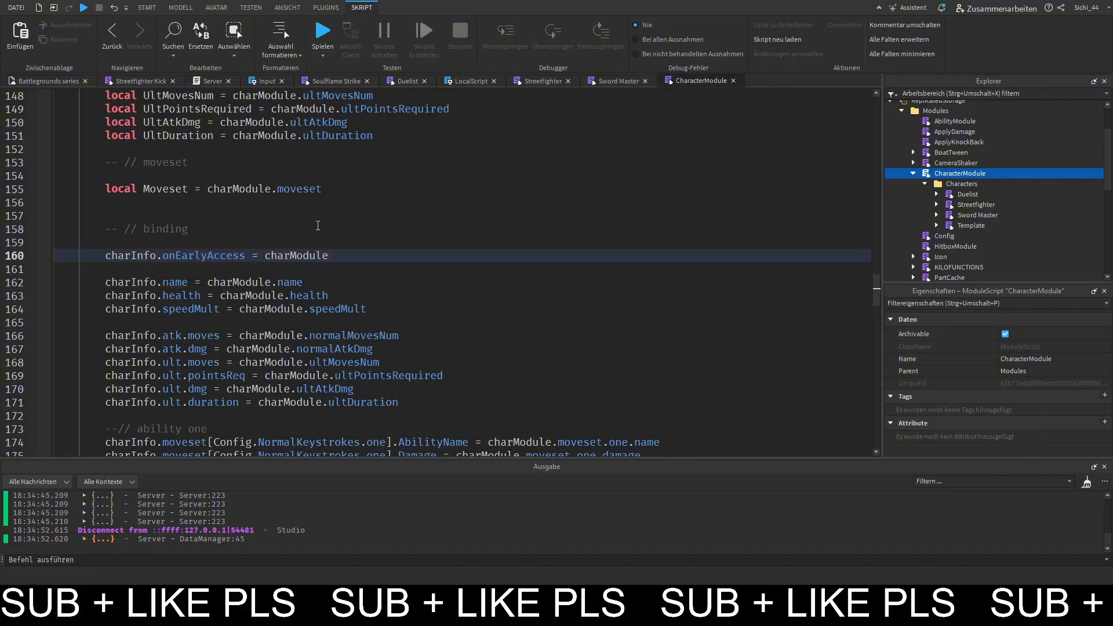
key(Backspace)
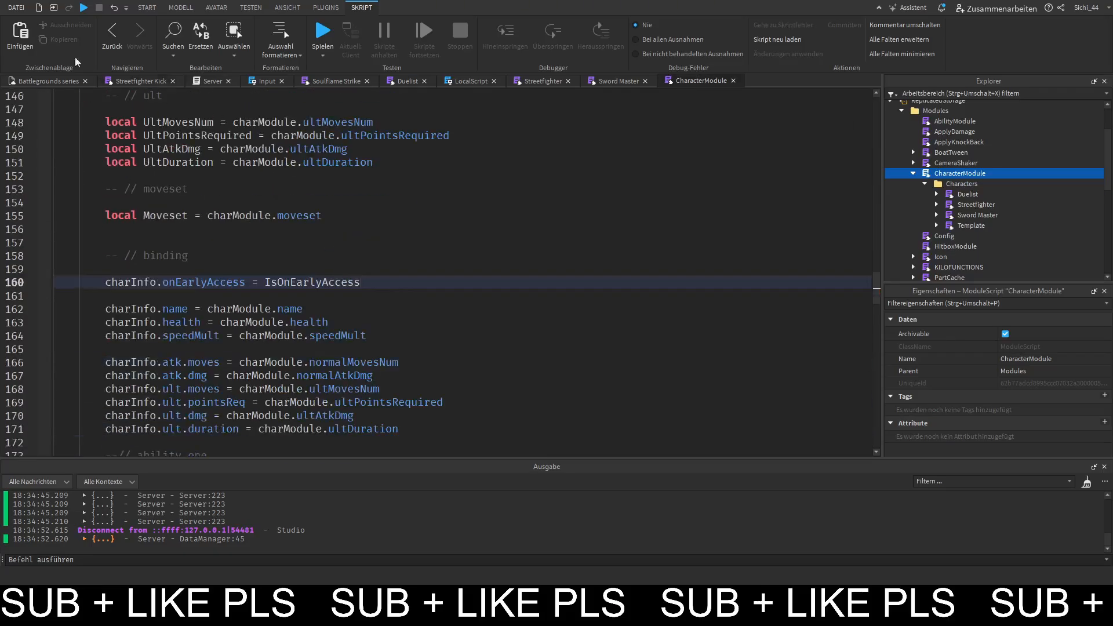
mouse_move(57, 133)
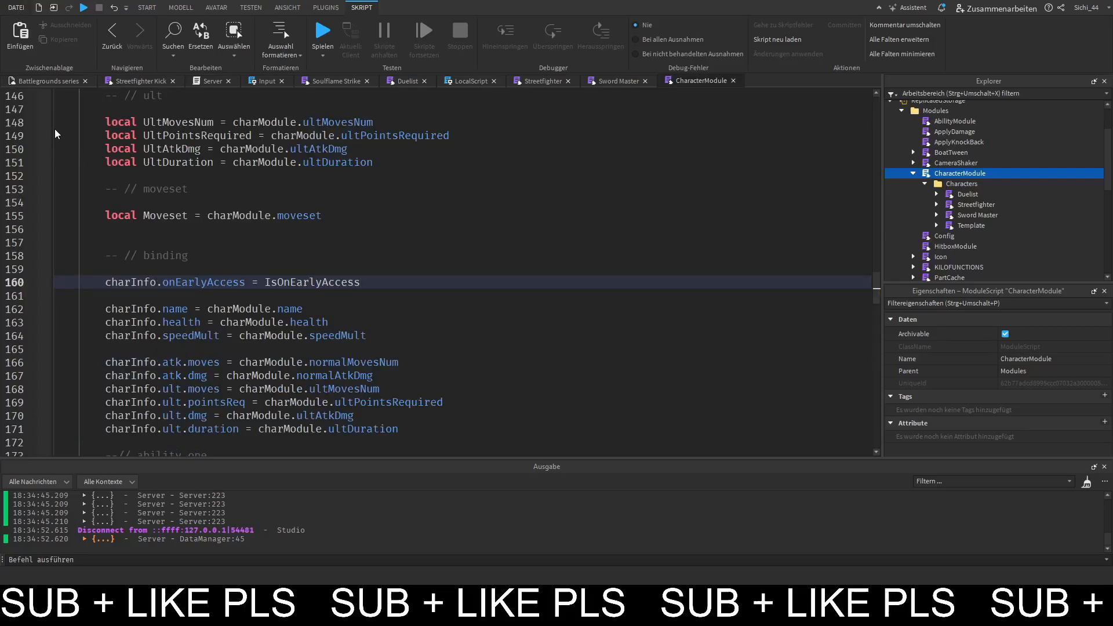
Review the rest of the binding section and launch a playtest.
scroll(down, 3)
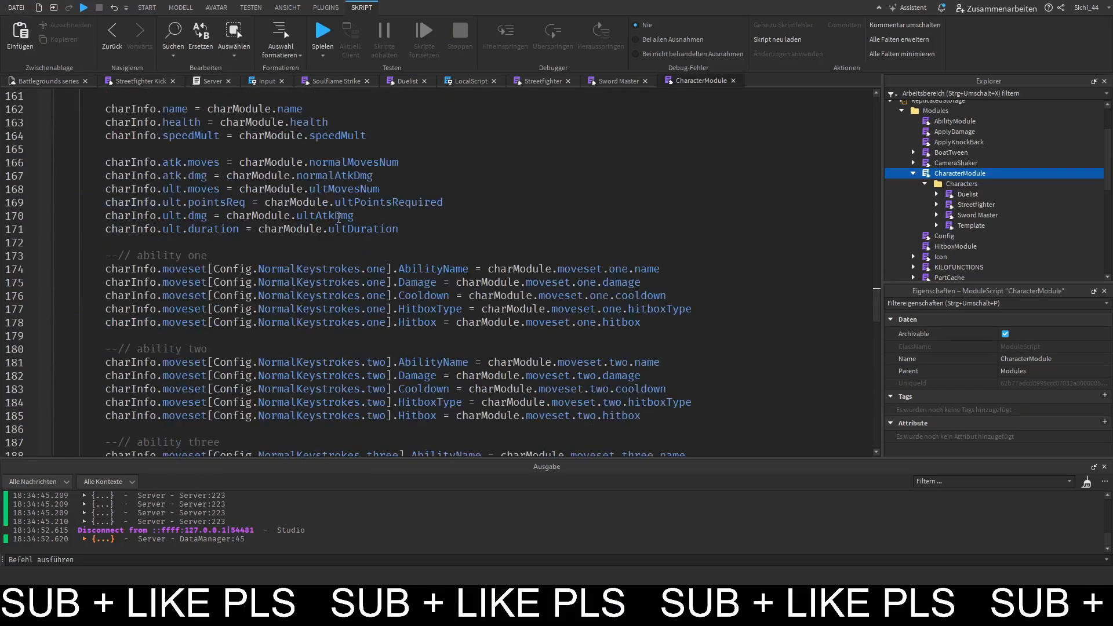
scroll(down, 3)
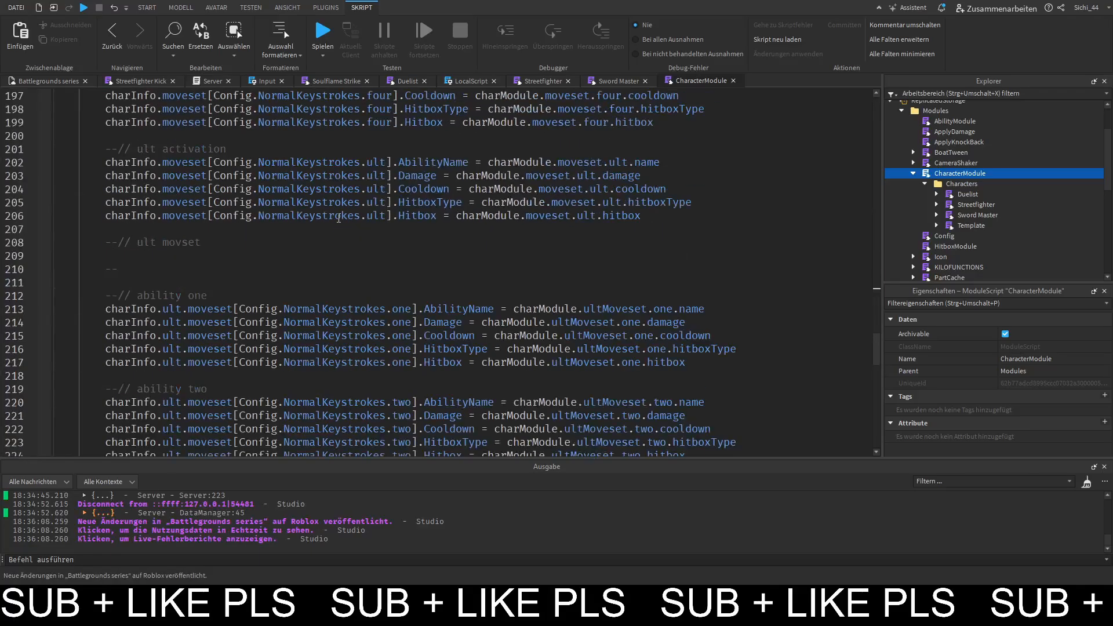
scroll(down, 3)
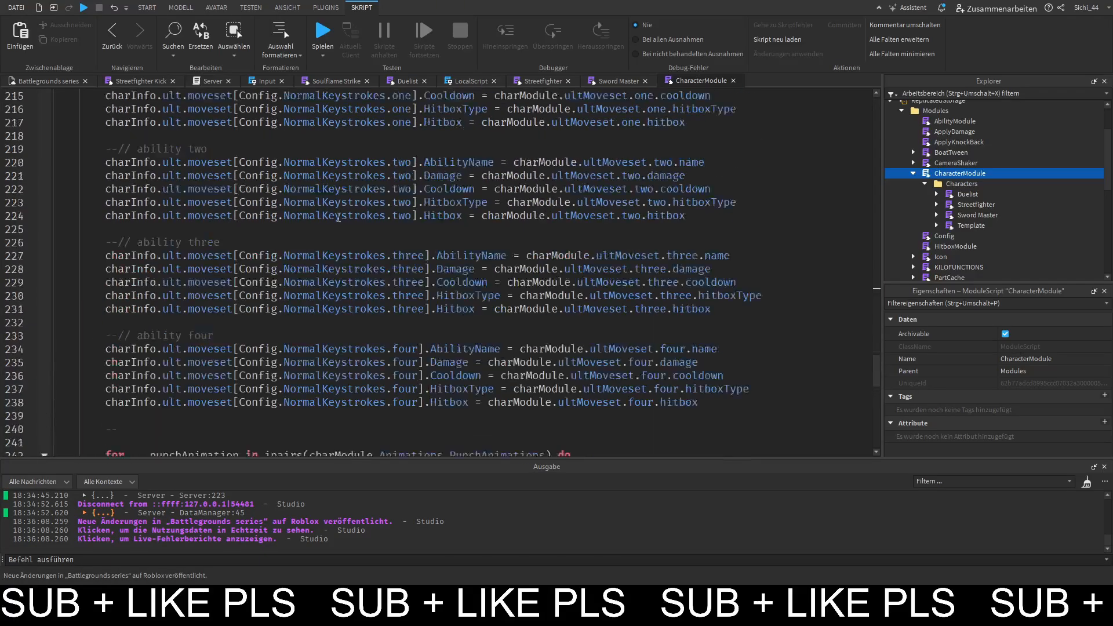
click(146, 7)
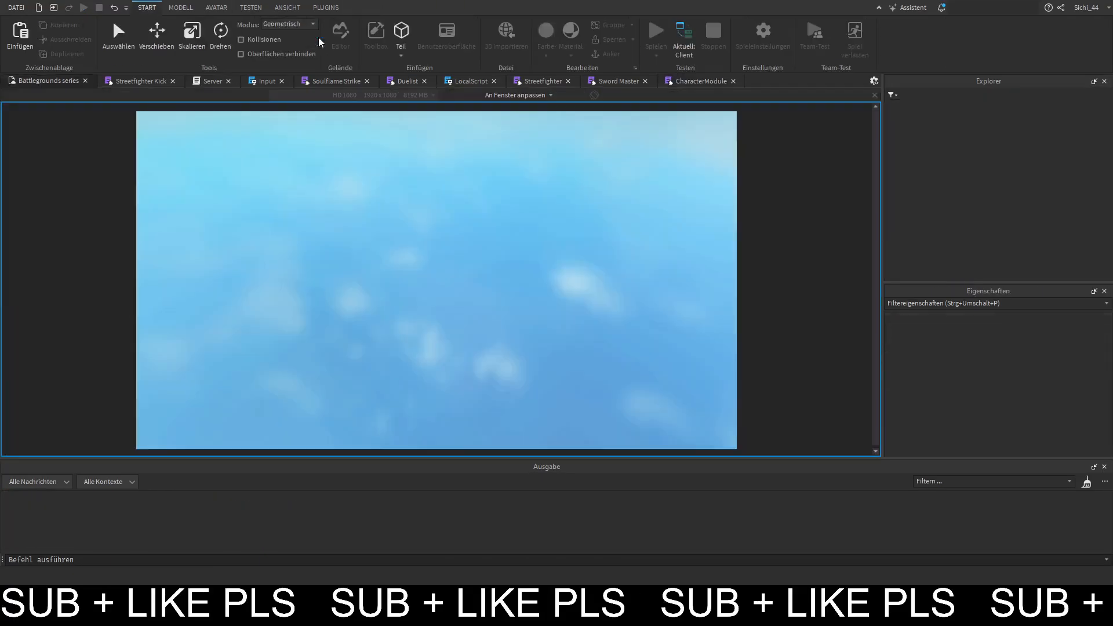
Pick Duelist to trigger the game pass prompt, decline it, then load Streetfighter instead.
click(655, 30)
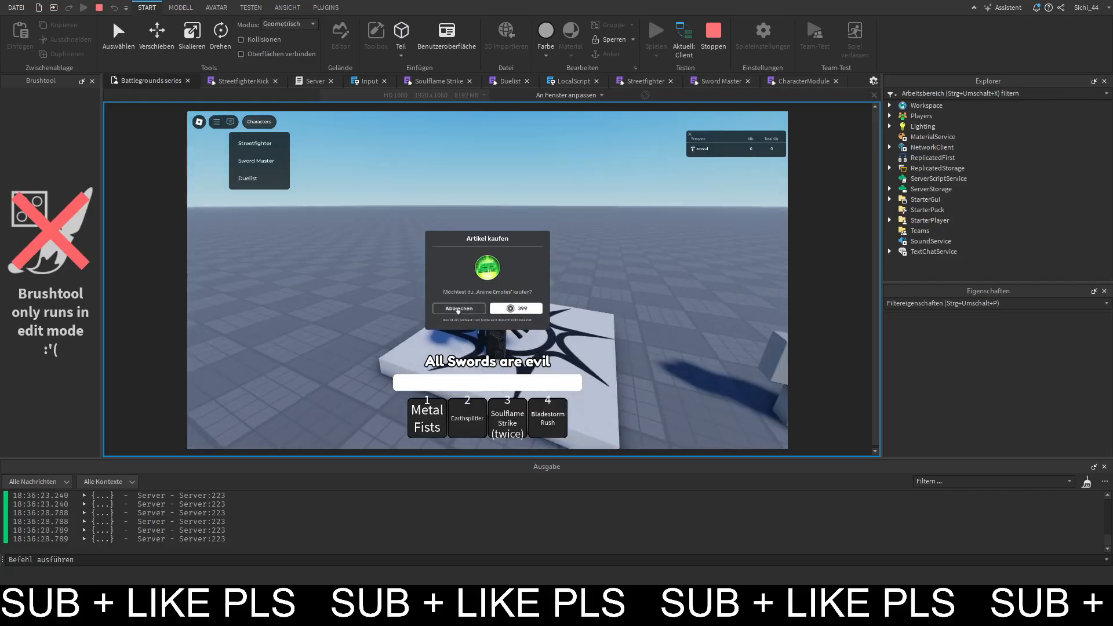
click(459, 309)
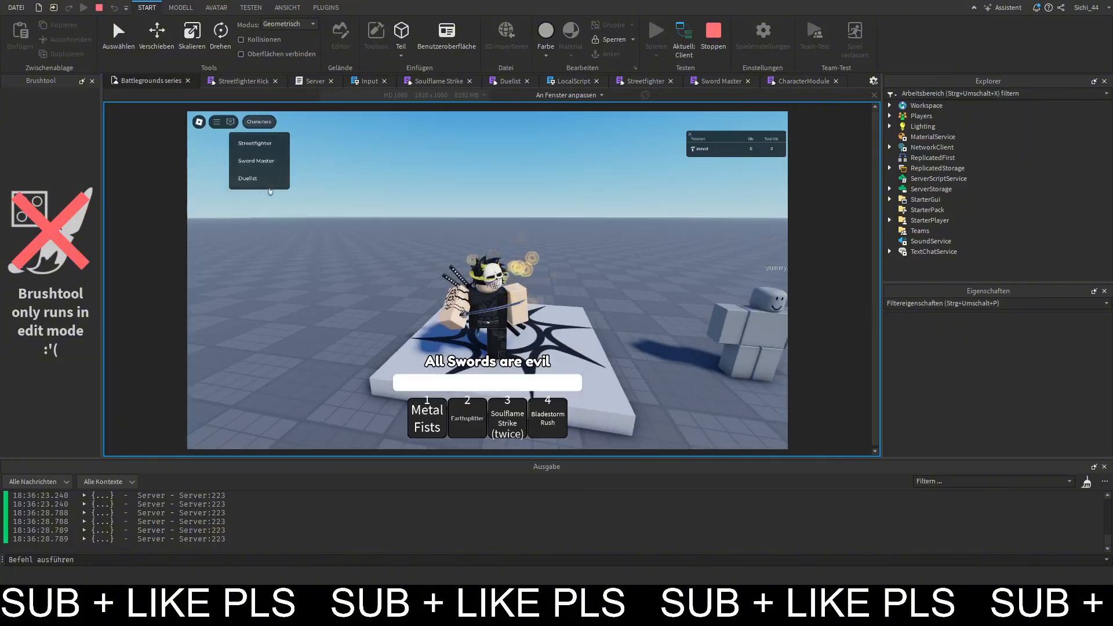
mouse_move(254, 146)
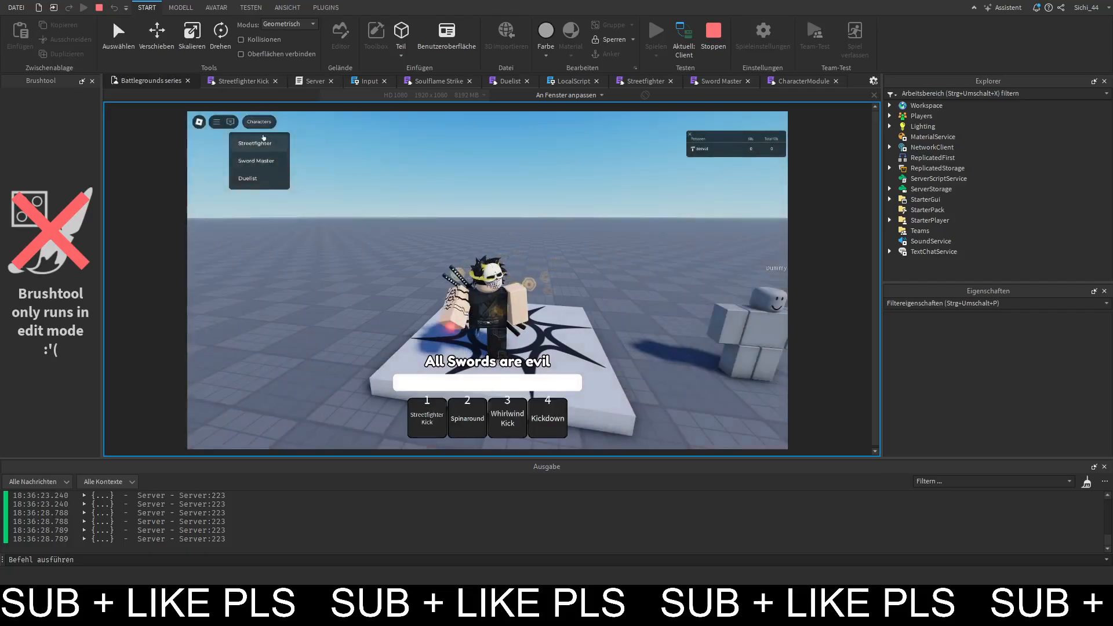
click(100, 9)
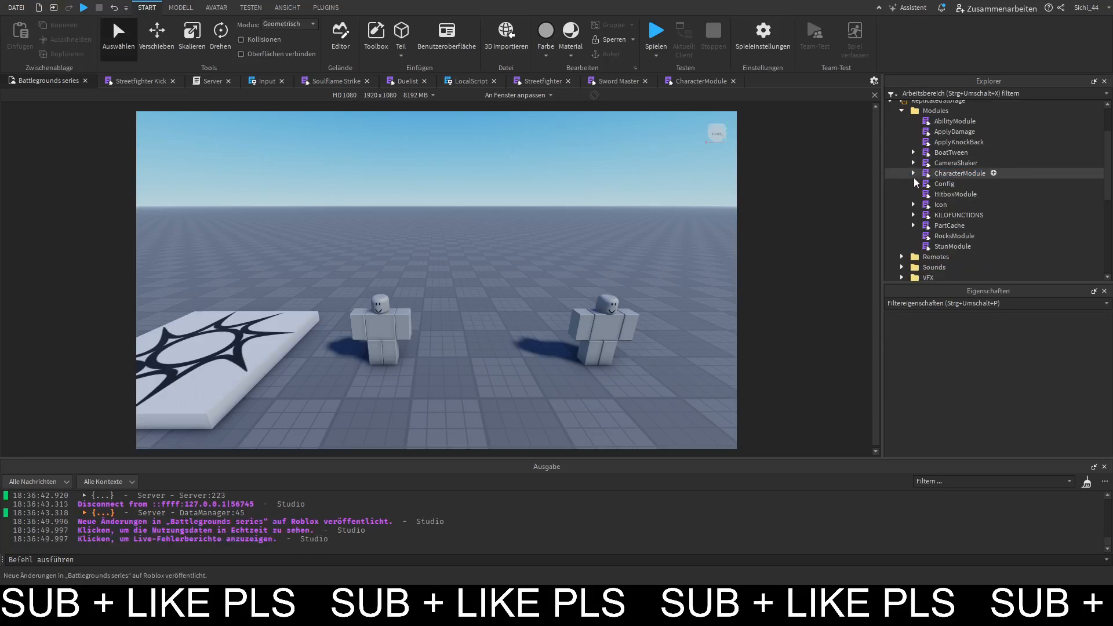
Insert a Block Avatar rig from the Avatar tab's Rig Builder and expand it in Explorer.
click(945, 184)
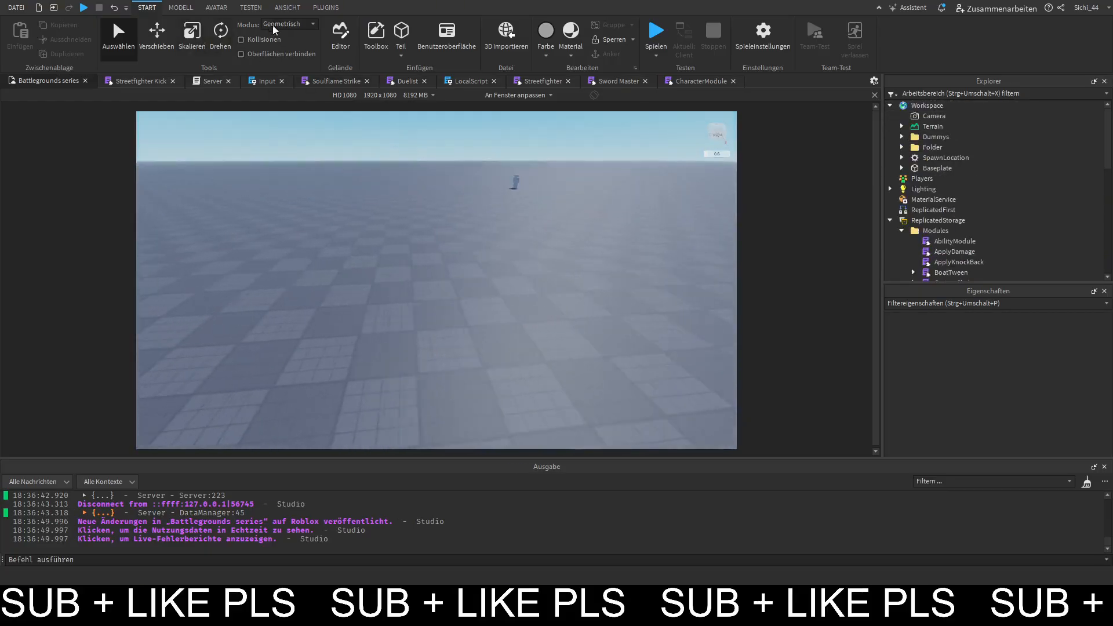
click(287, 7)
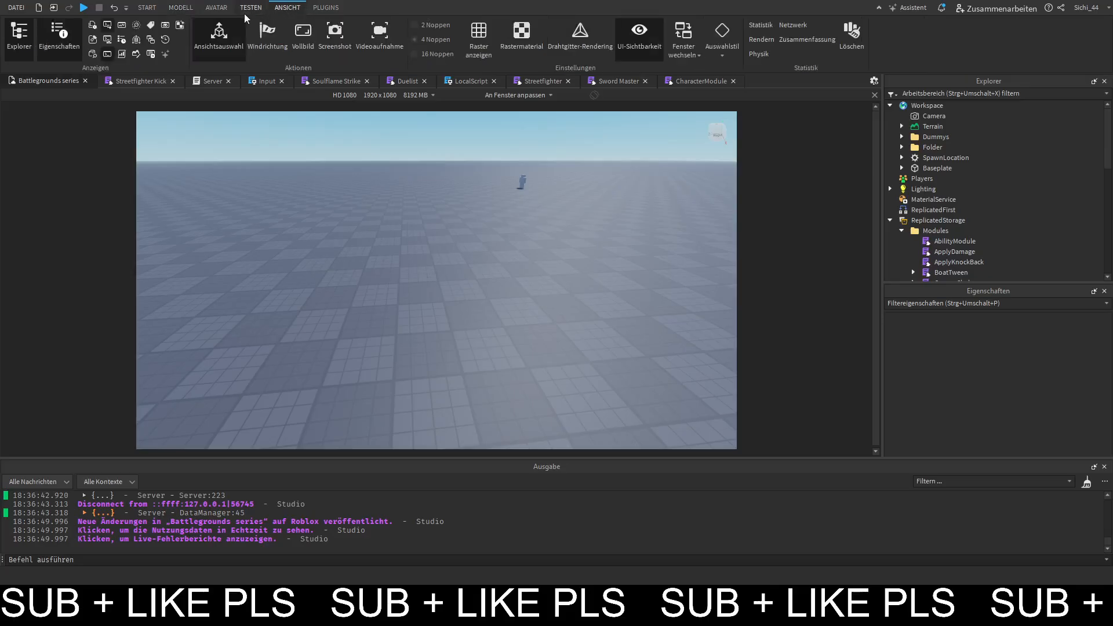
click(215, 8)
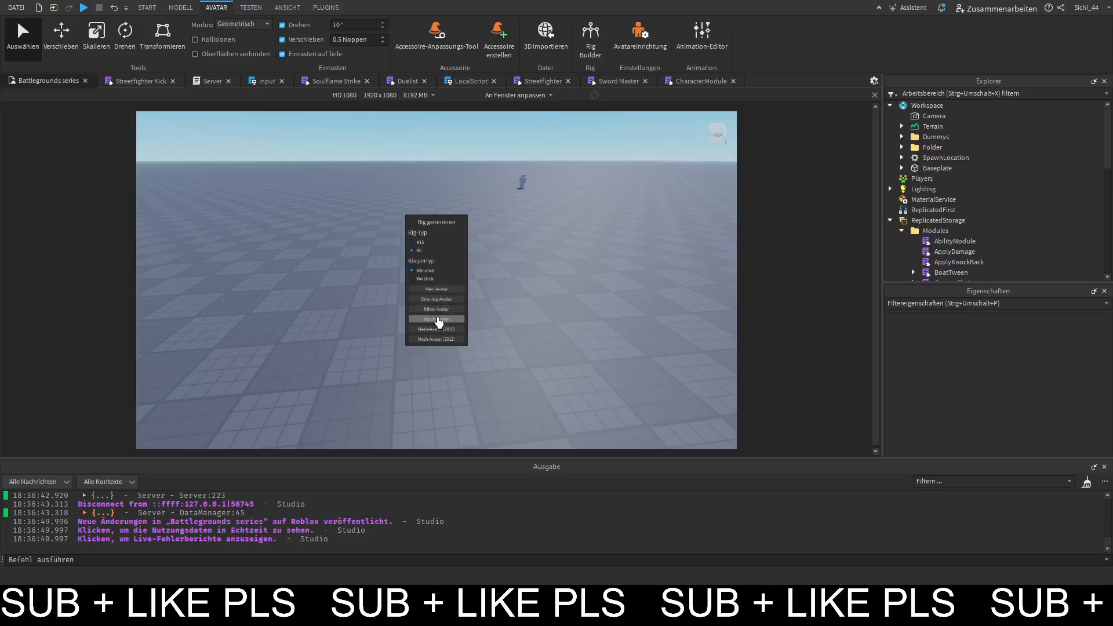
click(435, 319)
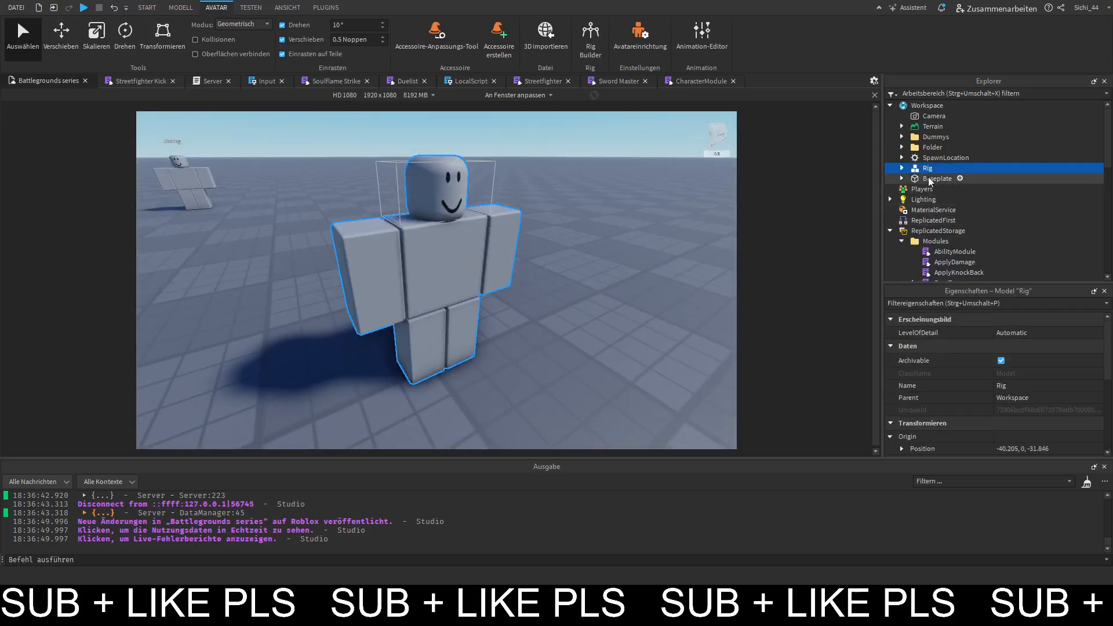
click(903, 168)
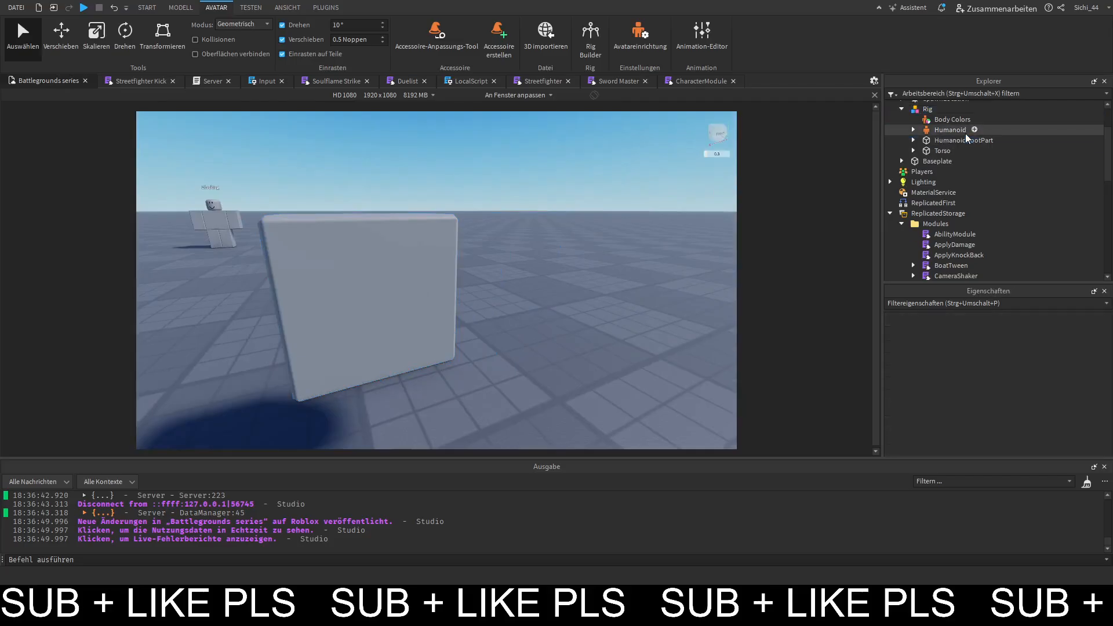
Strip the rig to Humanoid, HumanoidRootPart and Torso and rename it HumanoidCameraRig.
click(954, 119)
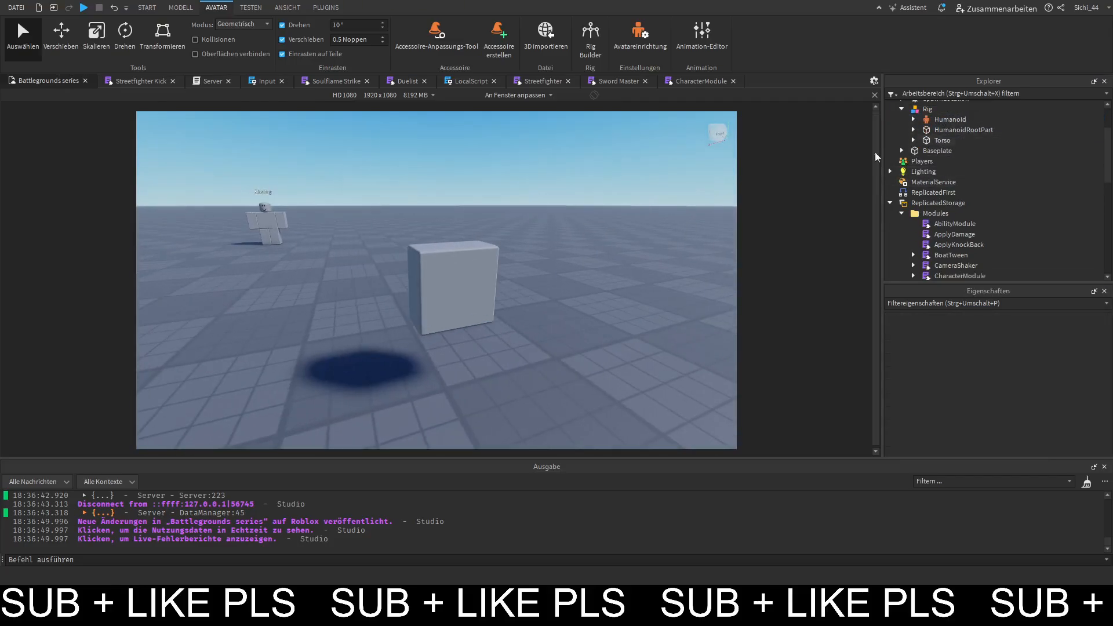
click(942, 141)
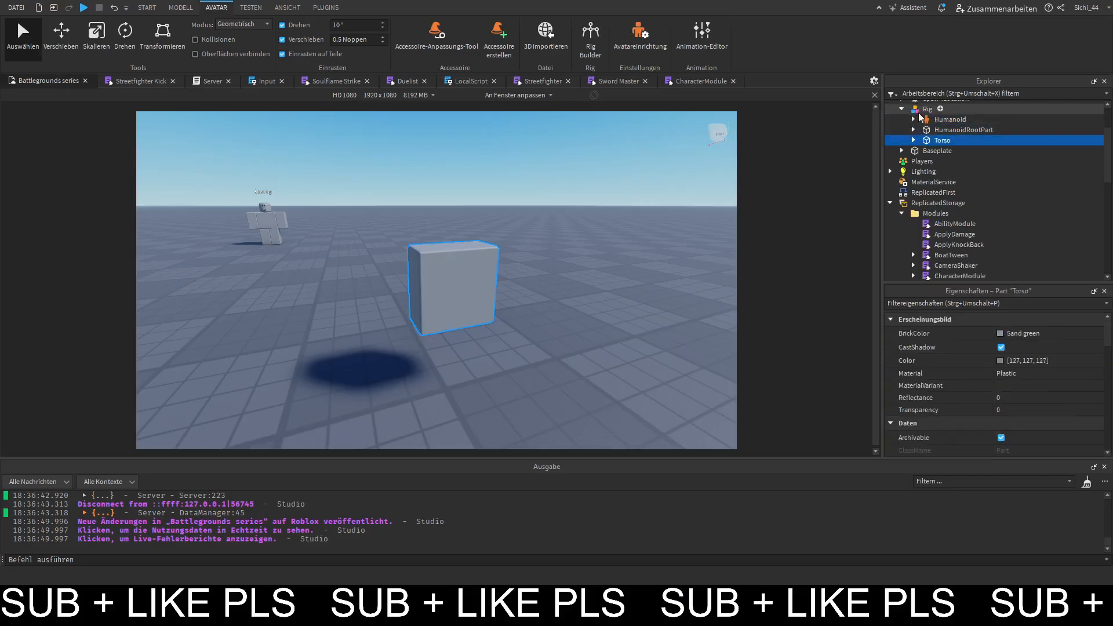
click(926, 109)
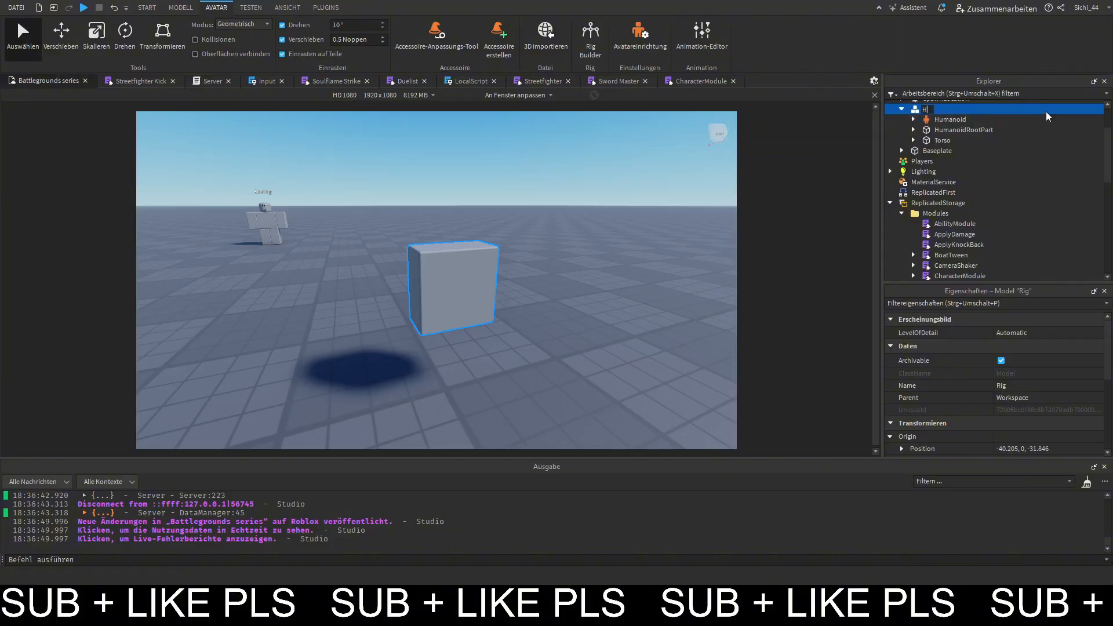
text(HumanoidCameraRig)
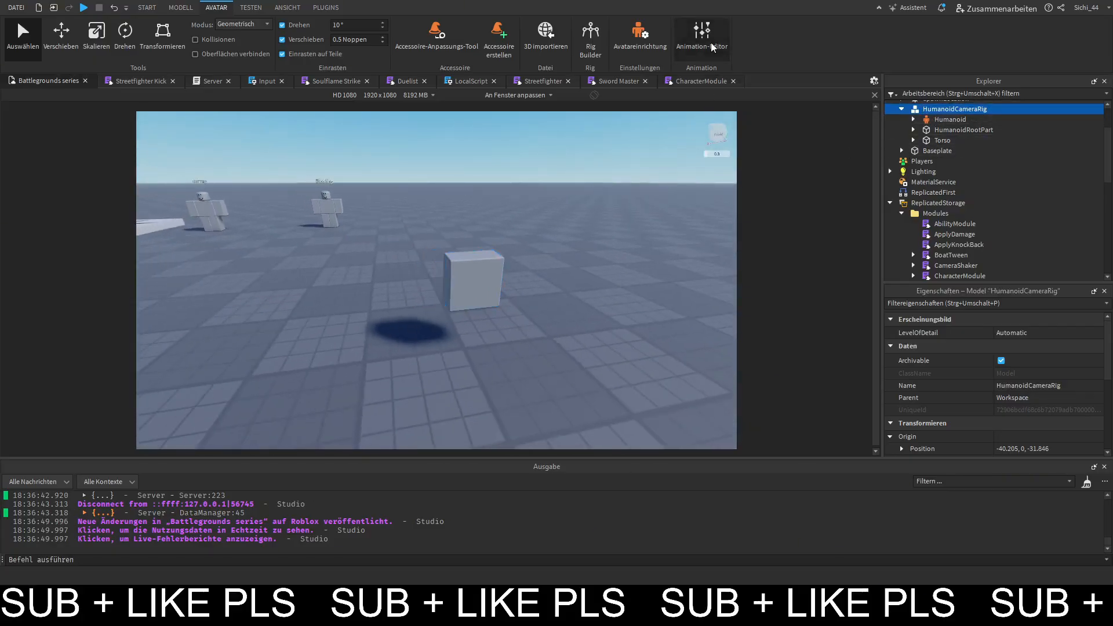
Tilt the torso to add a keyframe at 0.93 and preview the three-keyframe clip.
click(702, 34)
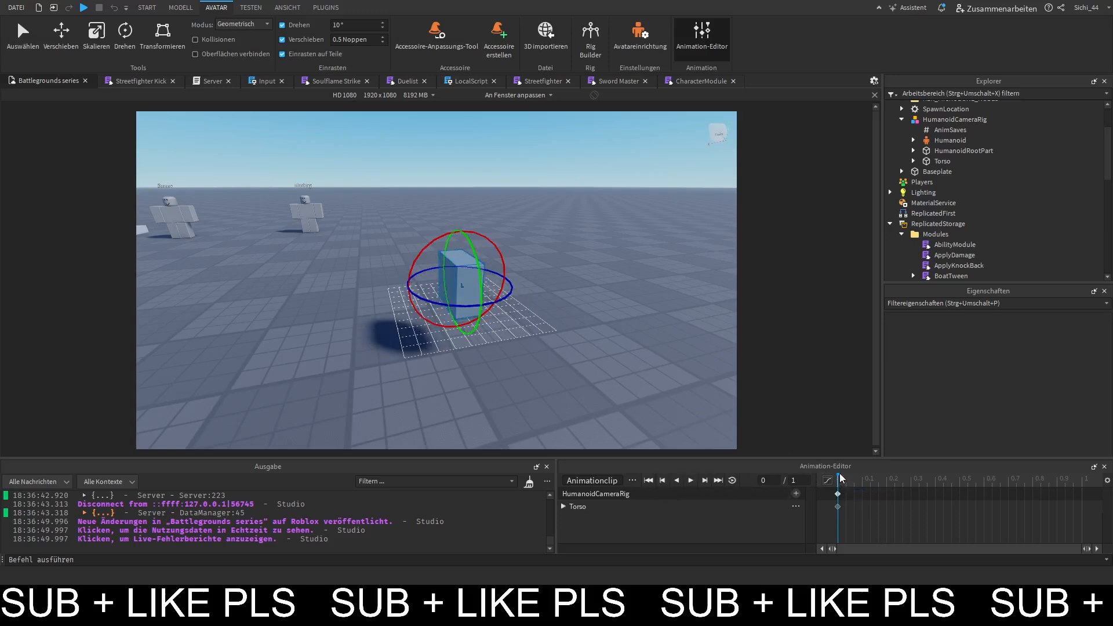
drag(838, 488, 951, 488)
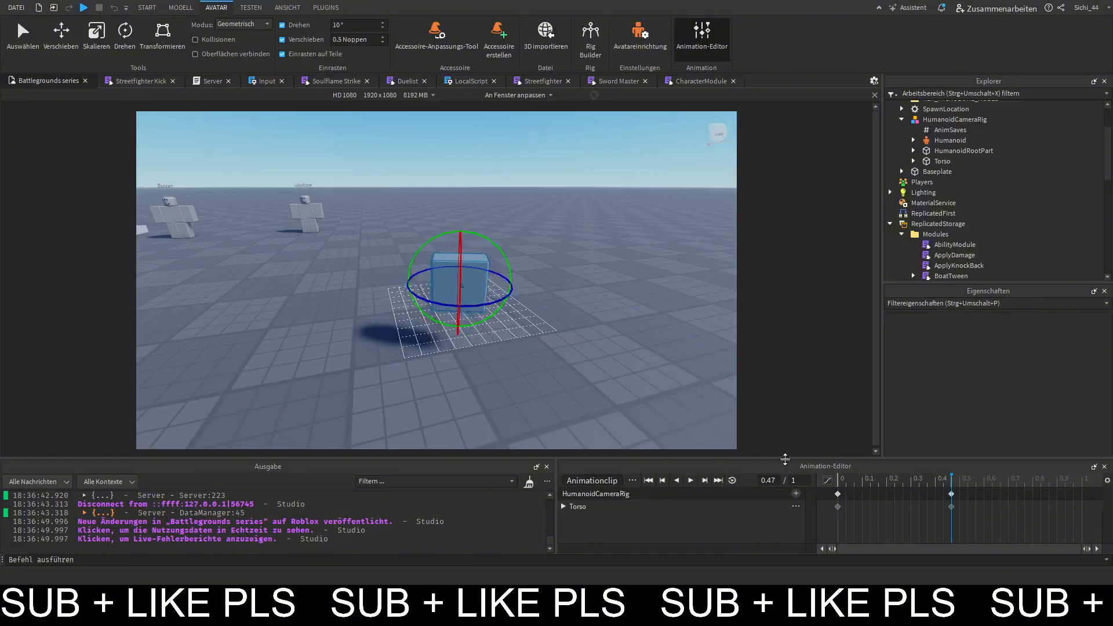
mouse_move(690, 480)
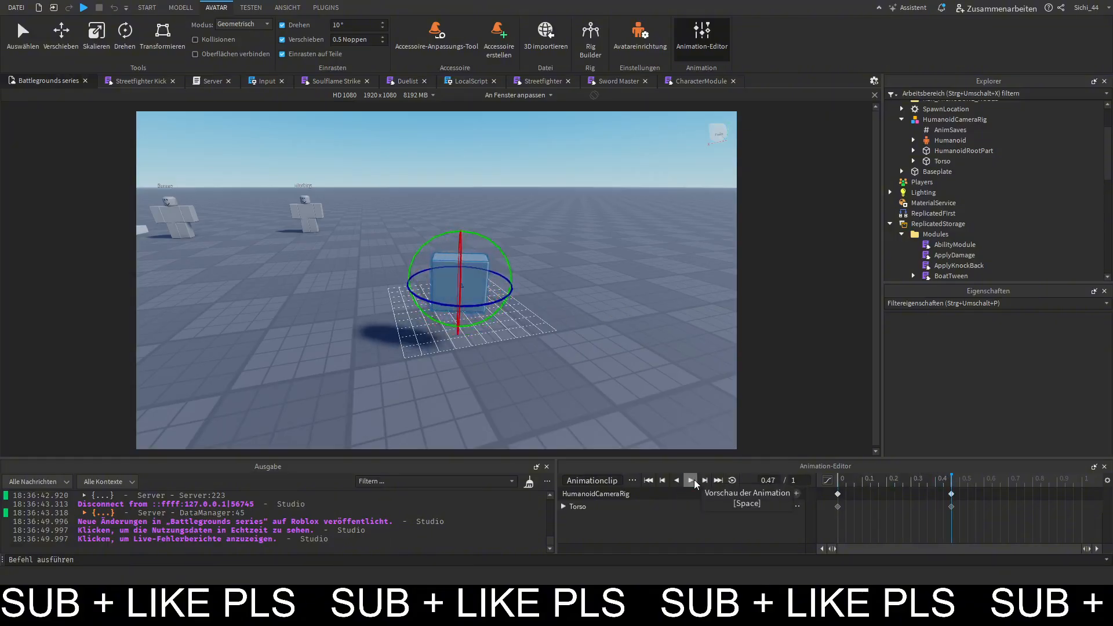
click(689, 480)
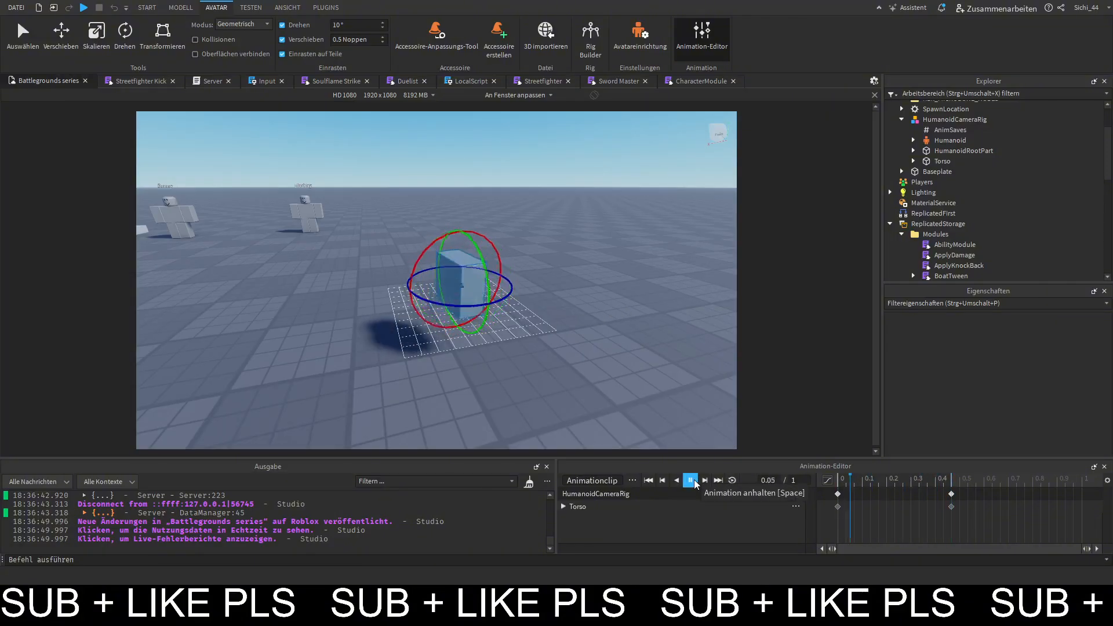
click(689, 481)
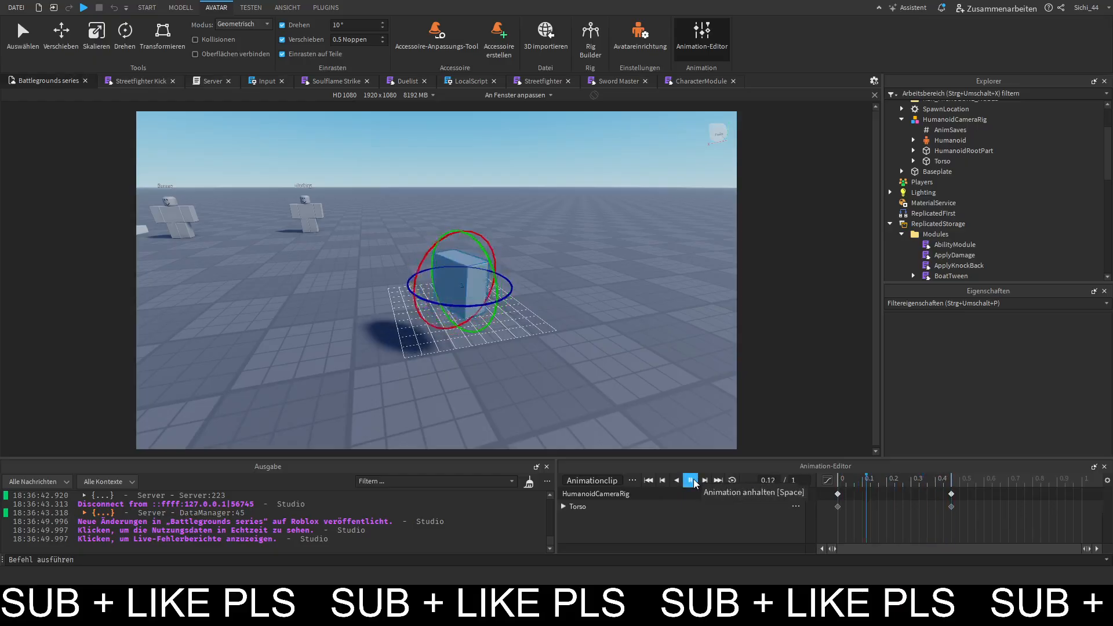
Replay the preview and lengthen the clip to 10 seconds.
click(691, 481)
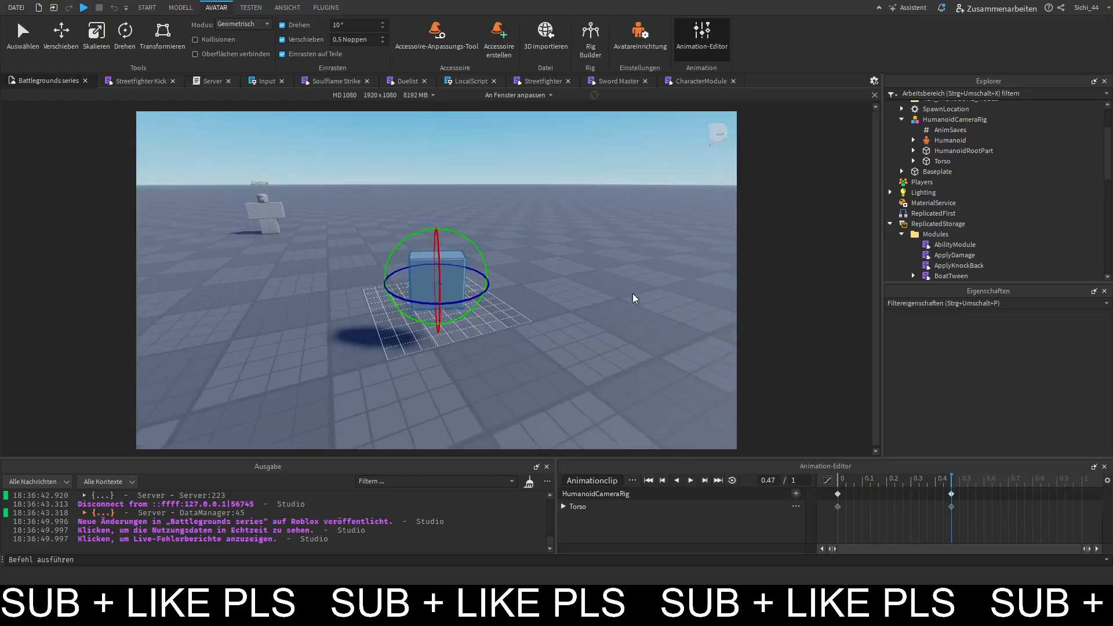
click(689, 480)
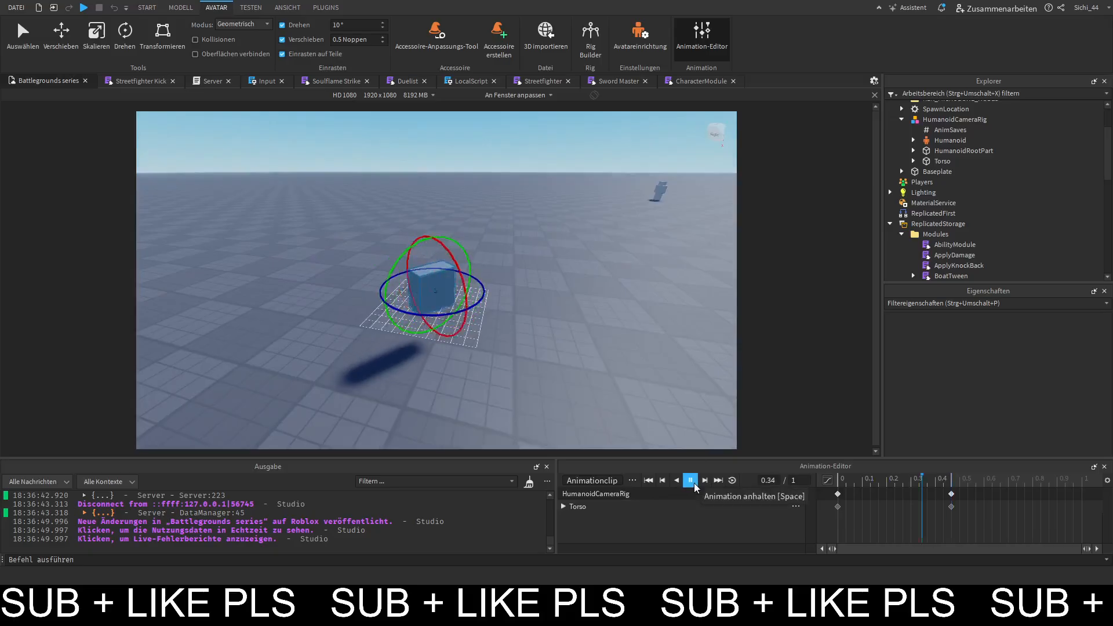
click(689, 480)
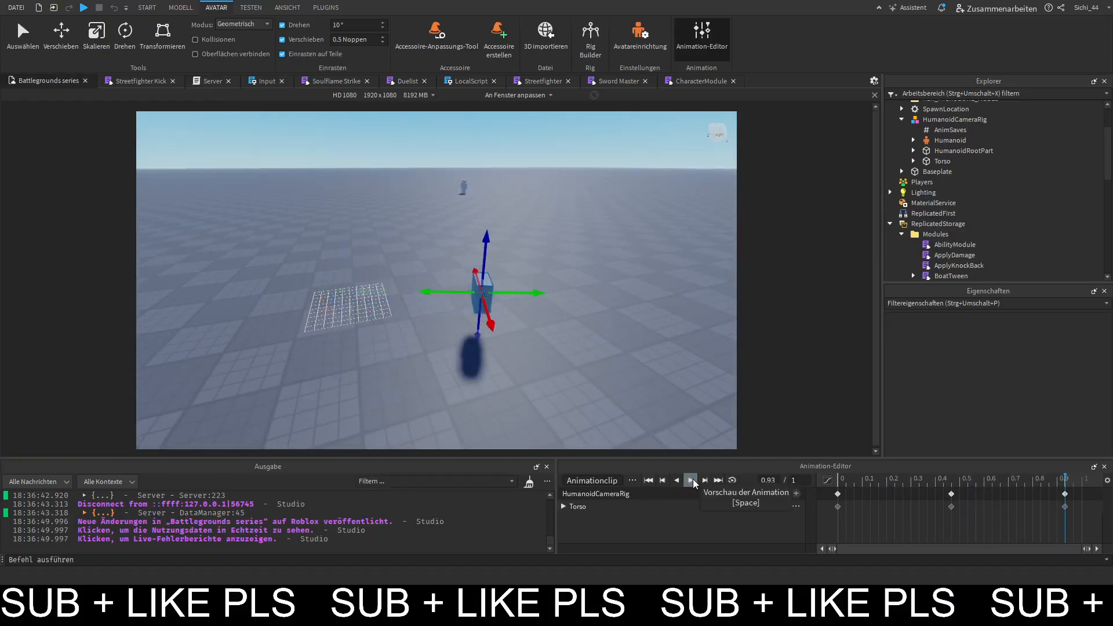
click(690, 480)
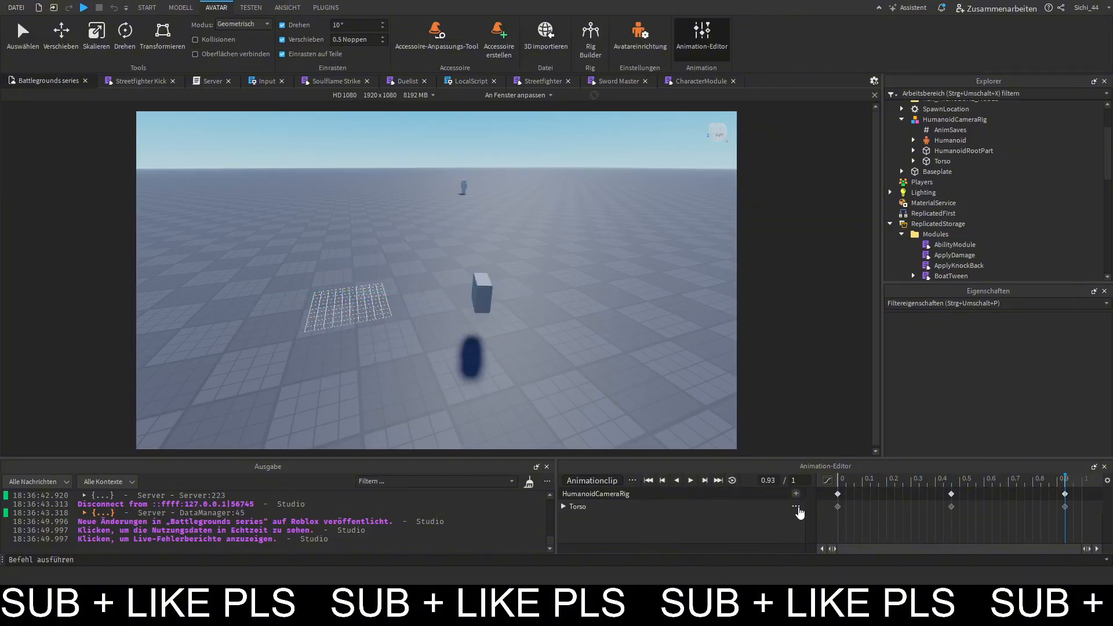
mouse_move(791, 495)
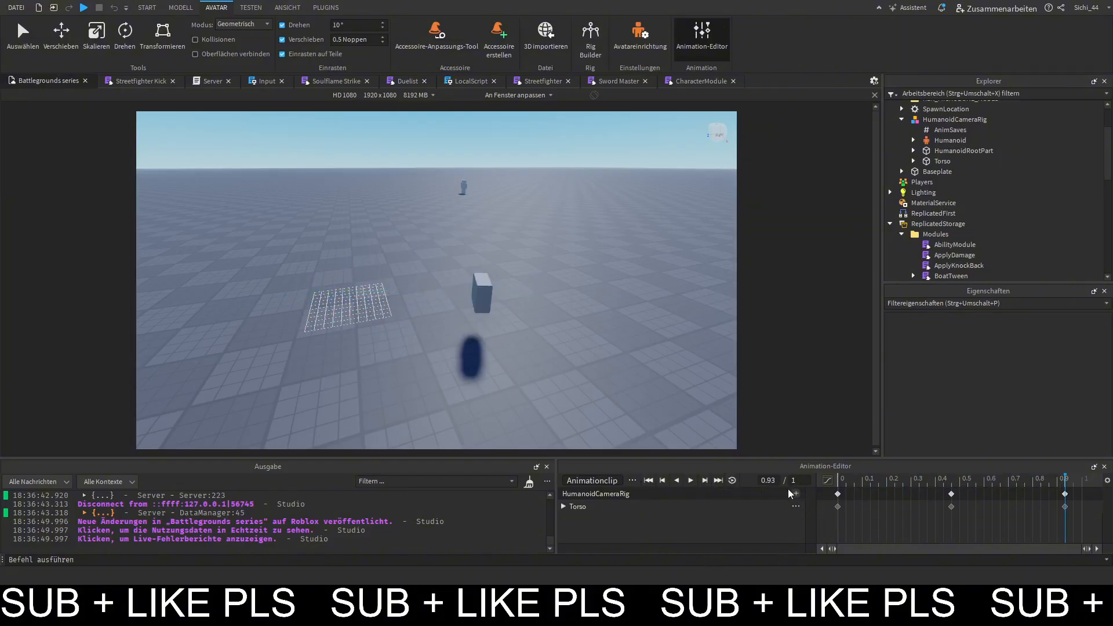
mouse_move(732, 481)
text(0)
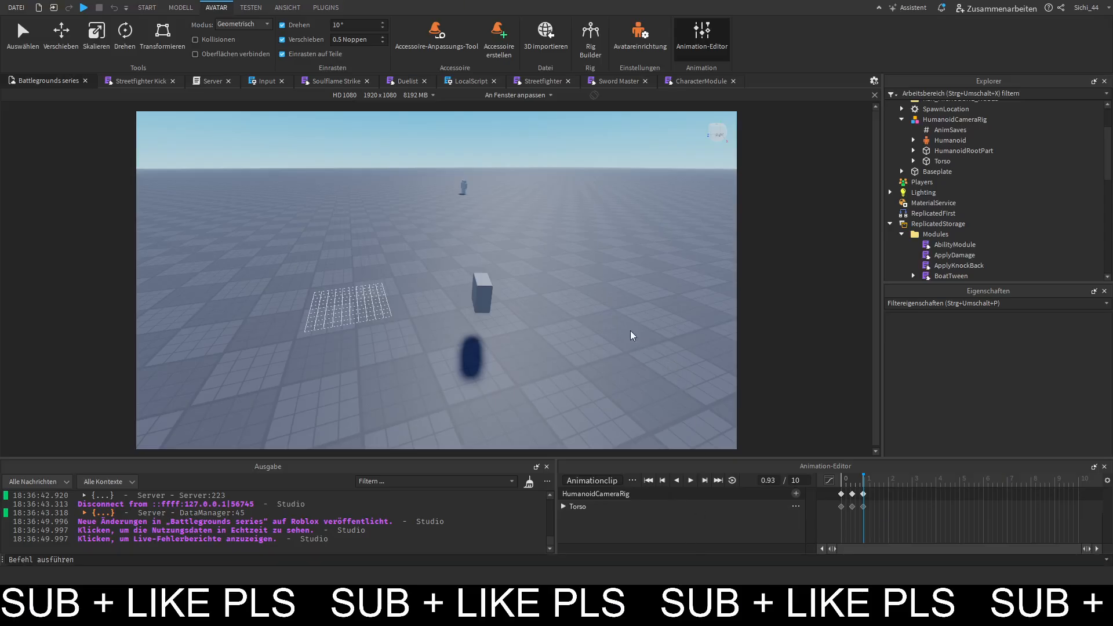
Move the torso to new baseplate spots, creating keyframes at 2.53 and 6.9.
click(481, 293)
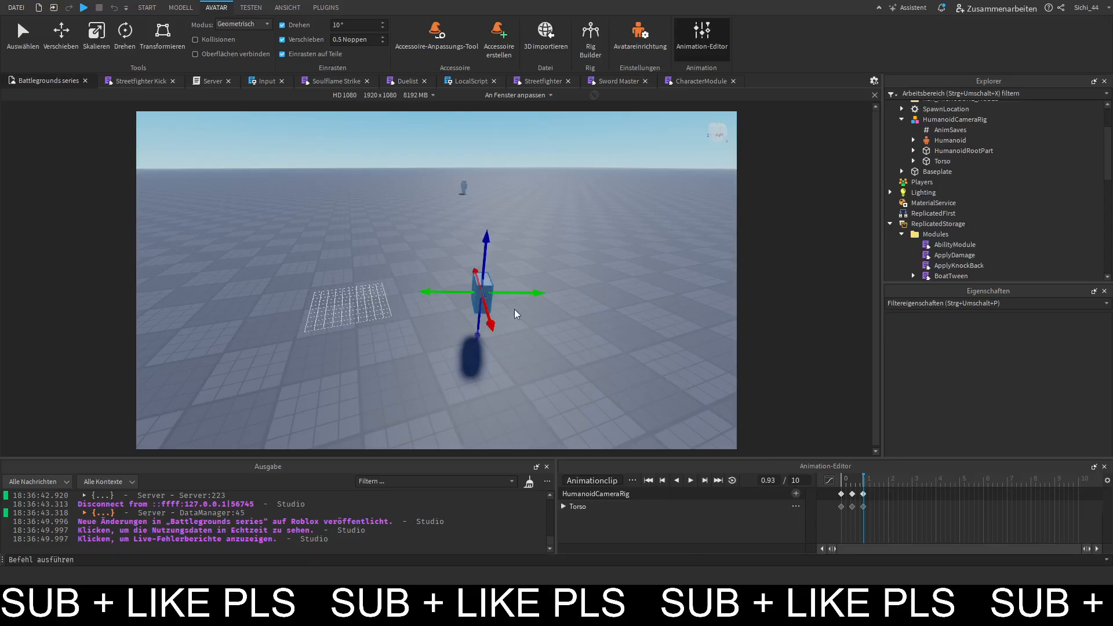
click(124, 34)
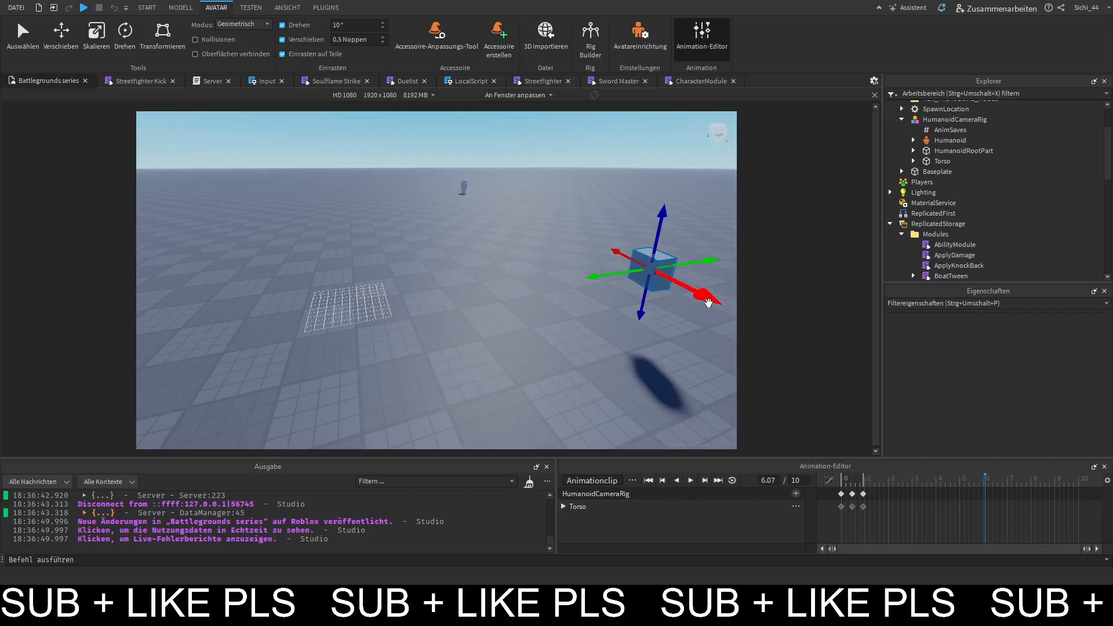
click(948, 479)
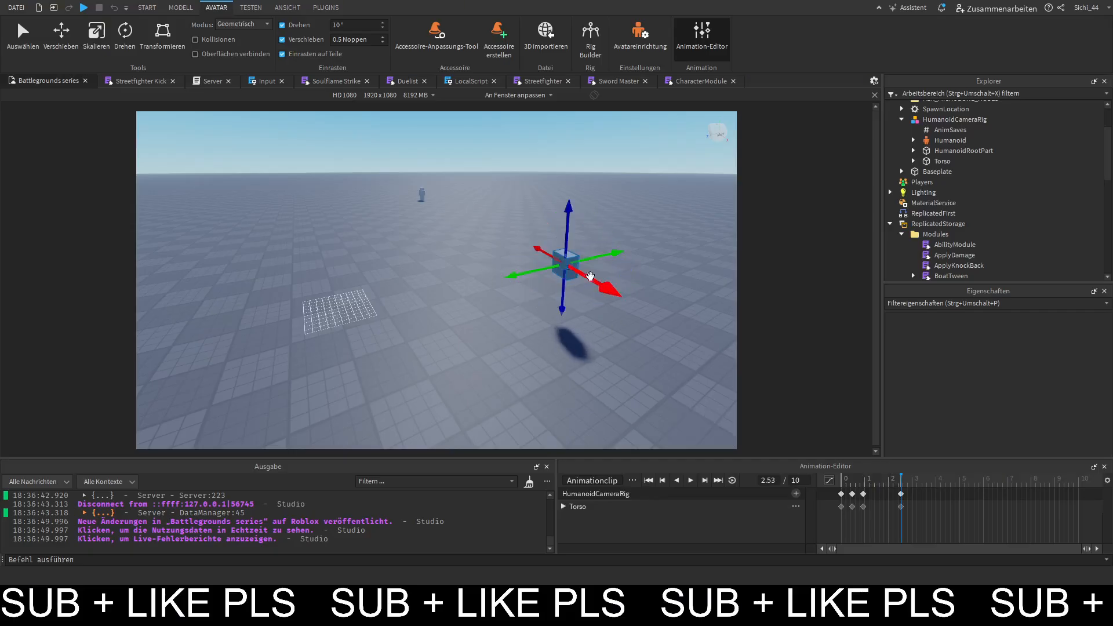
drag(569, 277, 376, 312)
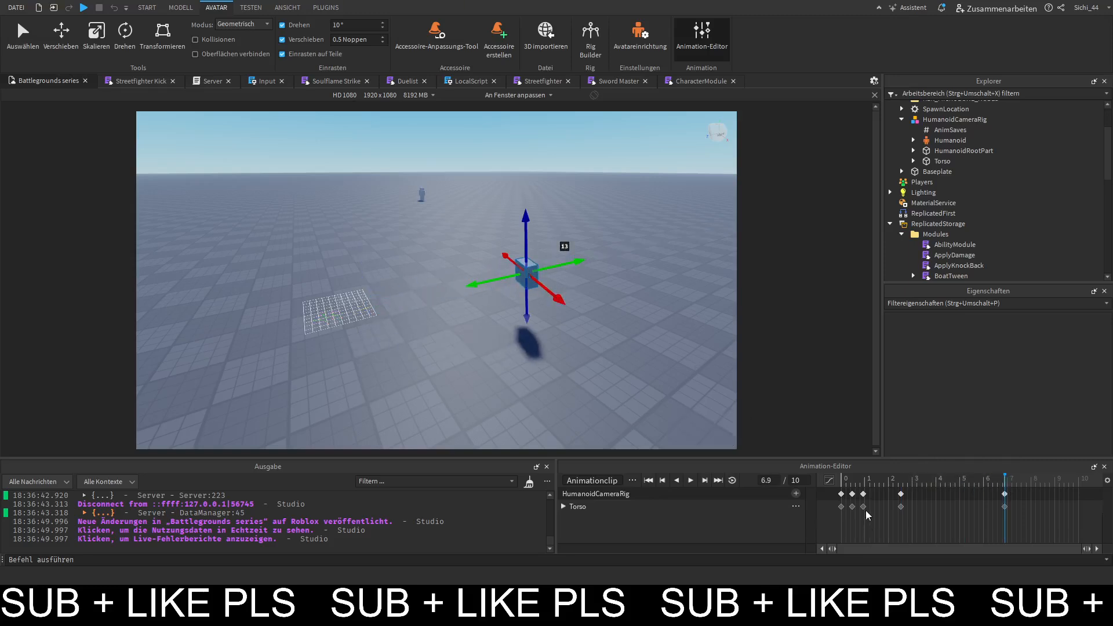
Preview the 10-second clip to its end and expand the Torso's children.
click(689, 480)
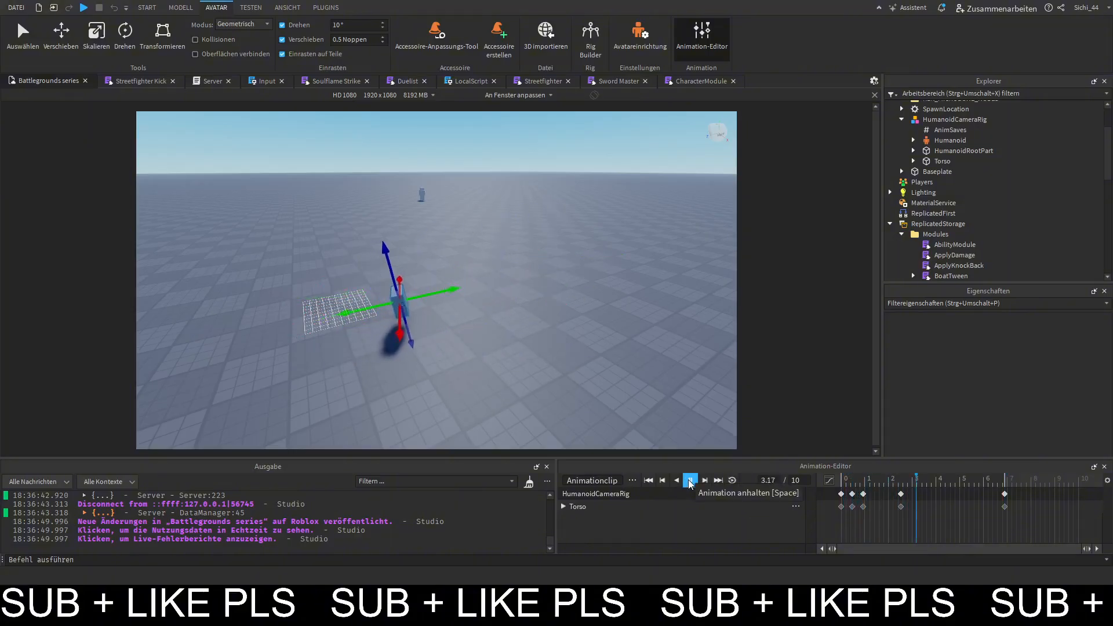
click(689, 480)
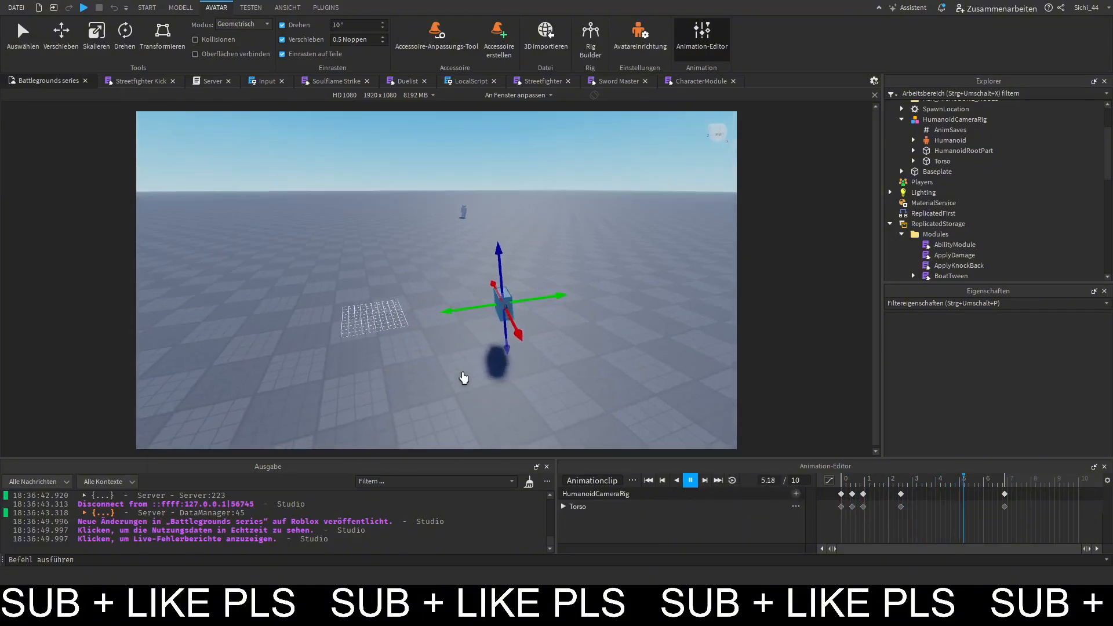
click(690, 480)
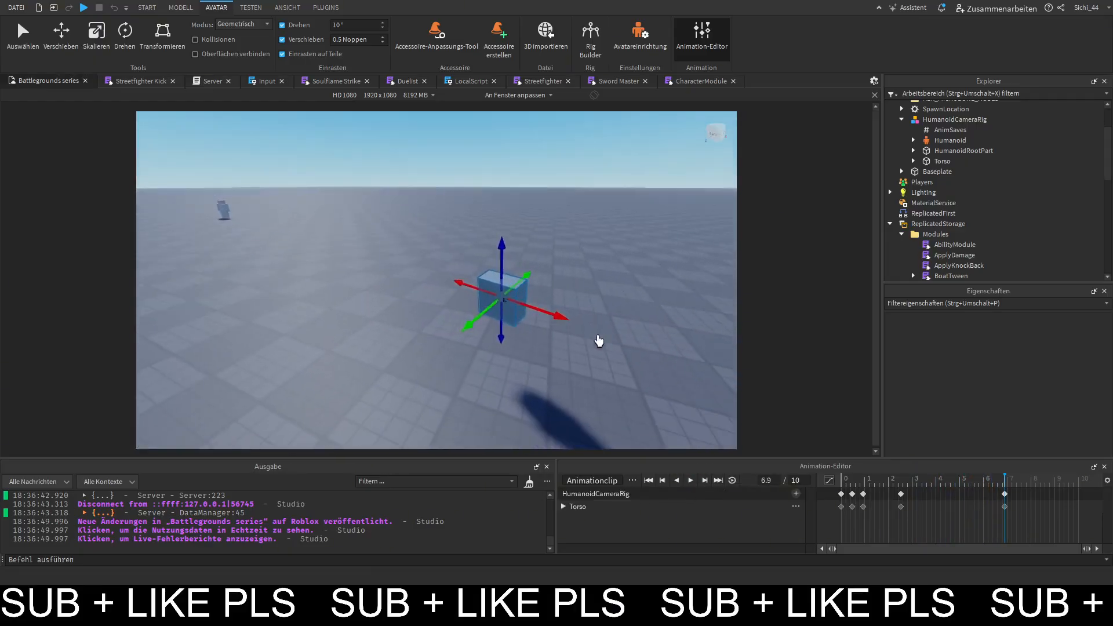
click(942, 162)
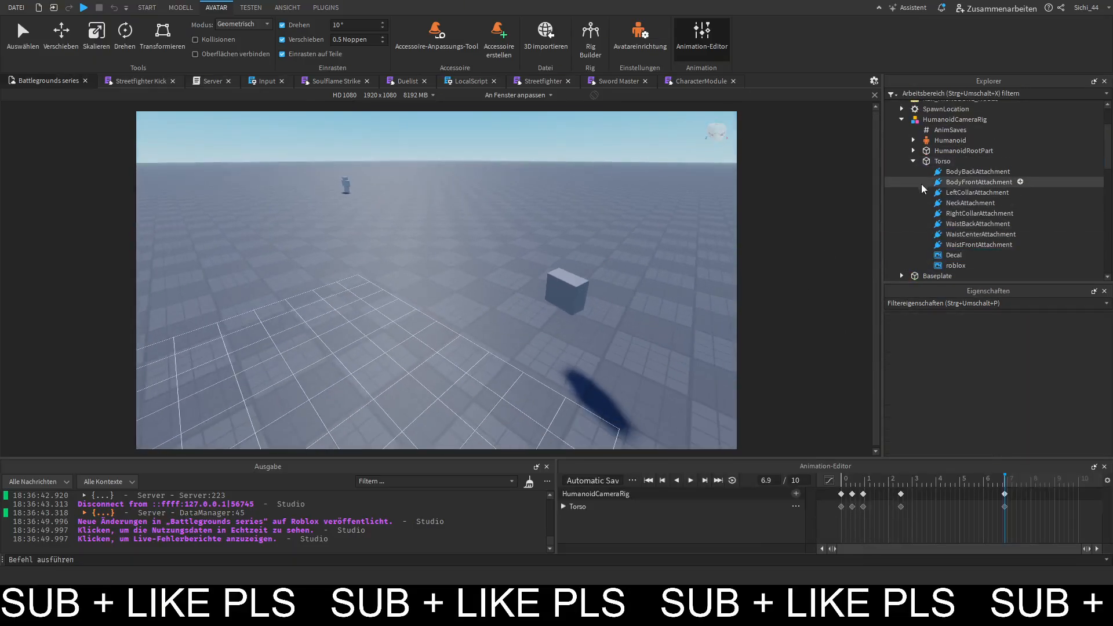
Give the Torso's Decal a placeholder image, check it on the Torso, and scrub to 4.4 s.
click(954, 255)
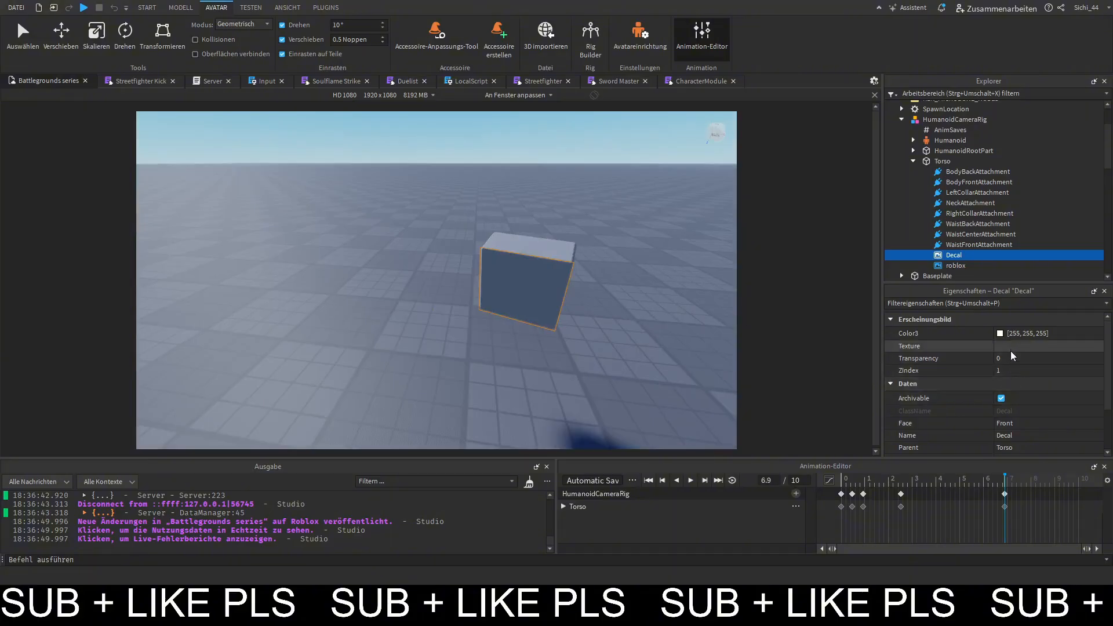
click(1044, 346)
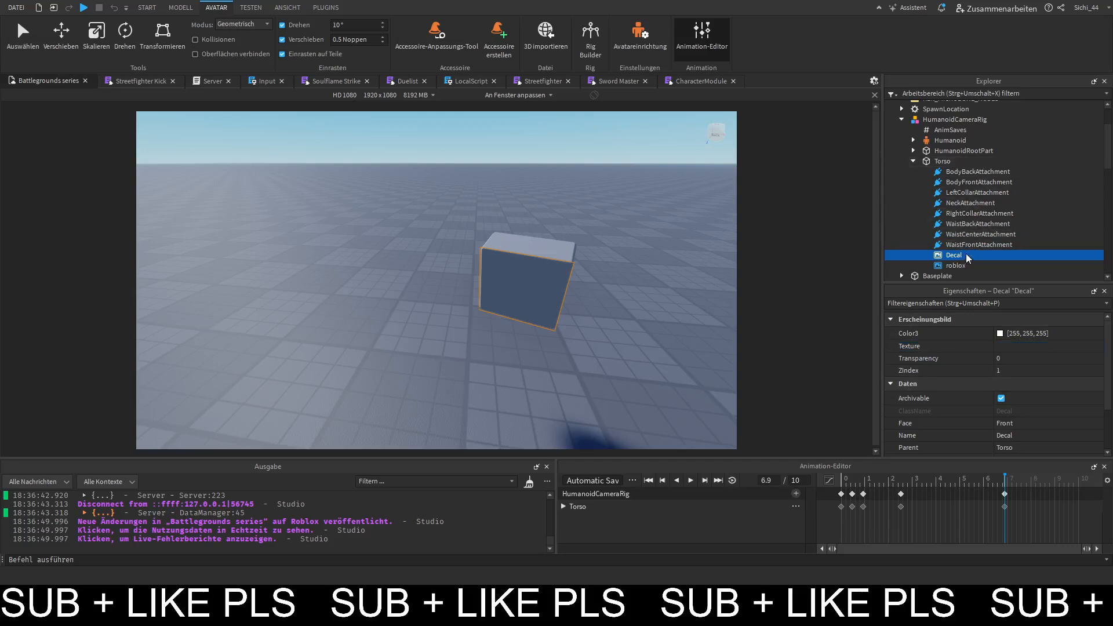
click(914, 256)
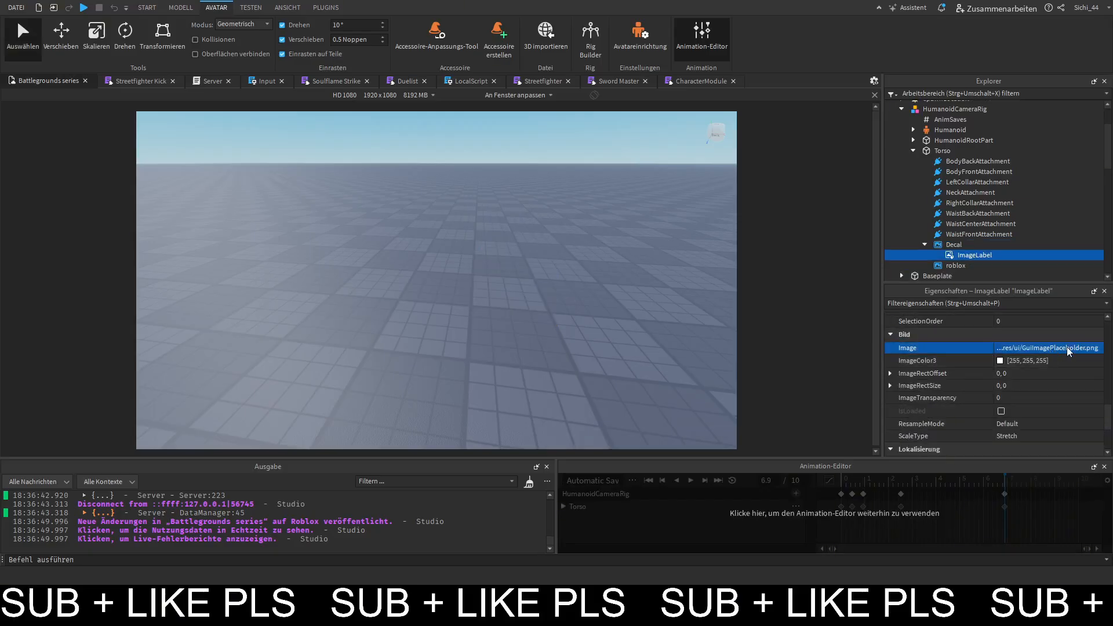
click(953, 245)
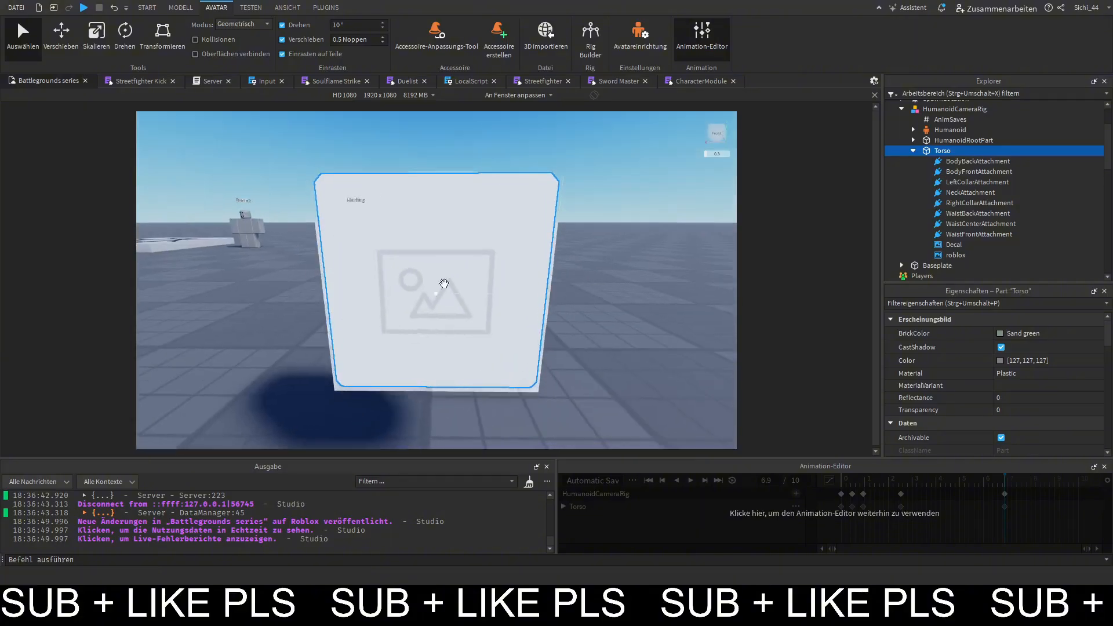
click(954, 245)
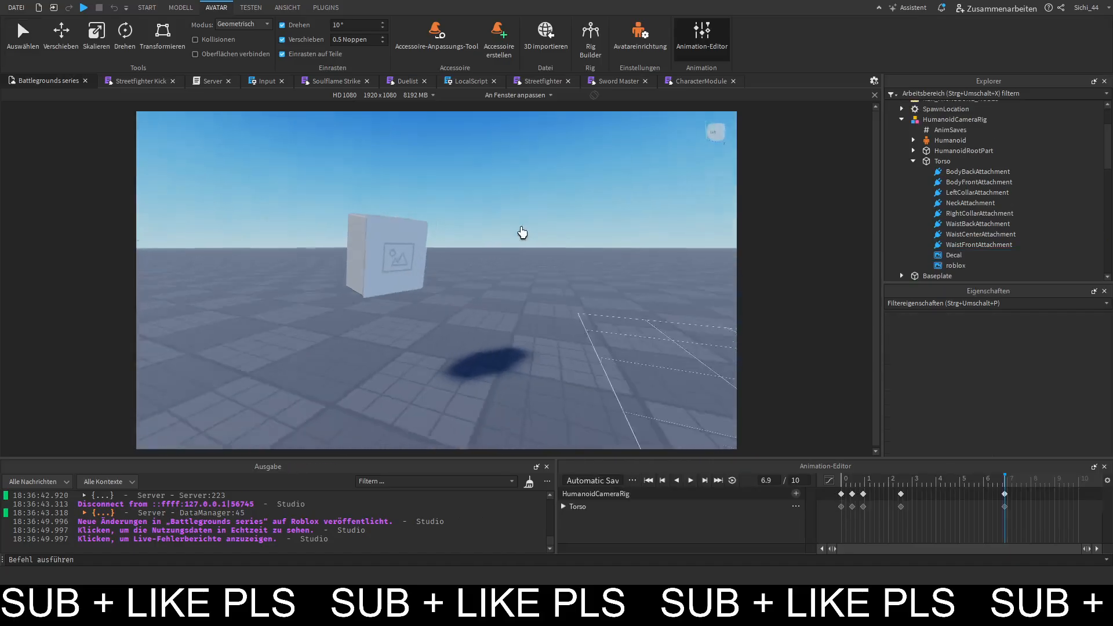
click(688, 480)
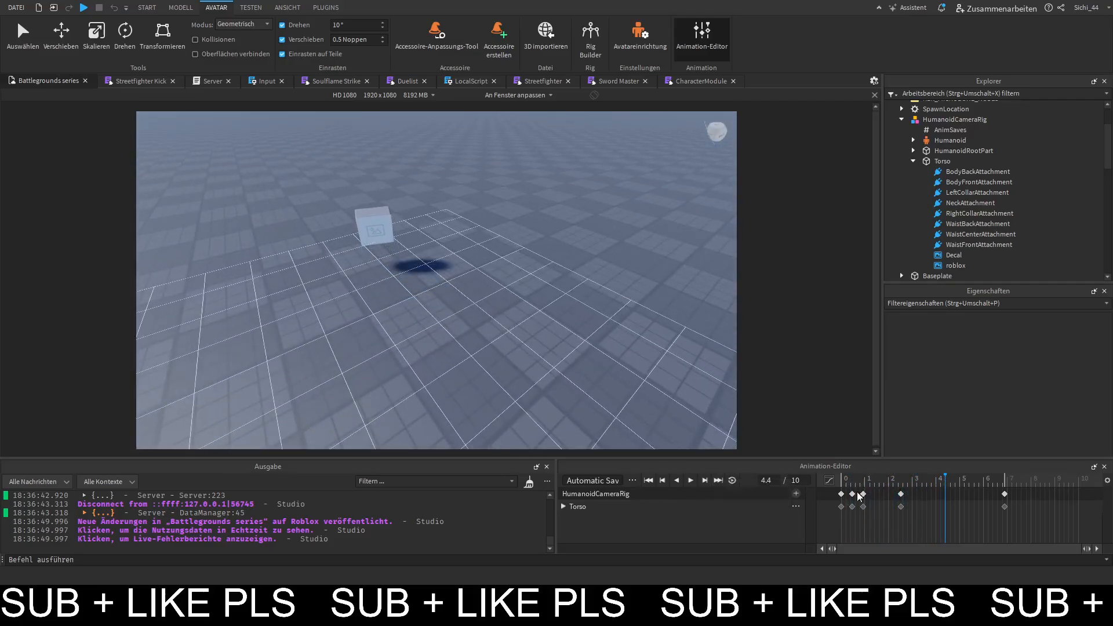
Add a StringValue named CamPart with value CamPart under the Torso.
click(941, 161)
text(CamP)
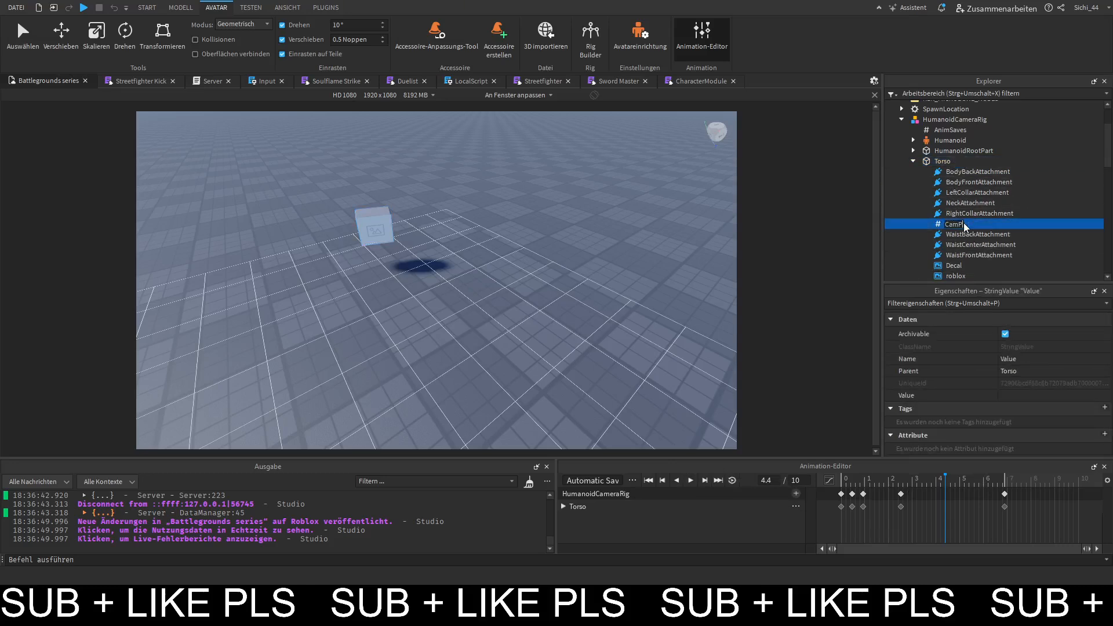
click(951, 224)
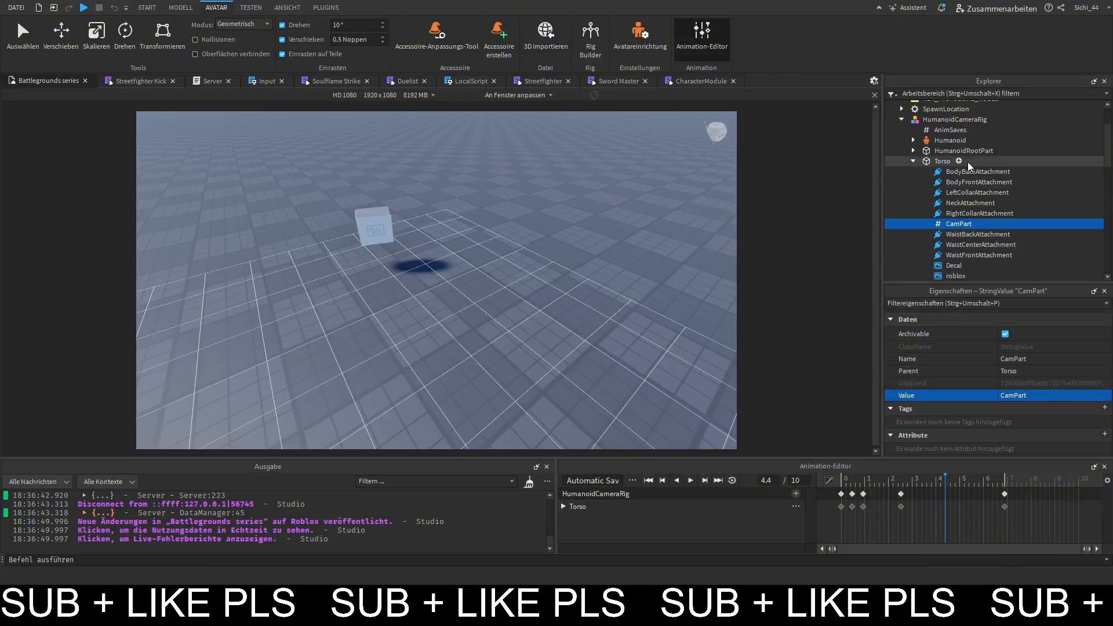
click(324, 7)
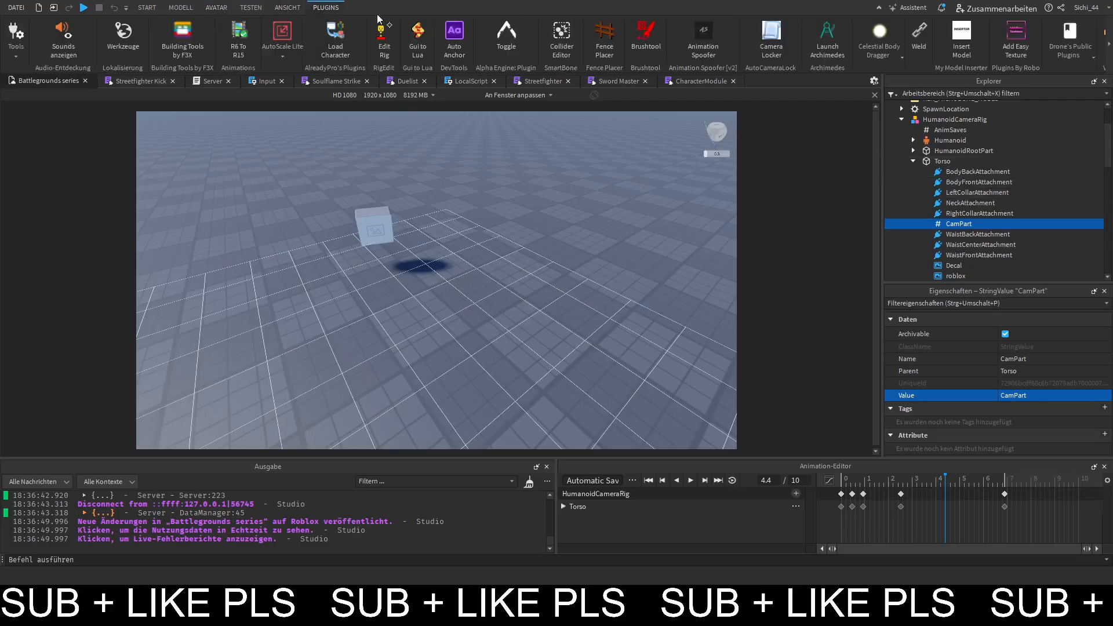
Bind the camera to the Torso with Camera Locker and preview the animation filmed from it.
click(943, 161)
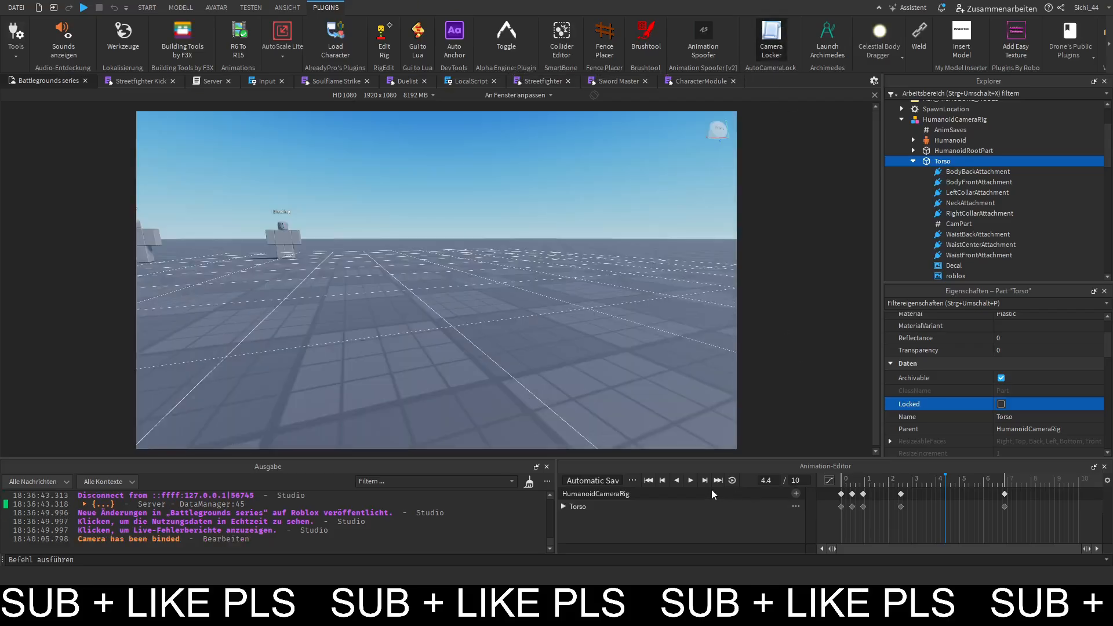
click(689, 480)
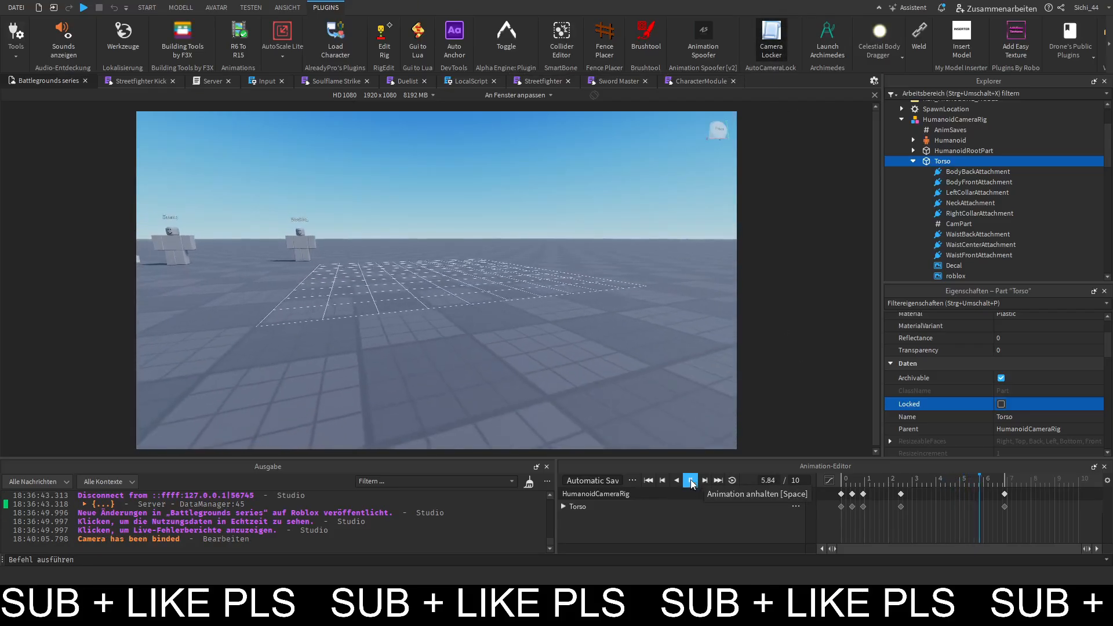
click(689, 480)
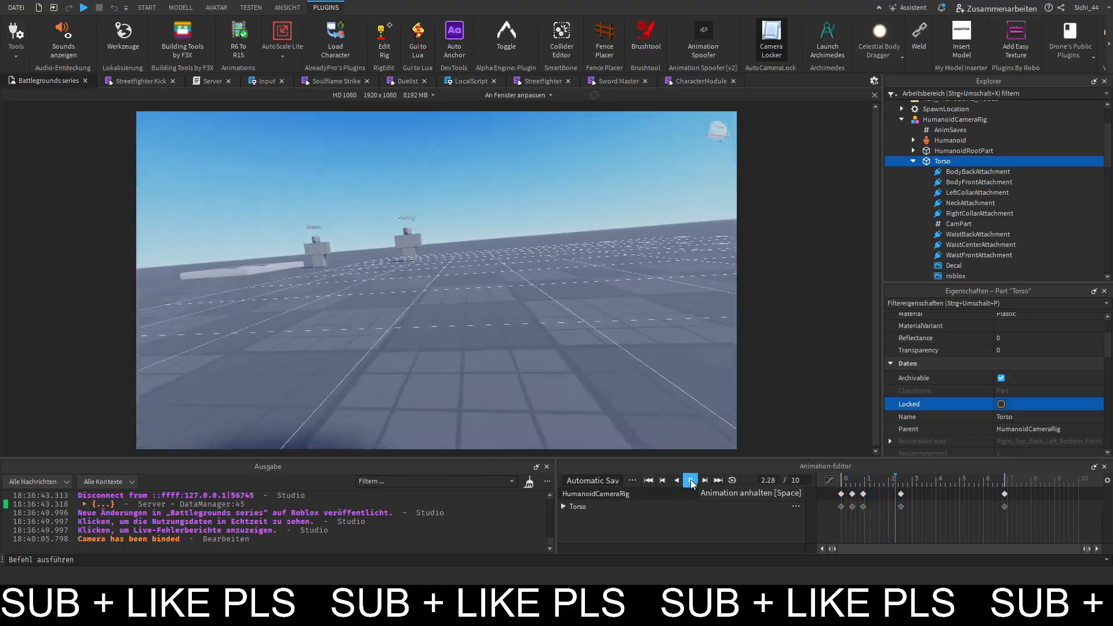
click(689, 480)
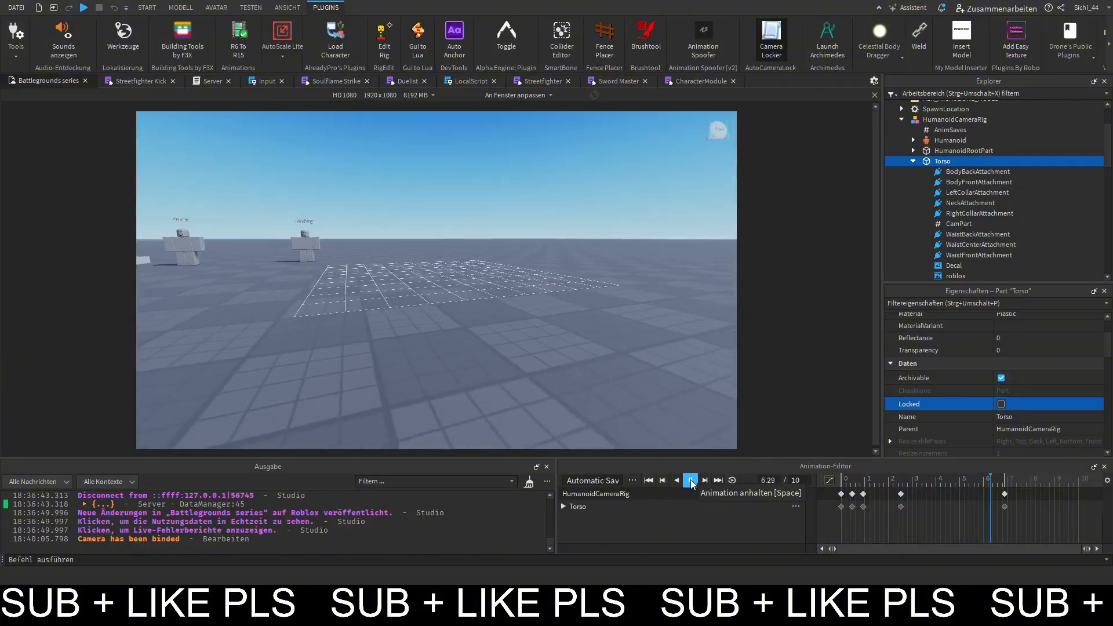
click(689, 481)
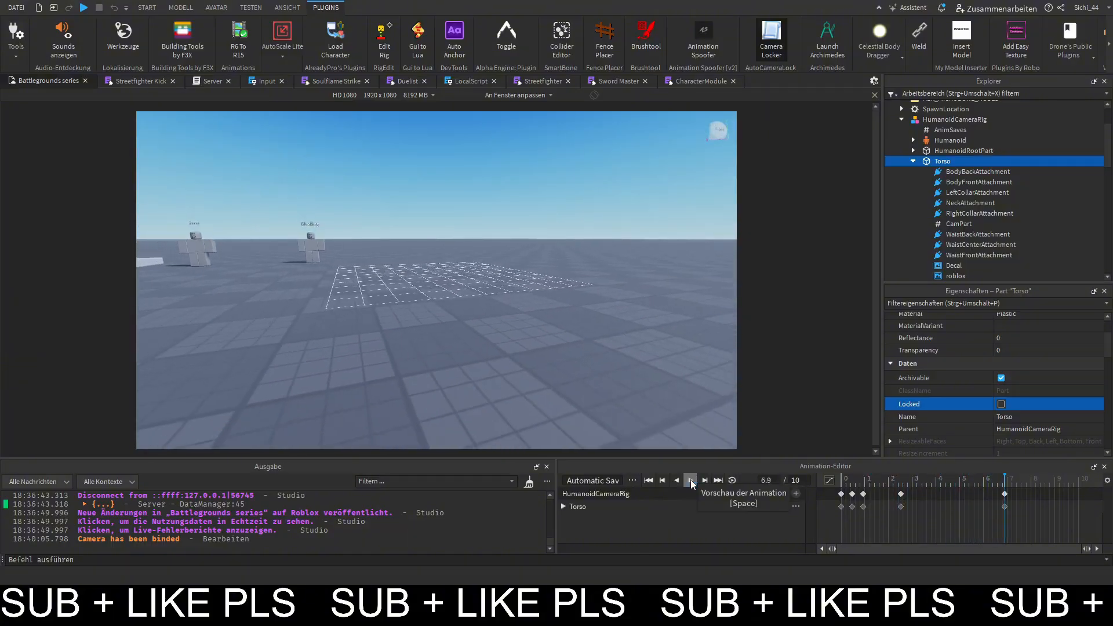
click(691, 480)
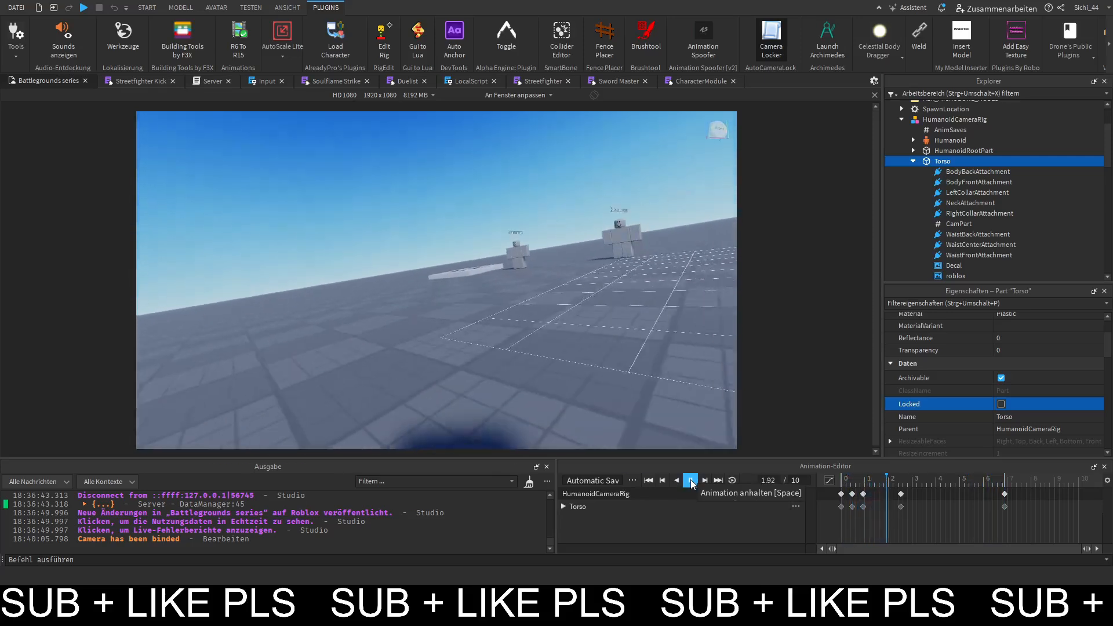
click(689, 480)
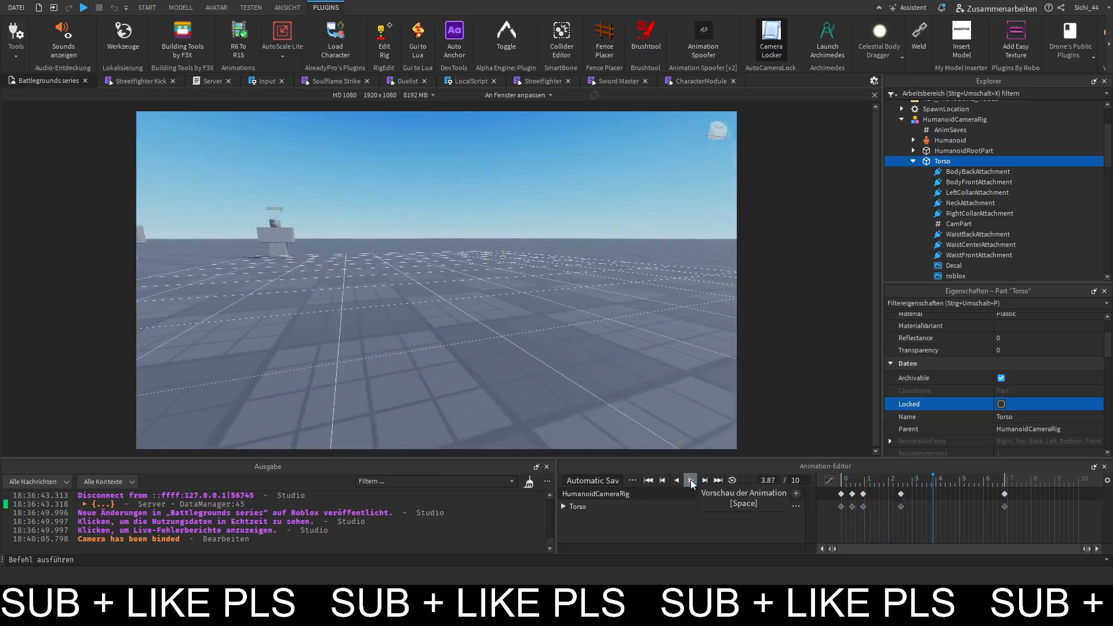